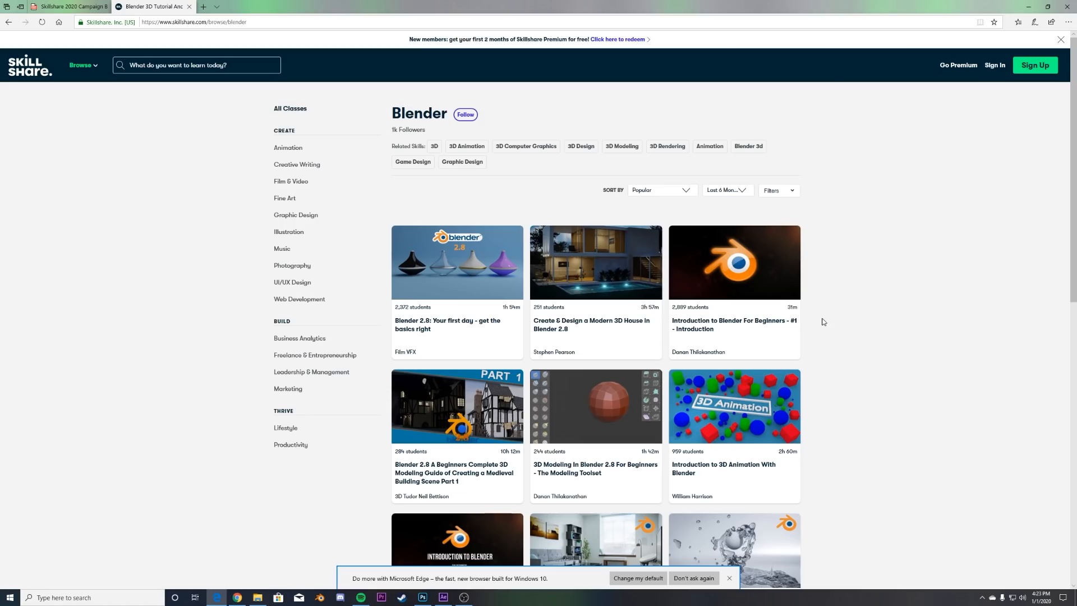
- Switch the scene's render engine from Cycles to Eevee in Render Properties
scroll(down, 3)
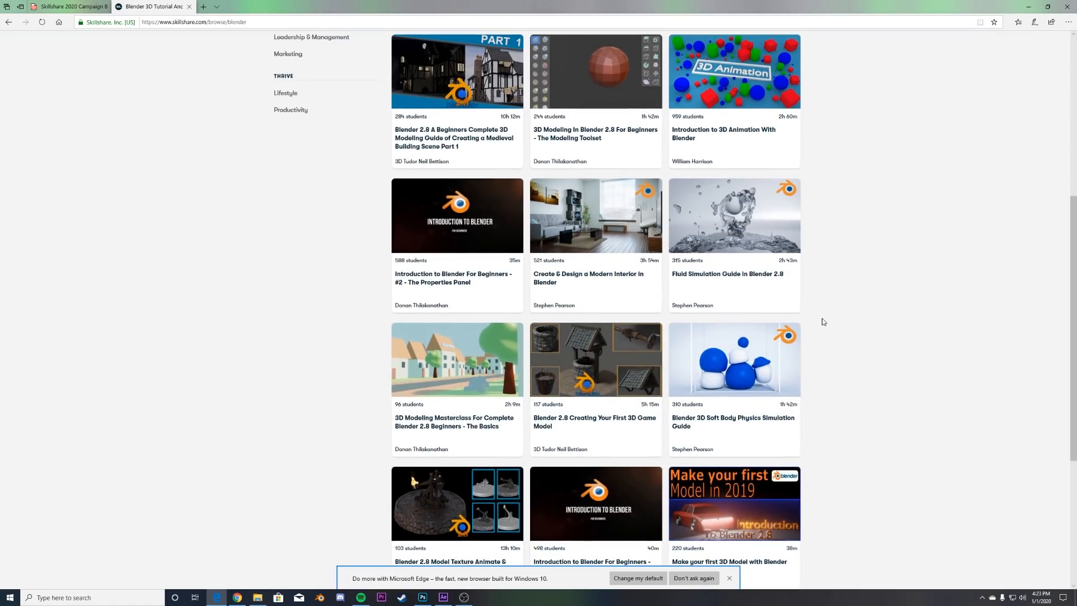
mouse_move(862, 340)
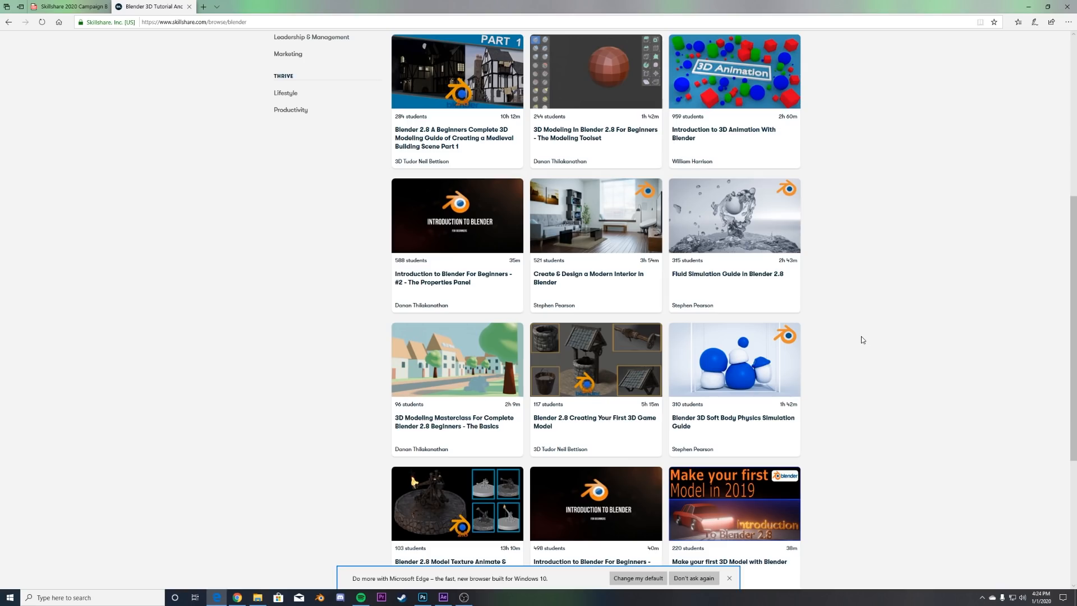
click(318, 596)
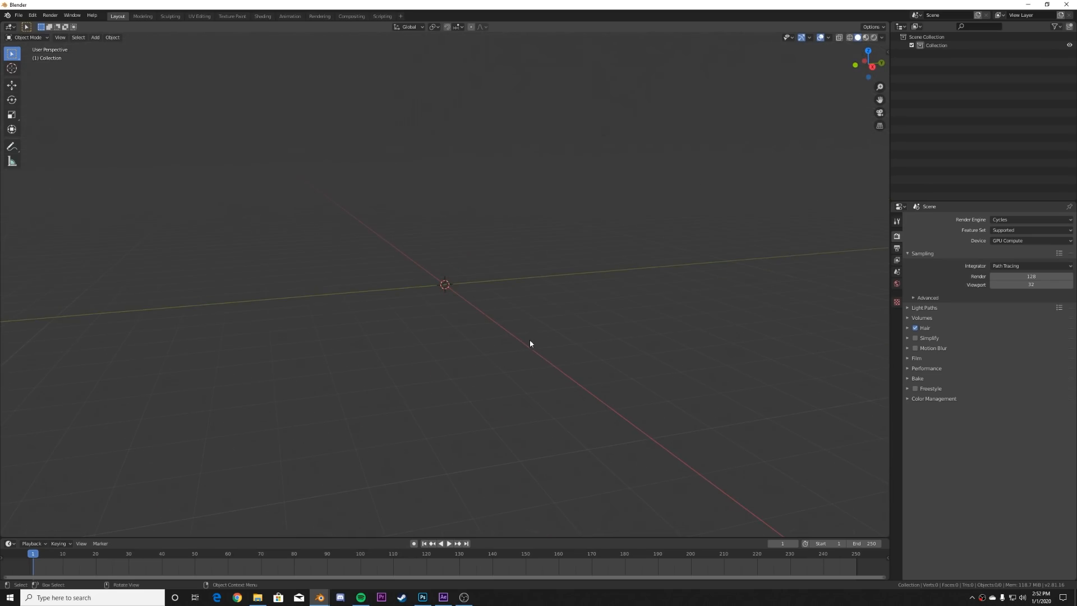
mouse_move(513, 293)
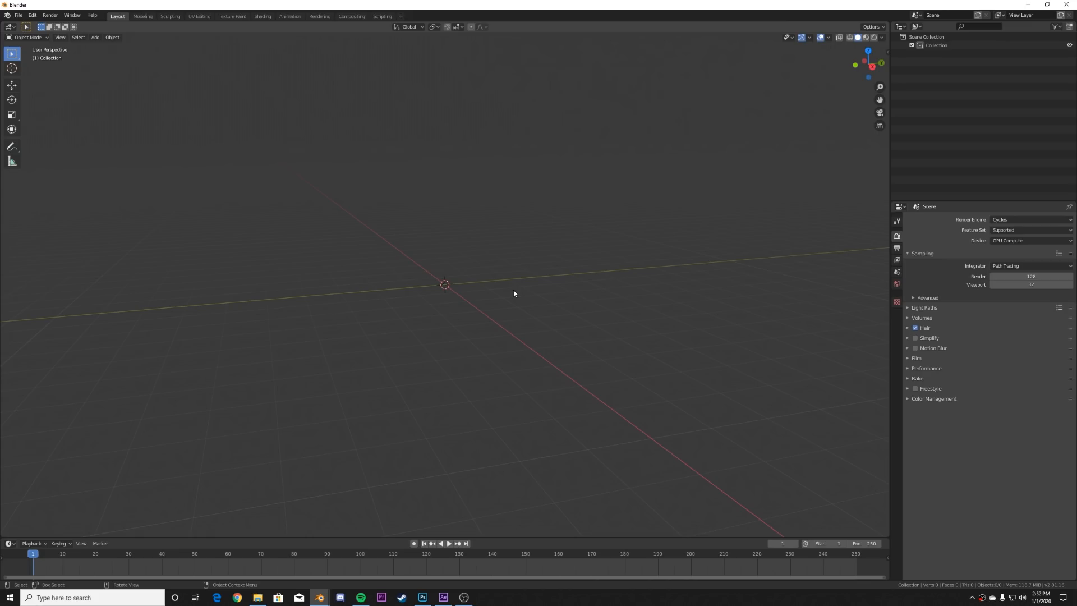
mouse_move(1020, 229)
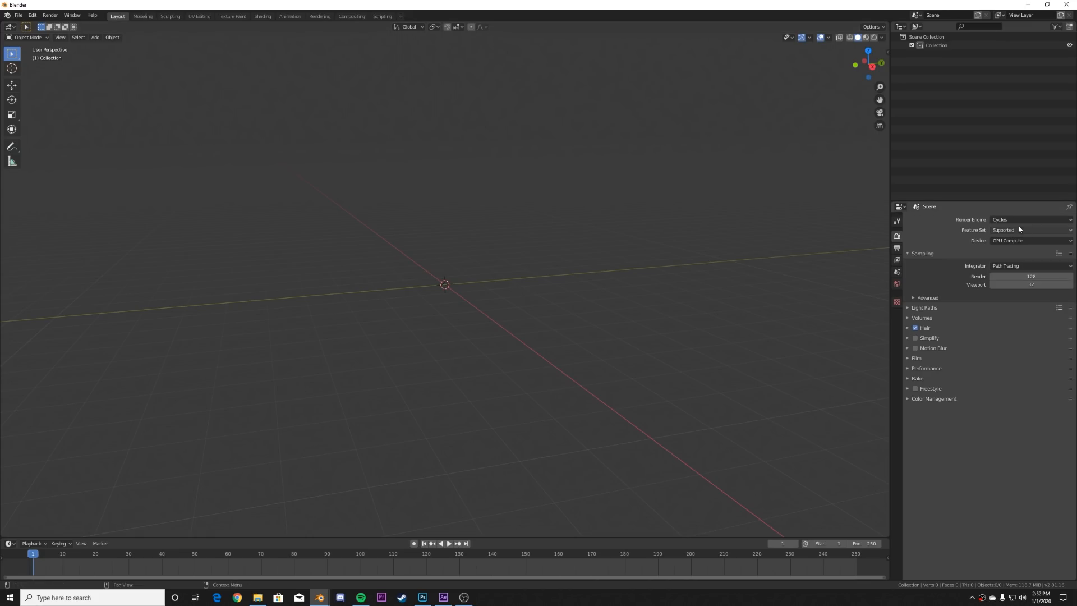
click(1030, 219)
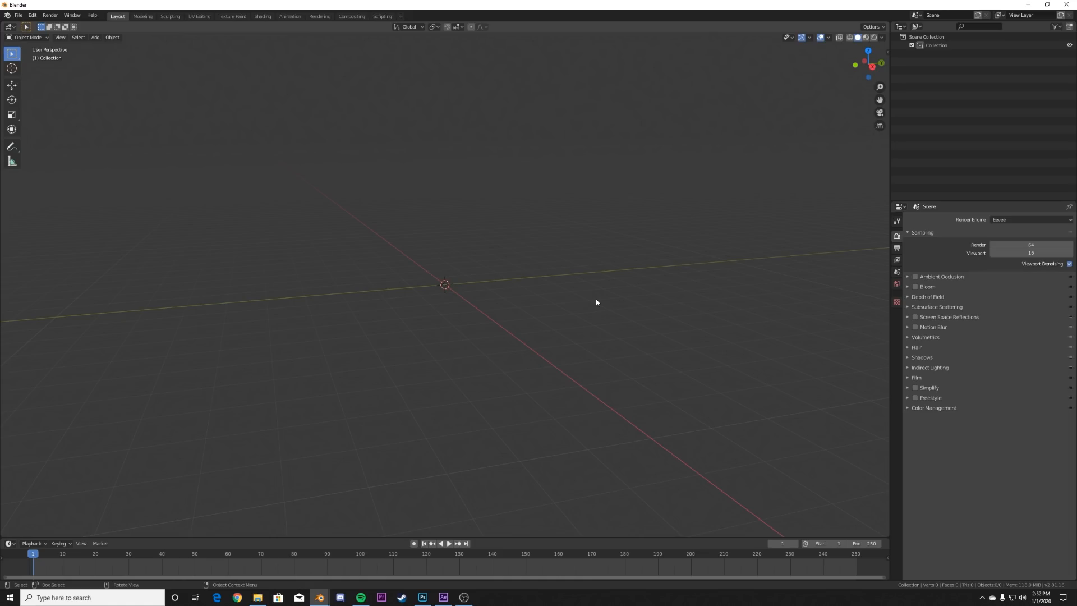
mouse_move(586, 313)
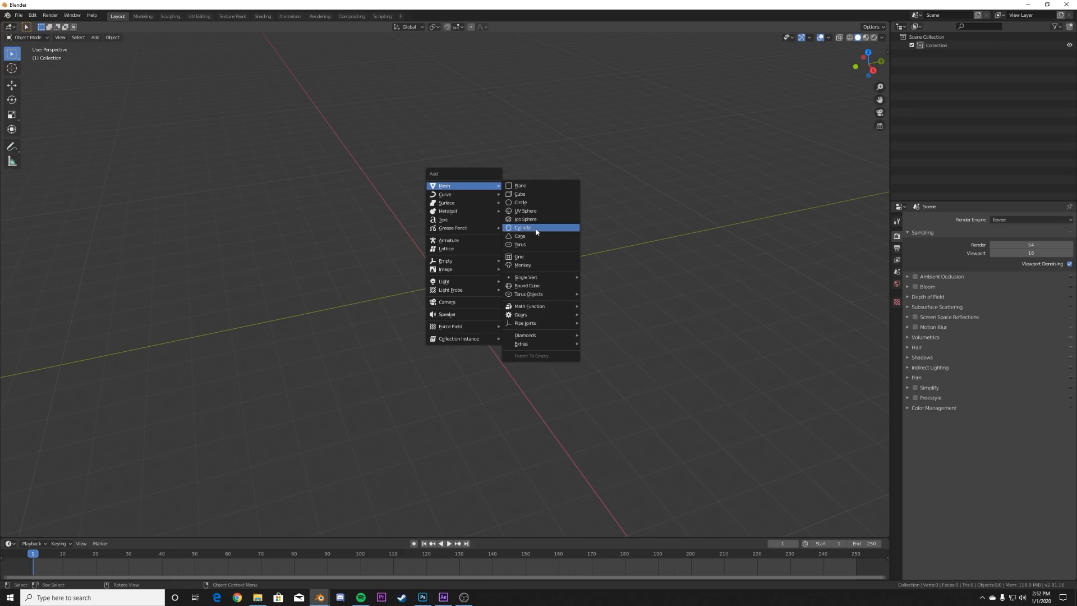
- Add a UV sphere, select its outer vertical face bands and bring up the delete menu
click(525, 210)
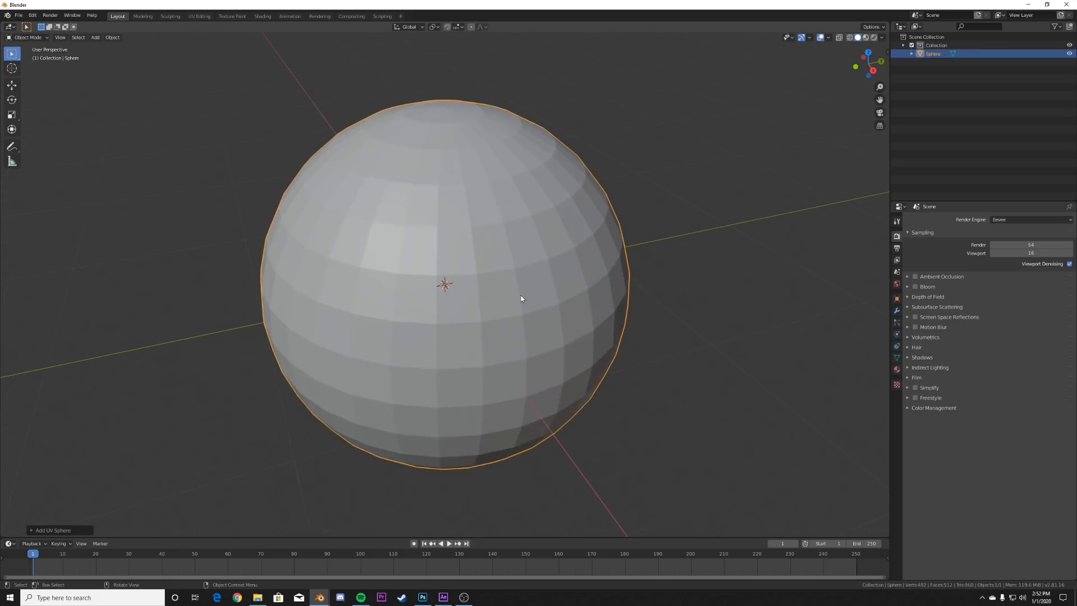
key(Tab)
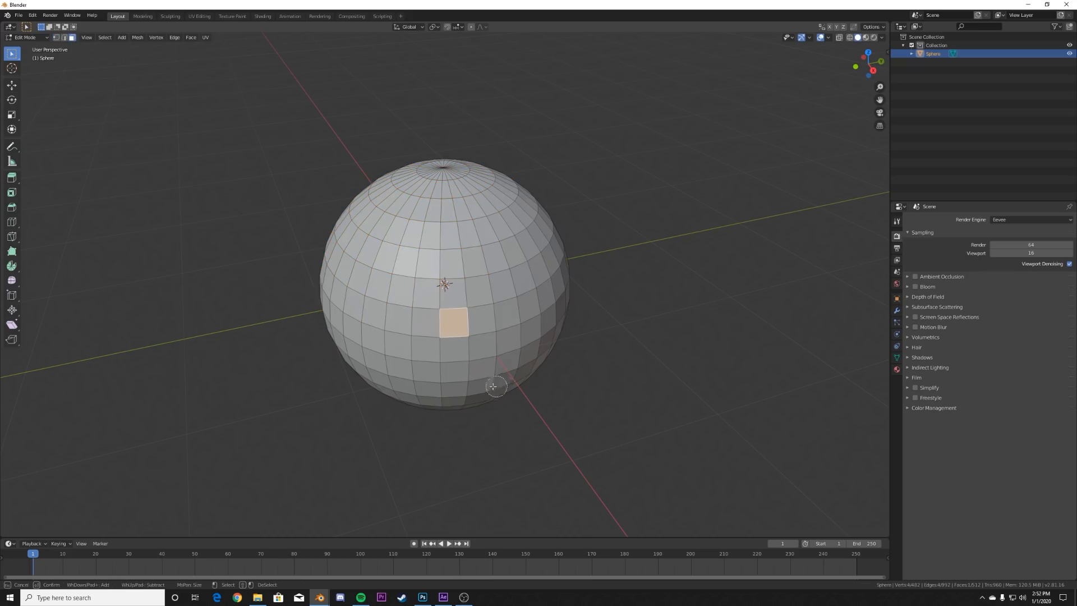
mouse_move(448, 218)
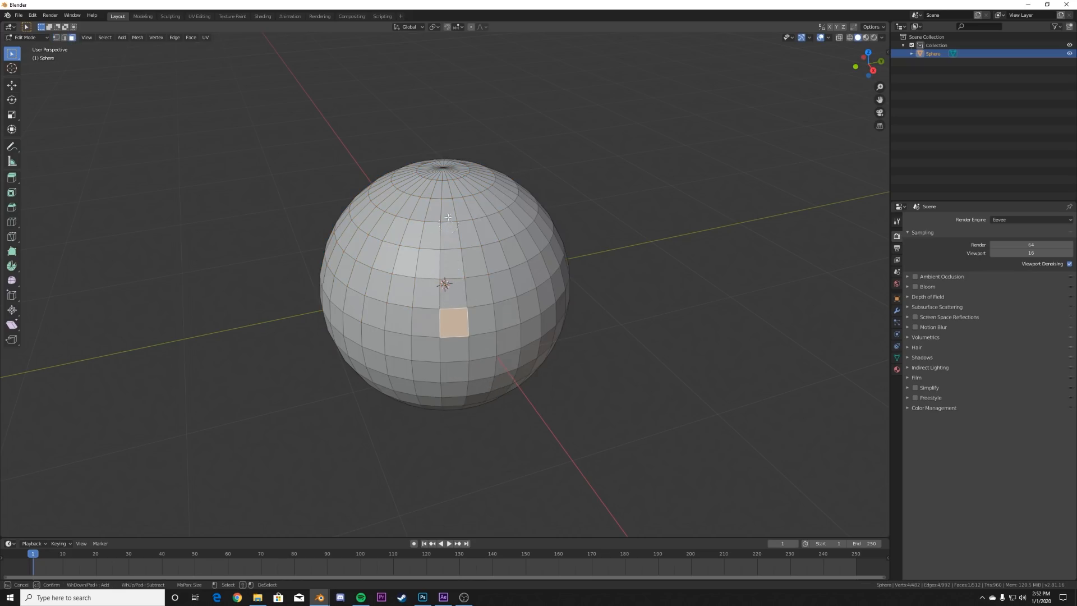
click(445, 182)
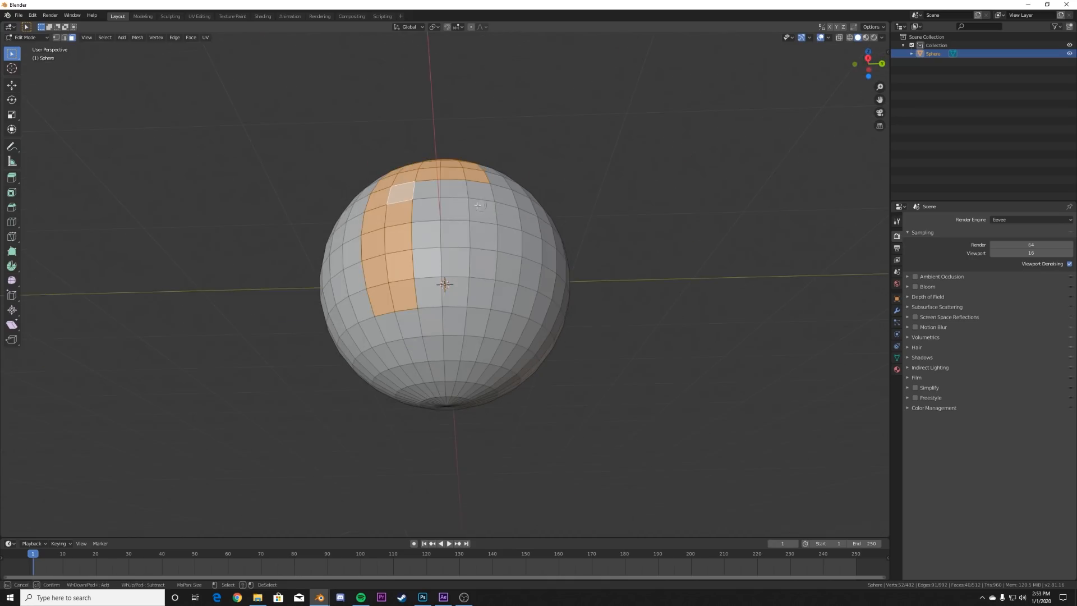
click(451, 234)
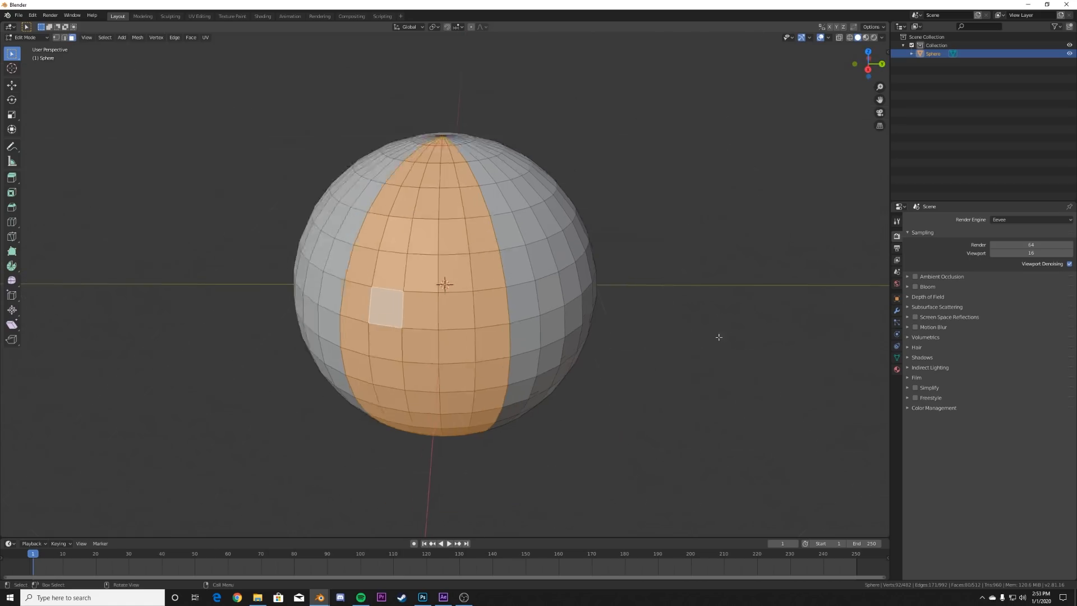
scroll(down, 3)
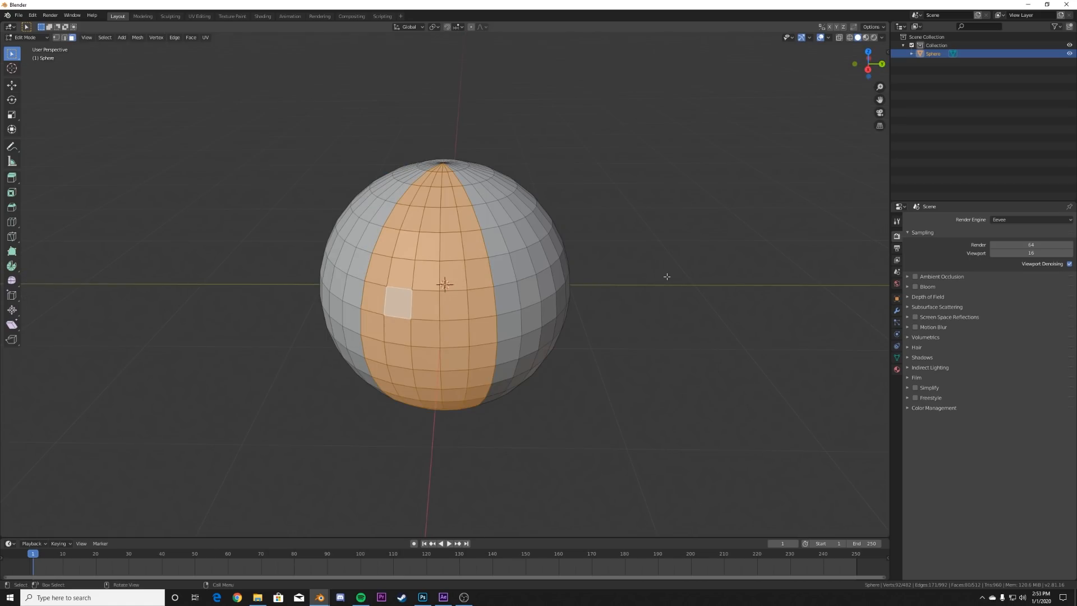
key(x)
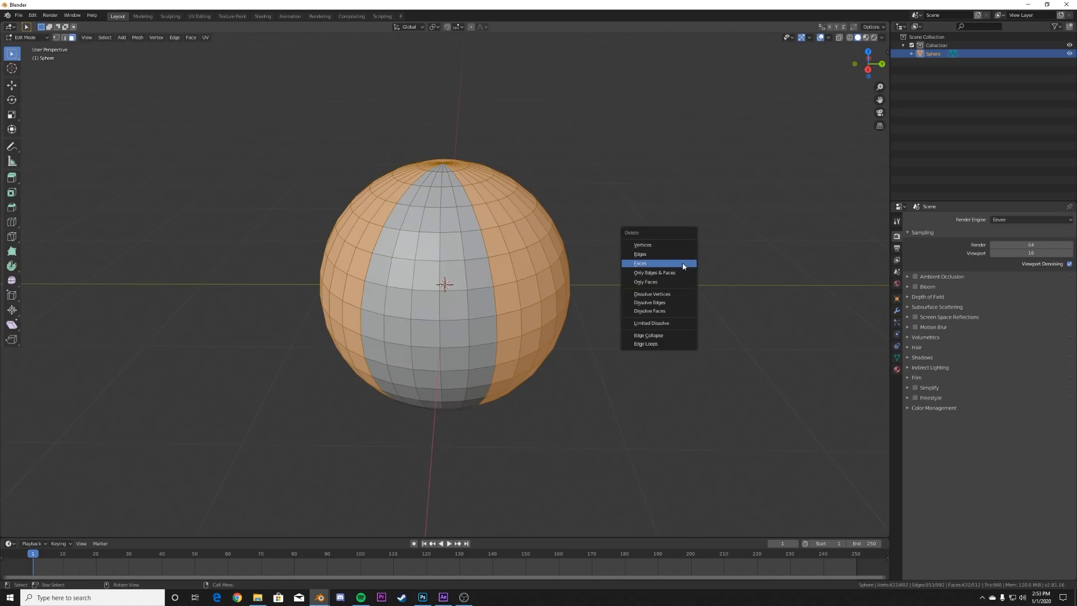
- Delete the selected faces and subdivide the remaining strip into a fine crescent shell
click(639, 262)
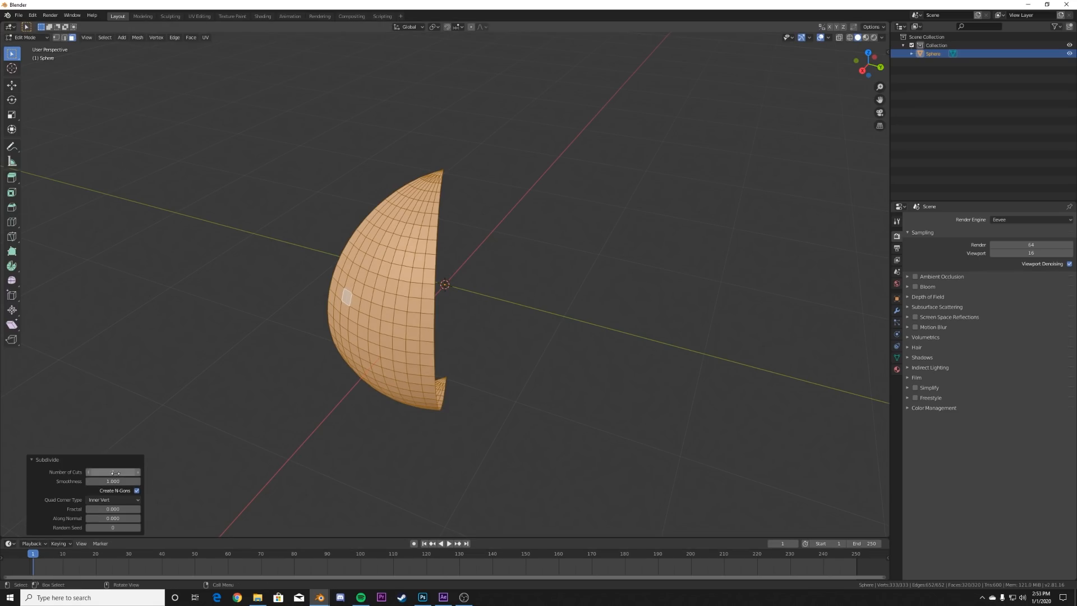
click(113, 472)
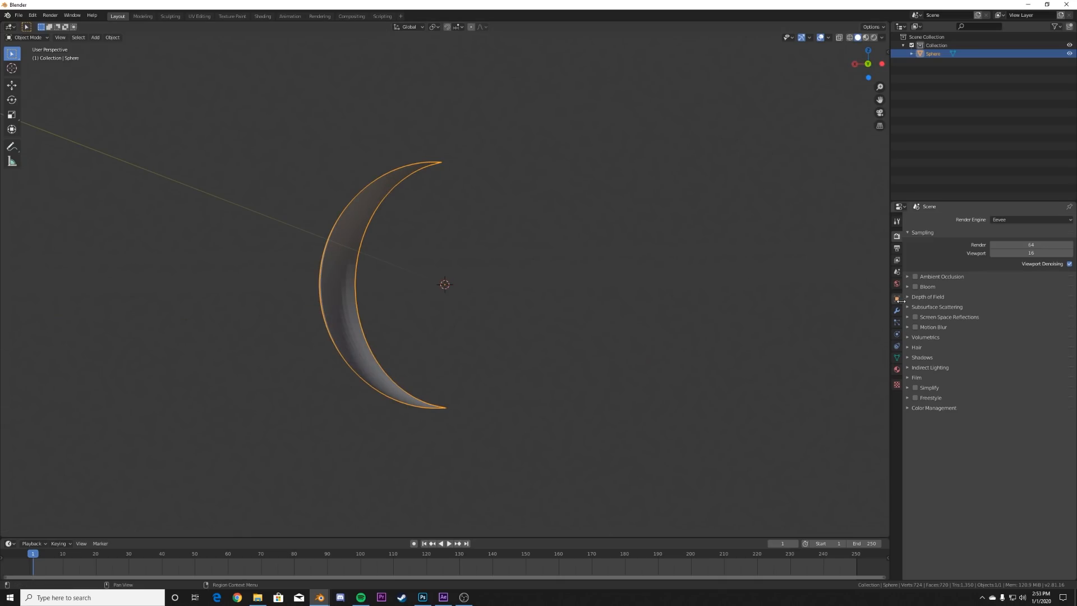
- Add a Wave modifier to the crescent with speed 0.02 and height 1 m, previewed in playback
click(897, 310)
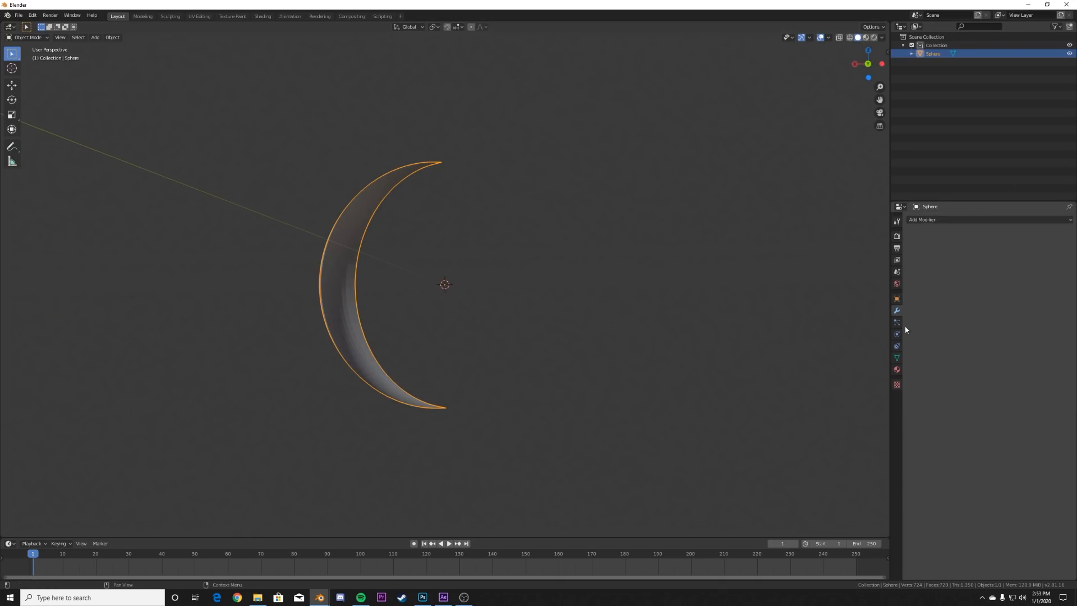
click(922, 219)
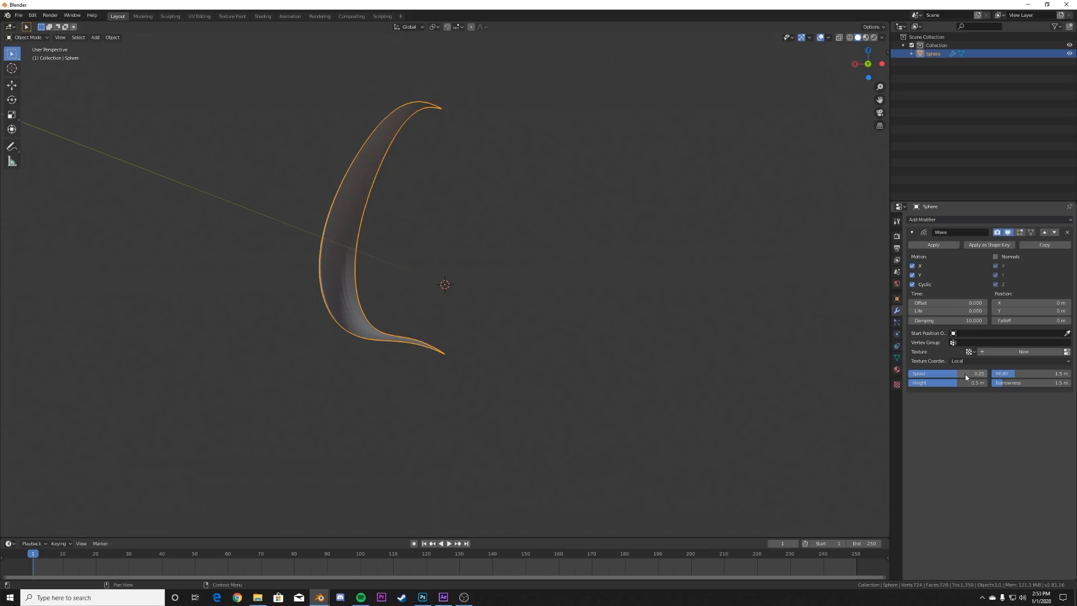
click(447, 543)
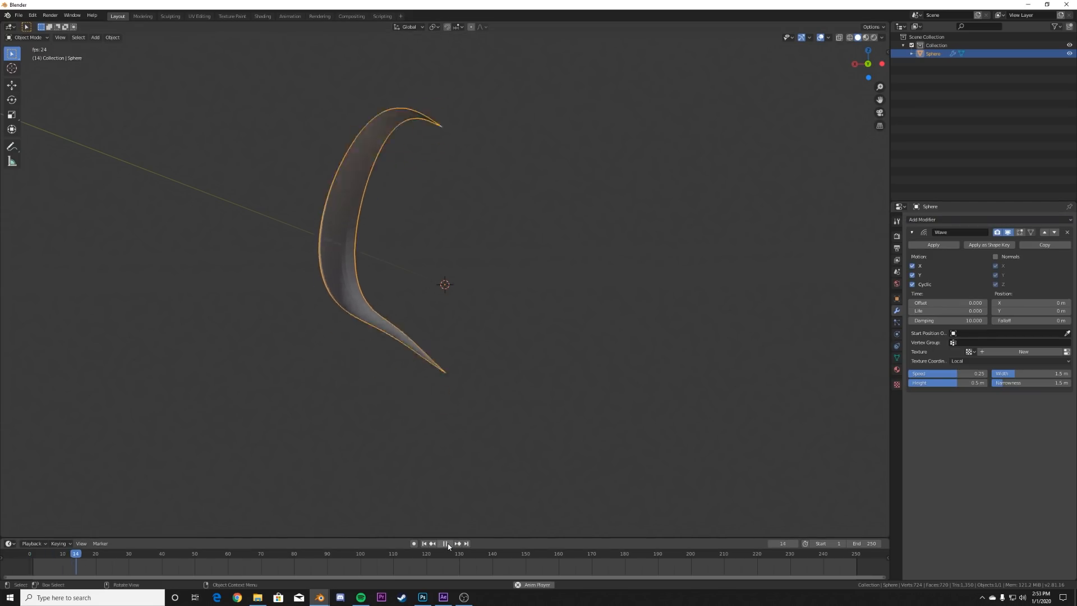
click(445, 543)
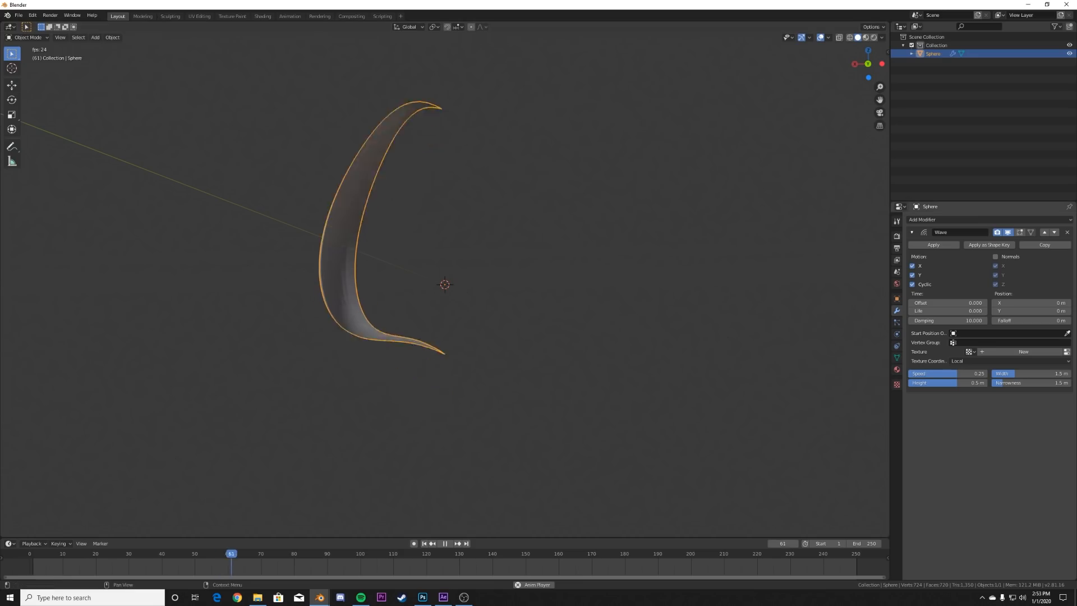
click(393, 553)
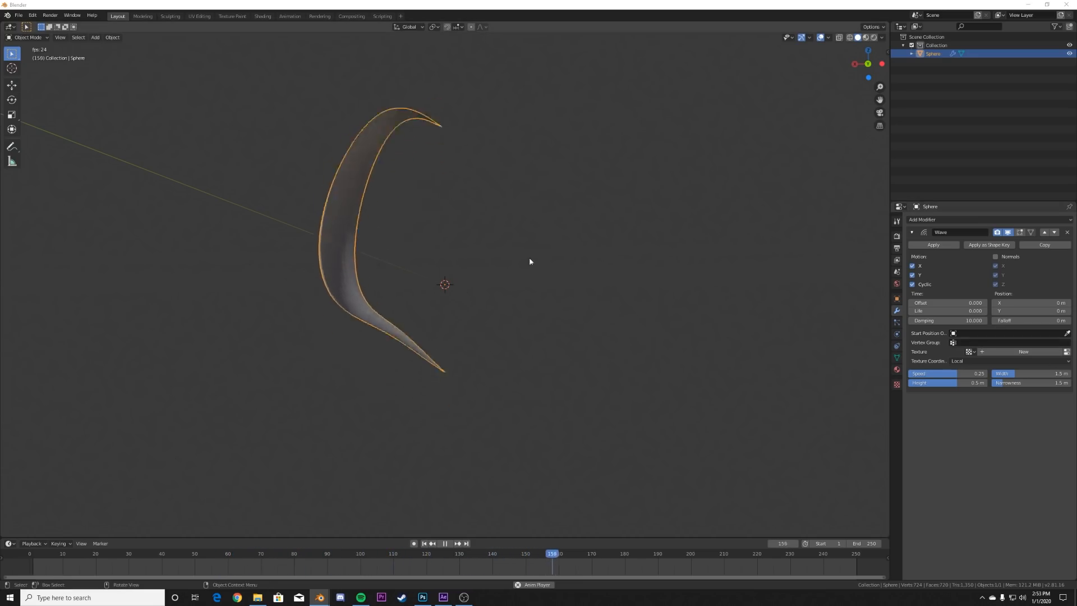
click(459, 553)
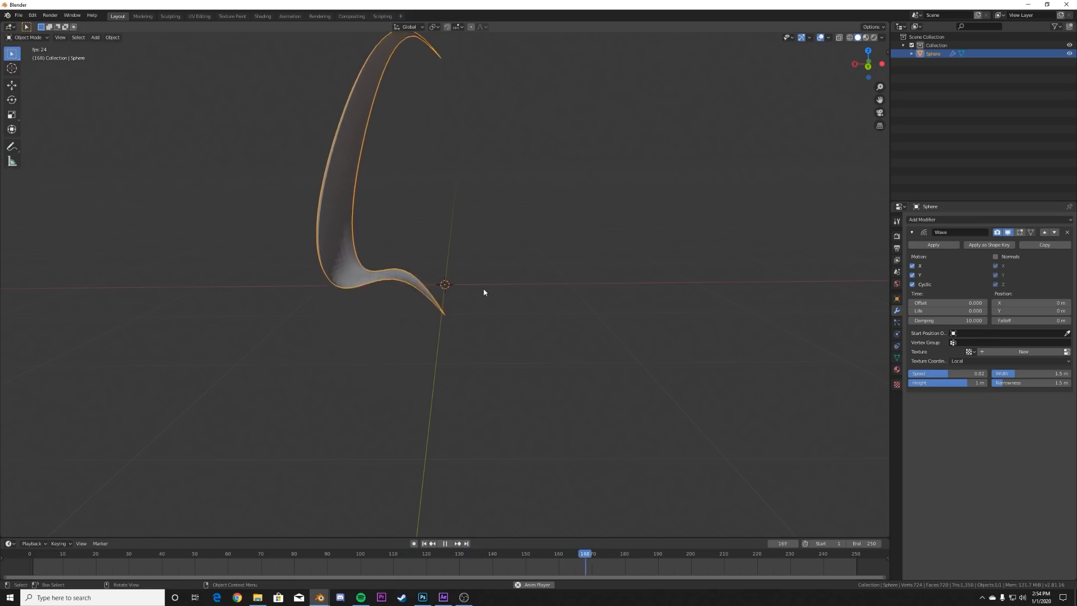
- Stack Solidify and Bevel modifiers under the Wave, apply scale, and tune bevel width and segments
click(940, 219)
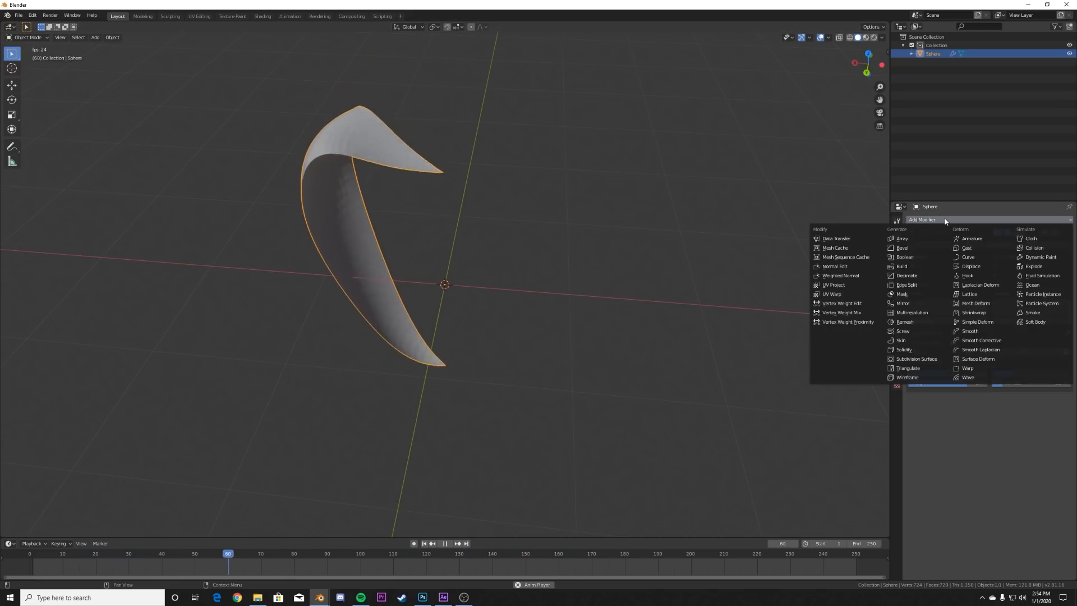
click(968, 377)
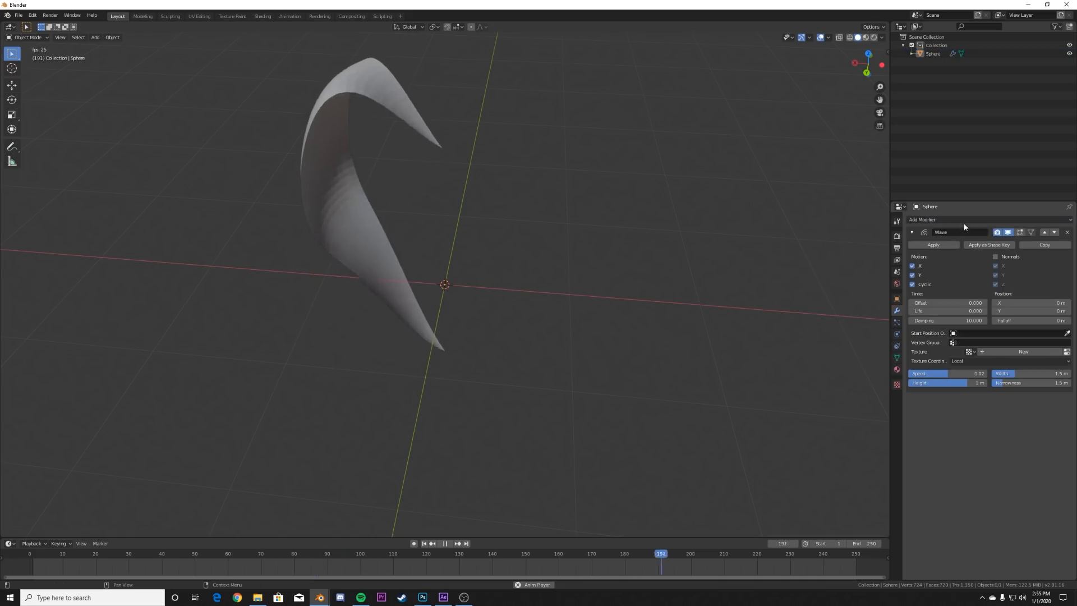
click(922, 219)
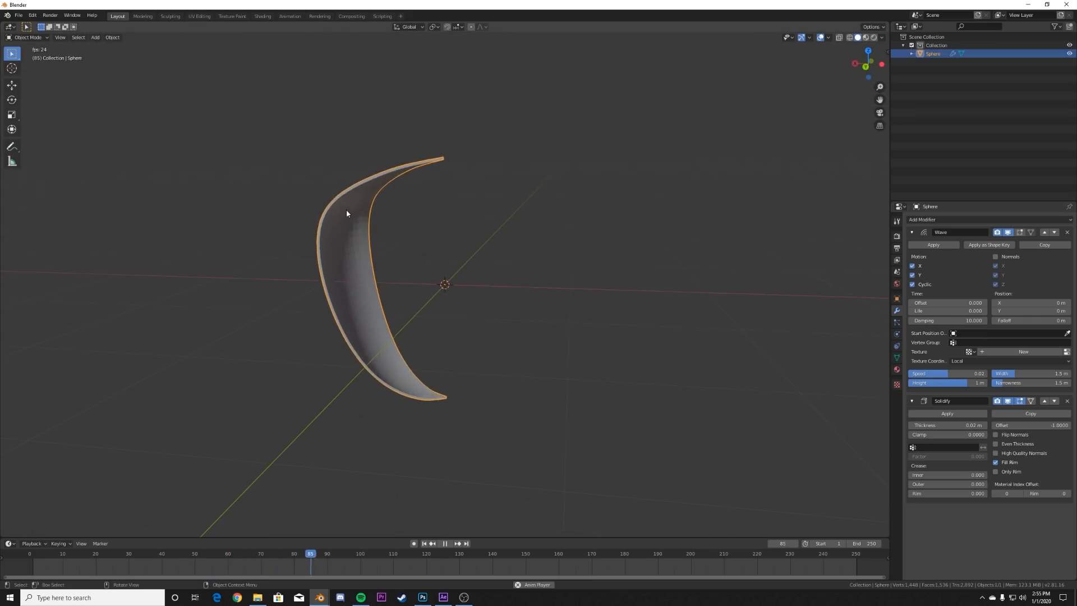
click(445, 543)
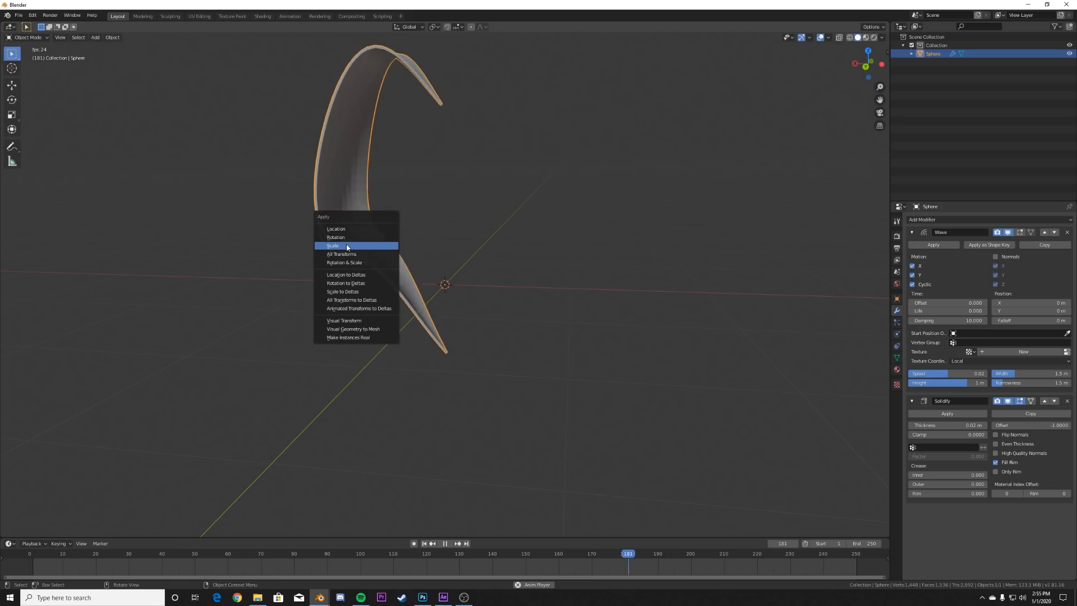
click(332, 246)
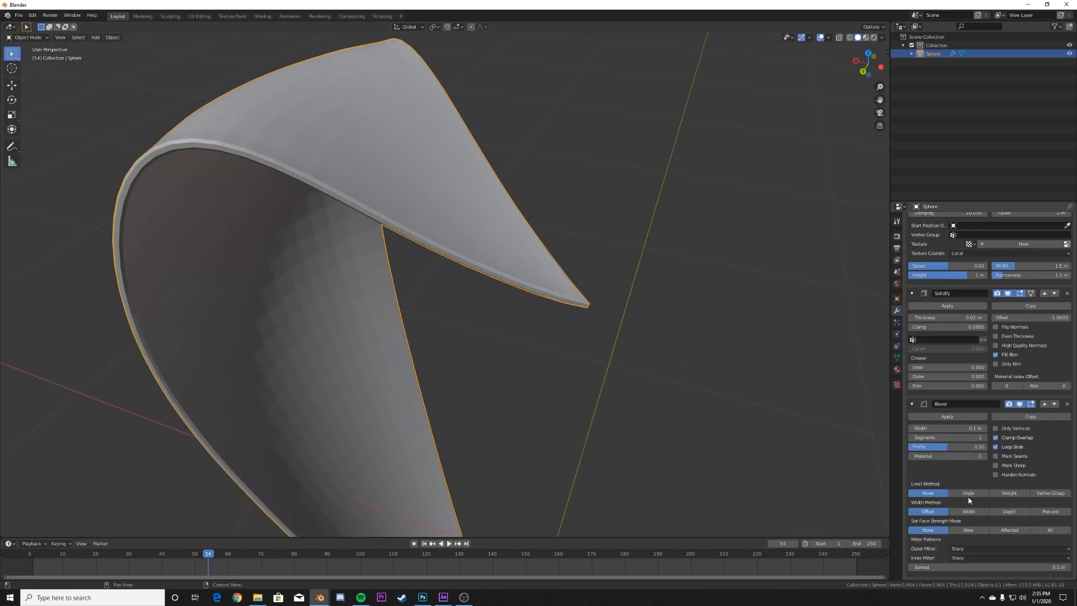
click(968, 493)
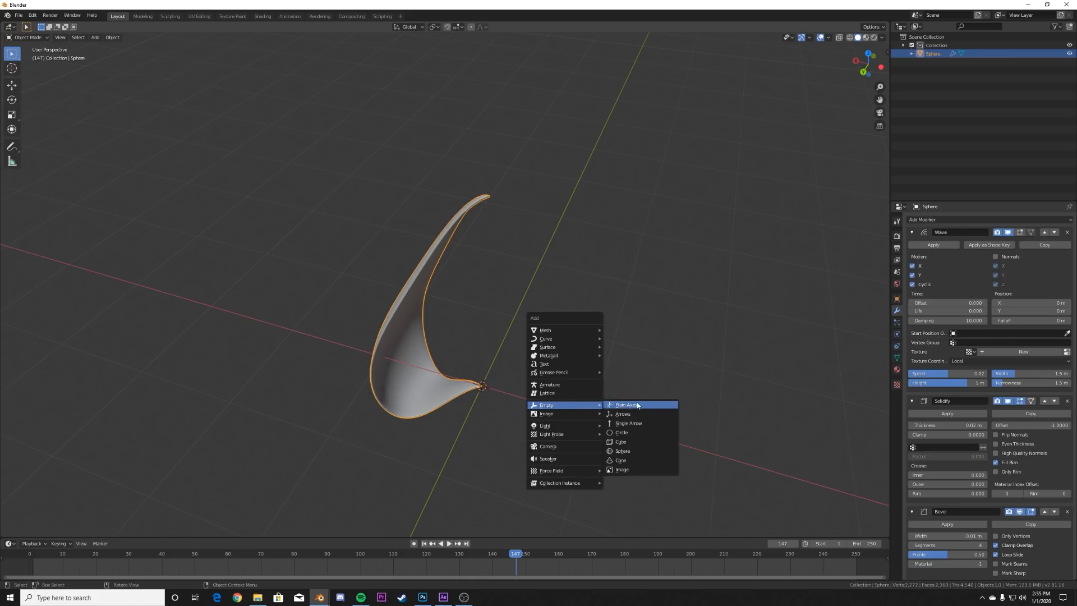
- Add a Plain Axes empty at the petal base and array the petal 11 times with Object Offset on it
click(625, 405)
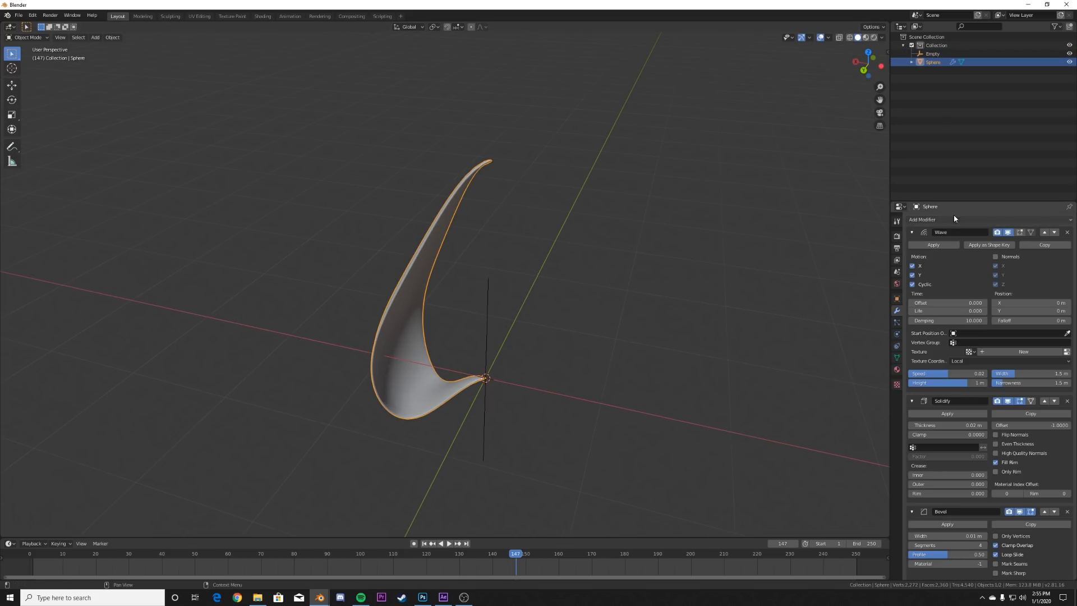
click(922, 218)
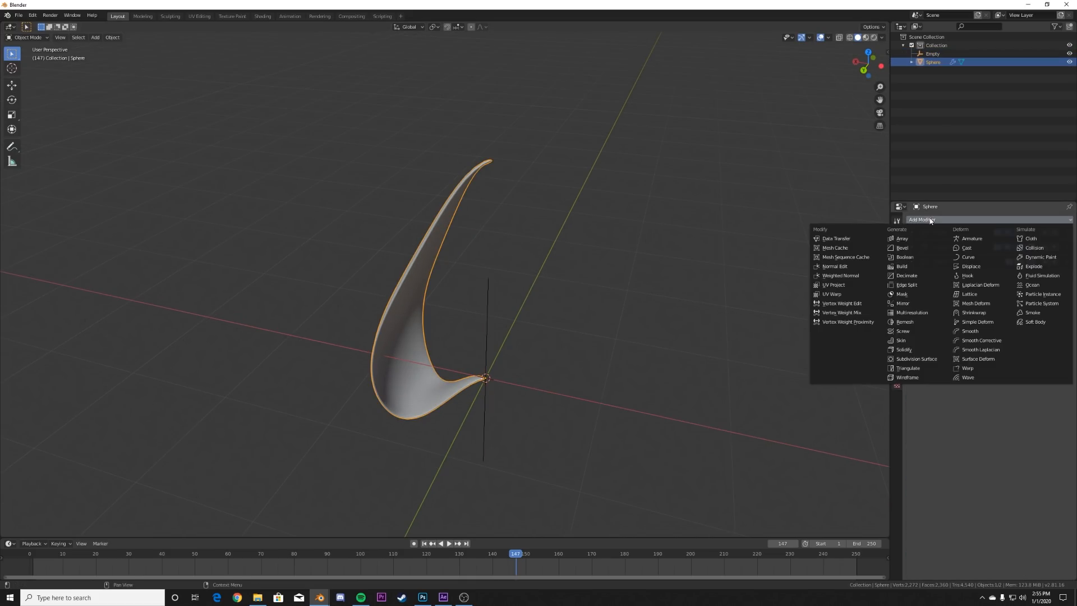
click(901, 238)
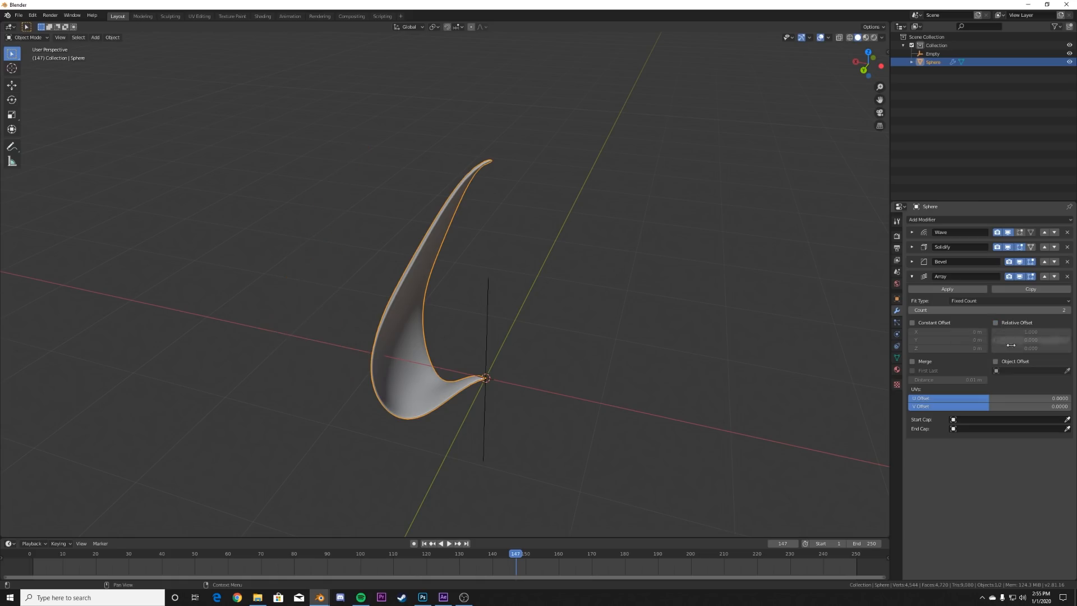
click(995, 360)
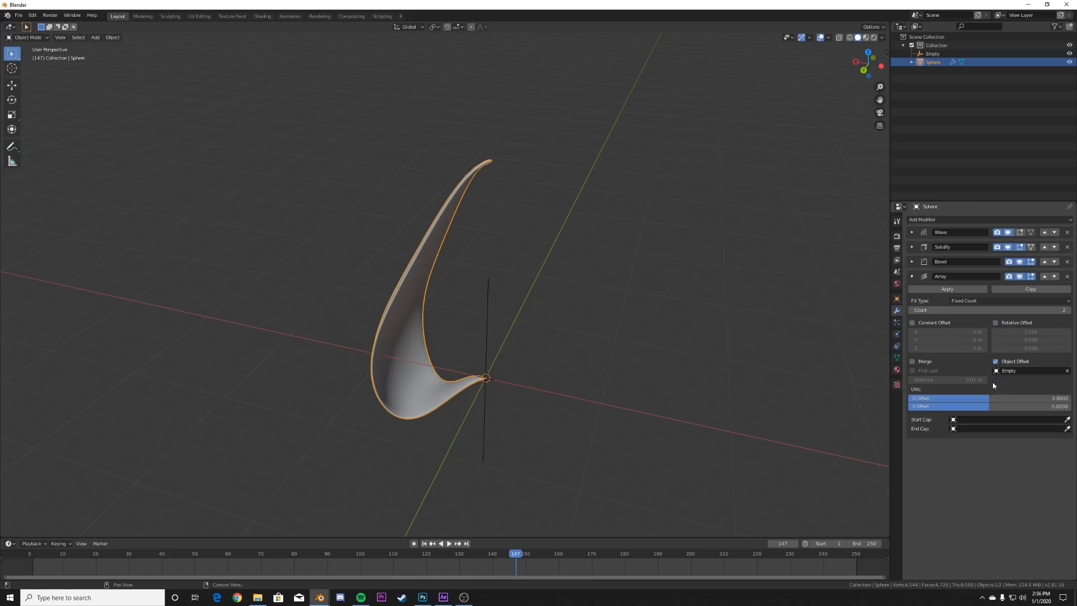
click(933, 53)
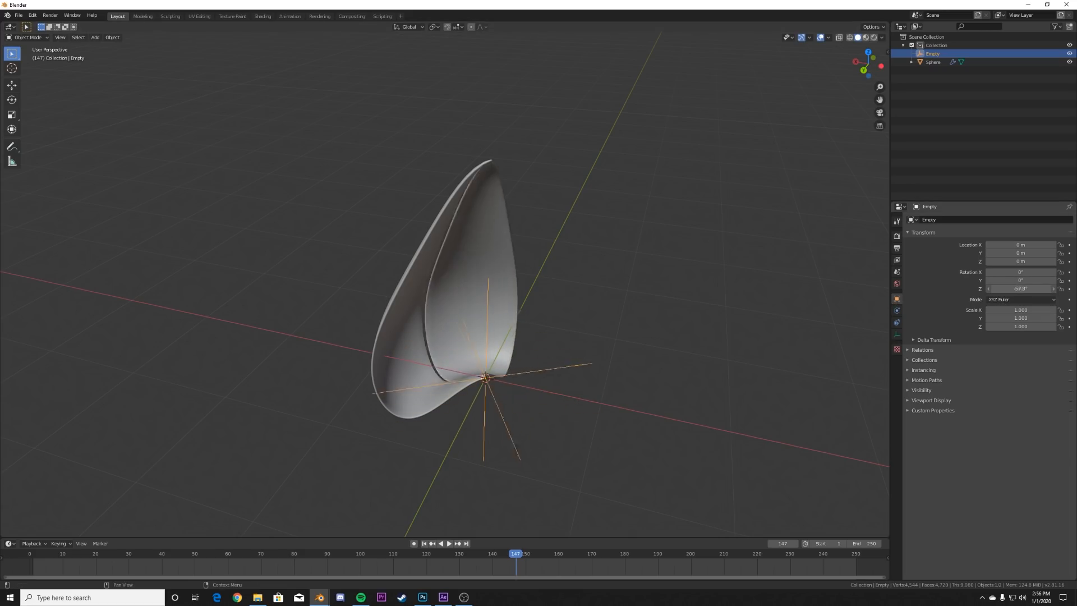
click(933, 62)
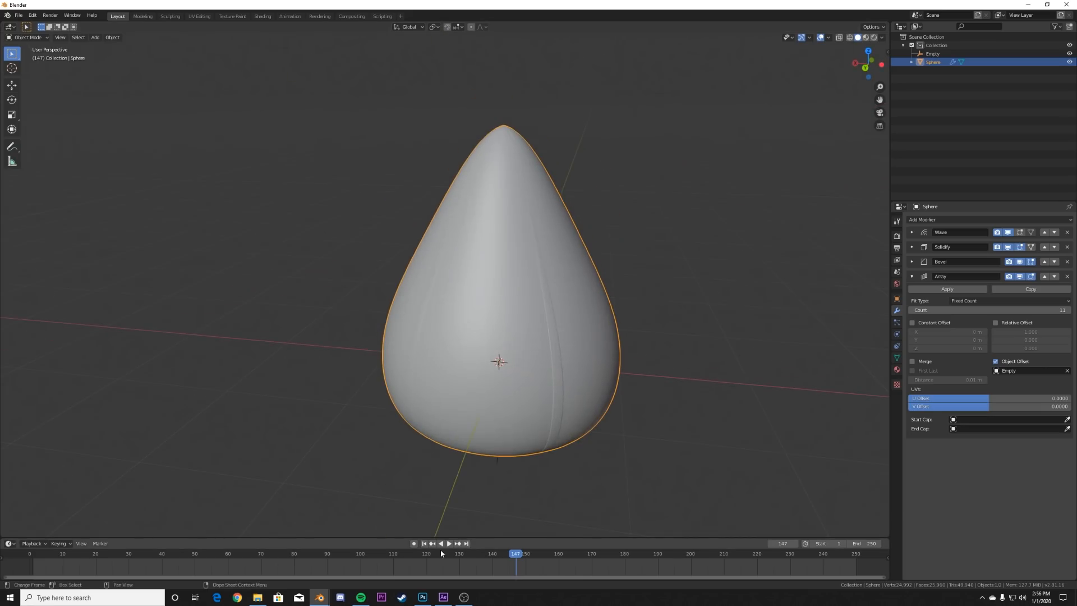
- Preview the bud animation and set the end frame to 638
click(445, 543)
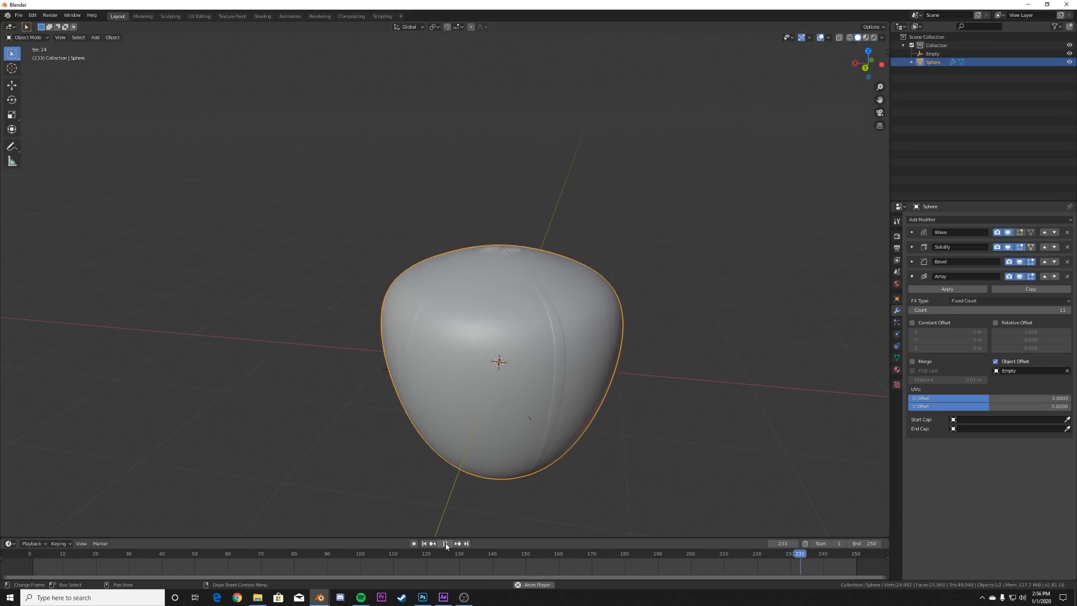
click(444, 543)
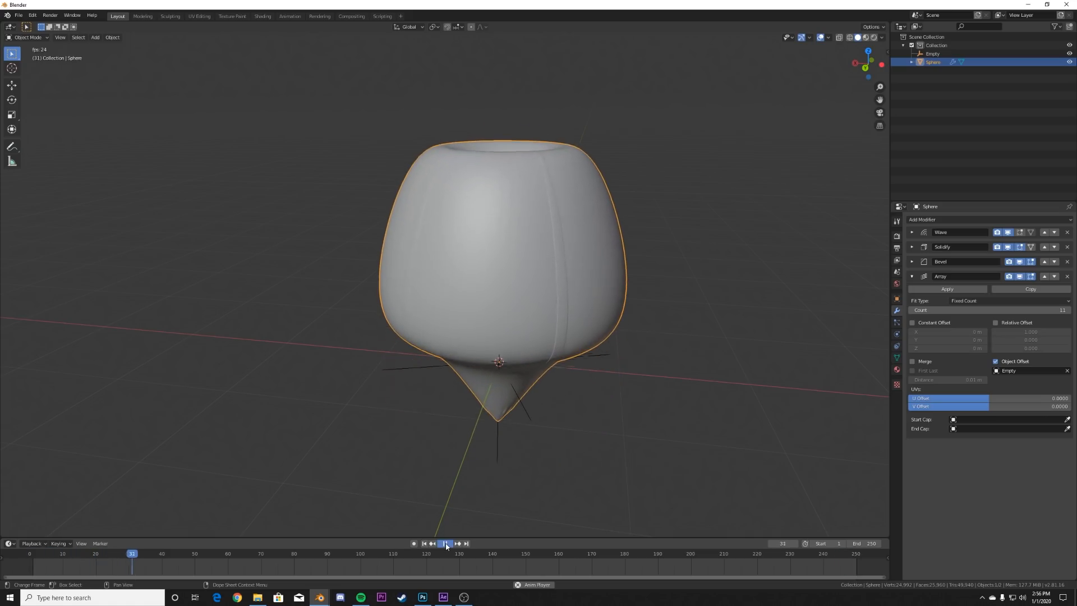
click(444, 543)
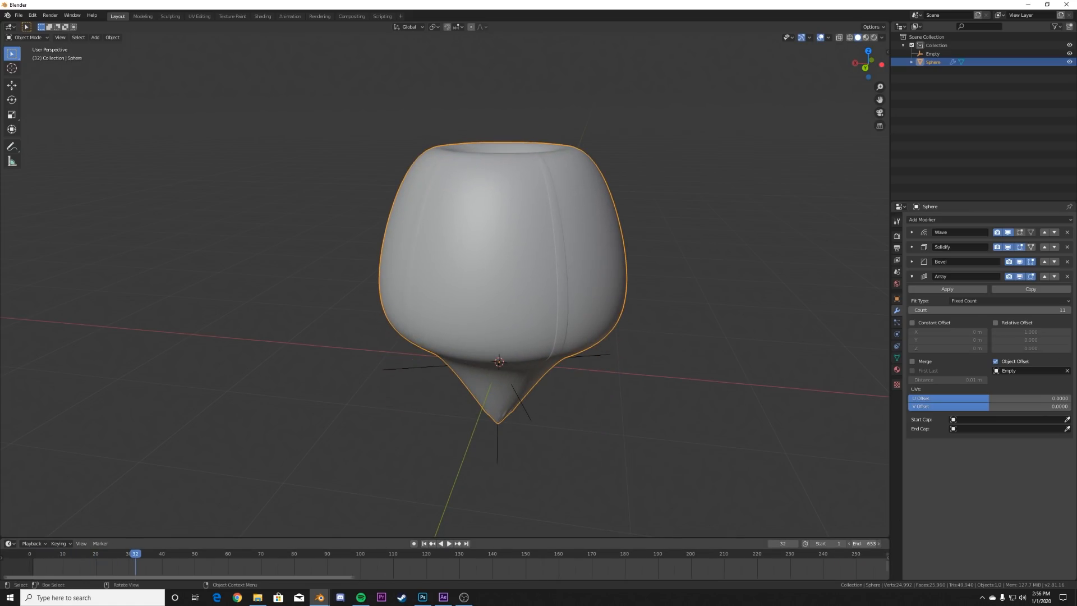
click(447, 543)
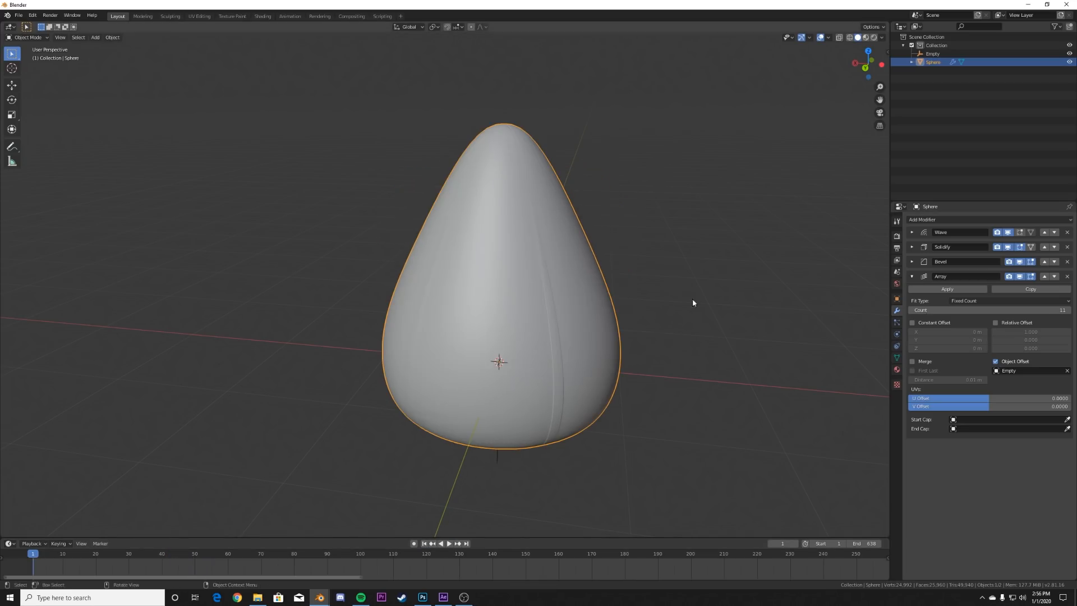
- Tilt the empty to Y 47.3° and Z −68.5° so the petals spiral open, and preview the bloom
click(932, 54)
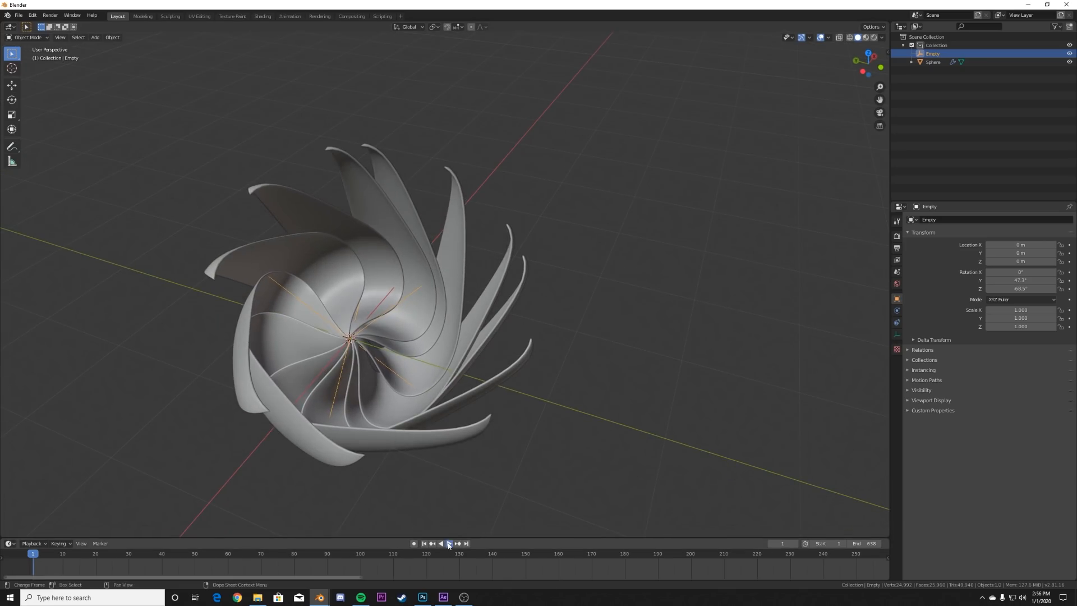
click(446, 543)
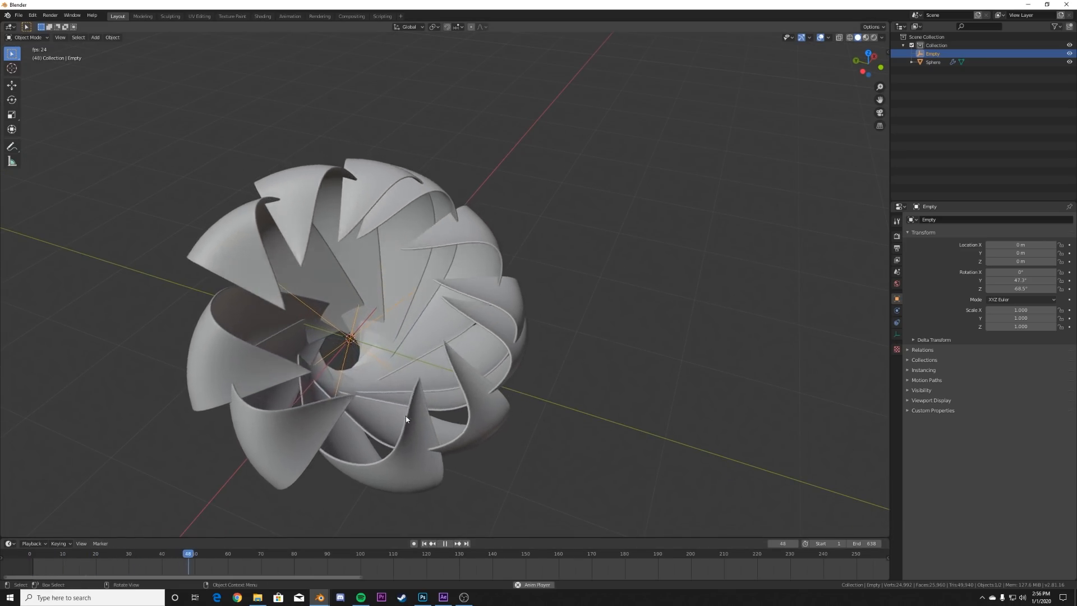
click(444, 543)
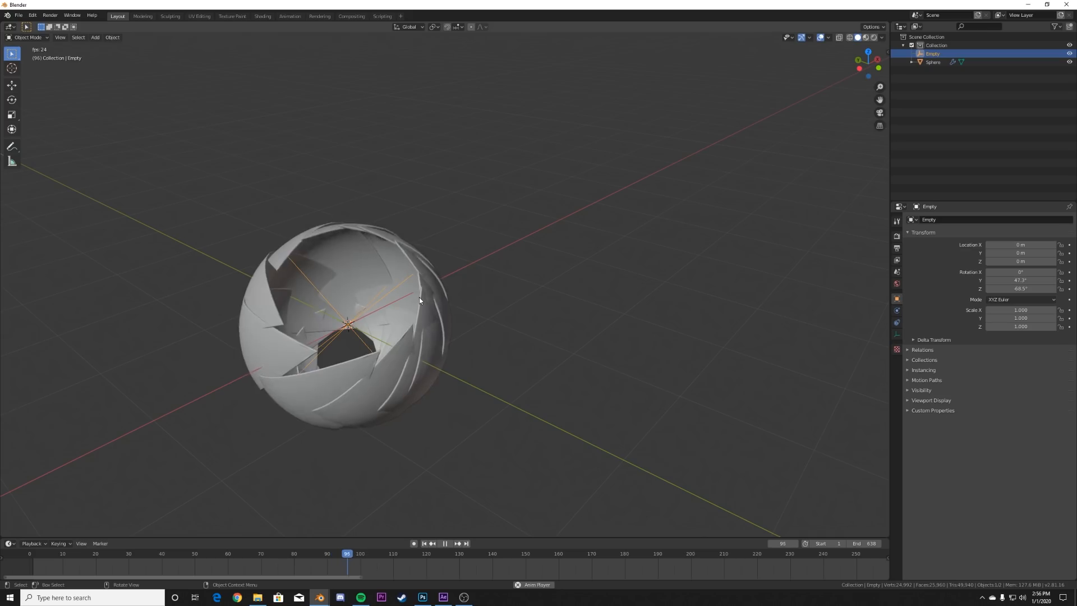
click(444, 543)
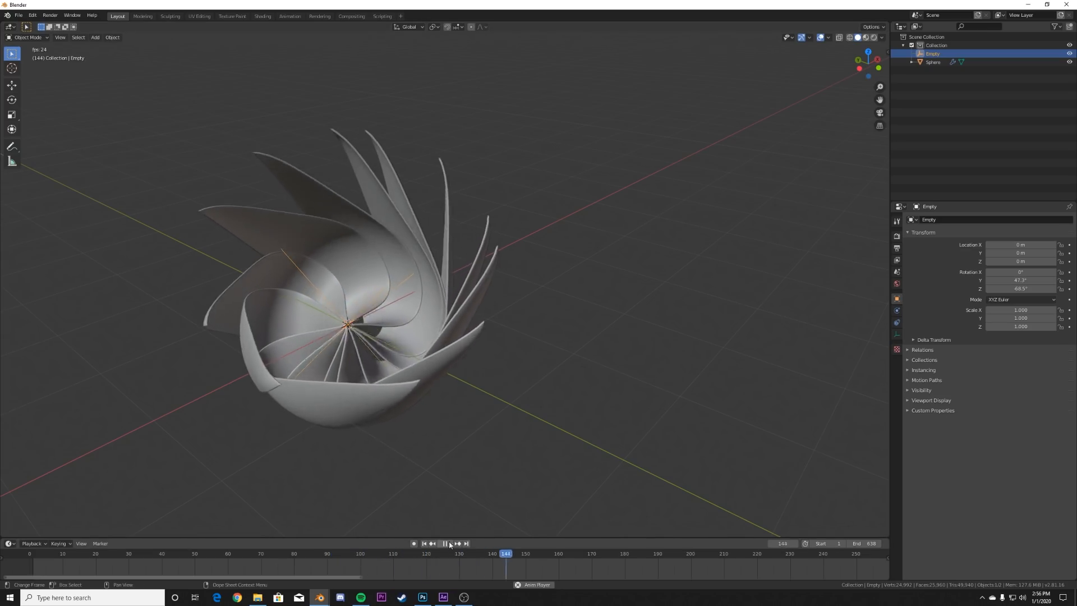
click(445, 543)
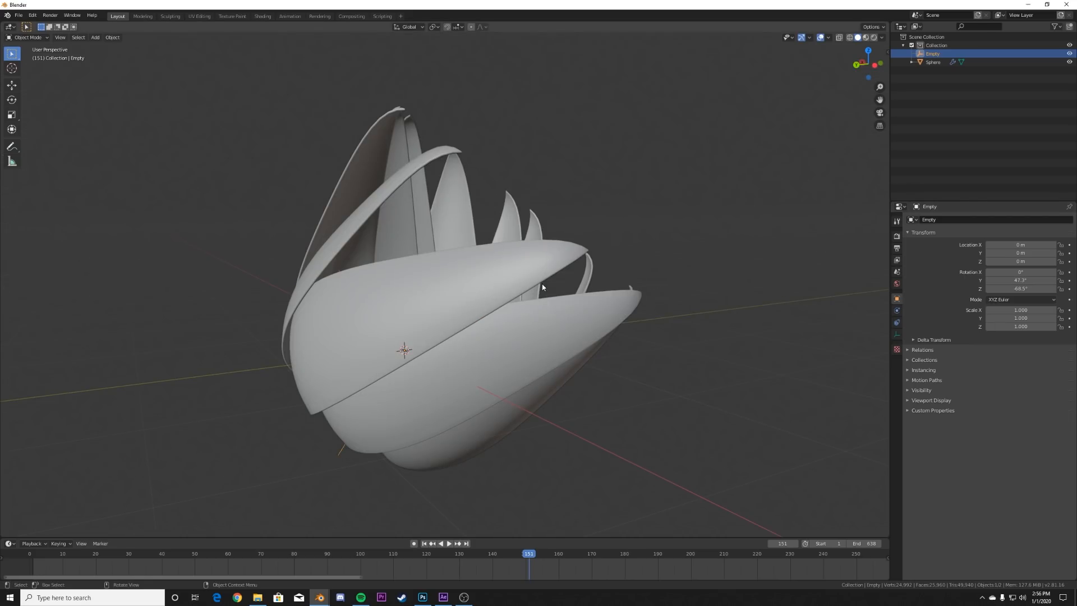
mouse_move(589, 258)
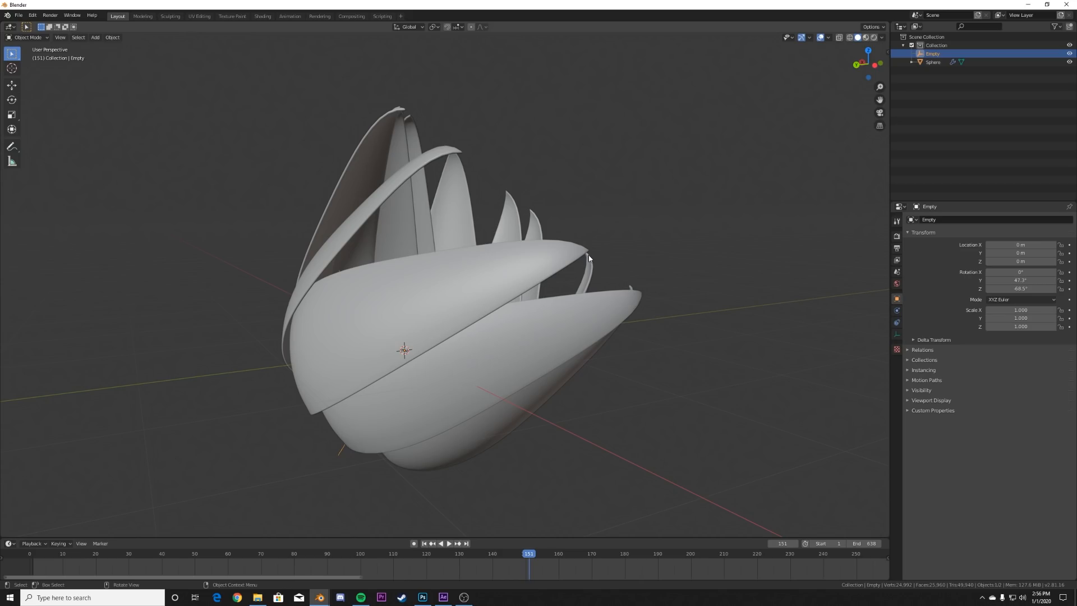
mouse_move(584, 247)
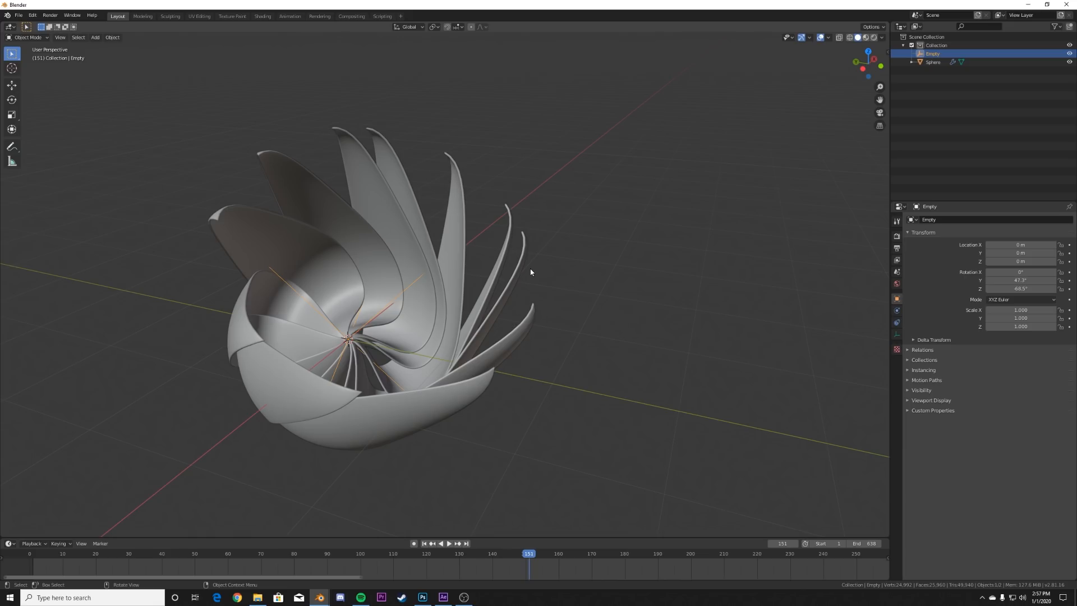
mouse_move(438, 317)
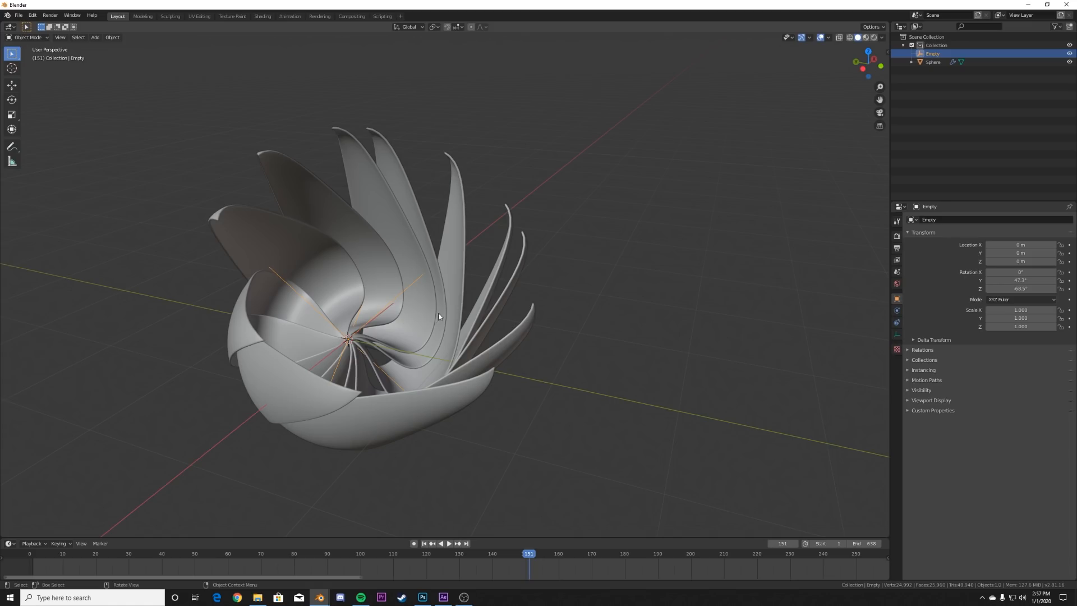
mouse_move(894, 284)
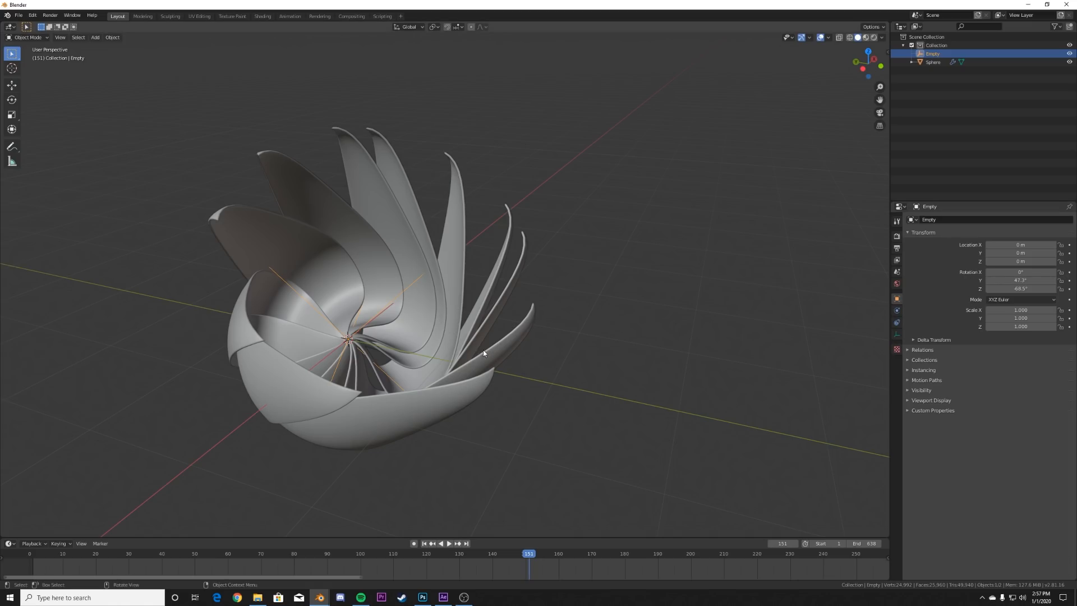
mouse_move(485, 353)
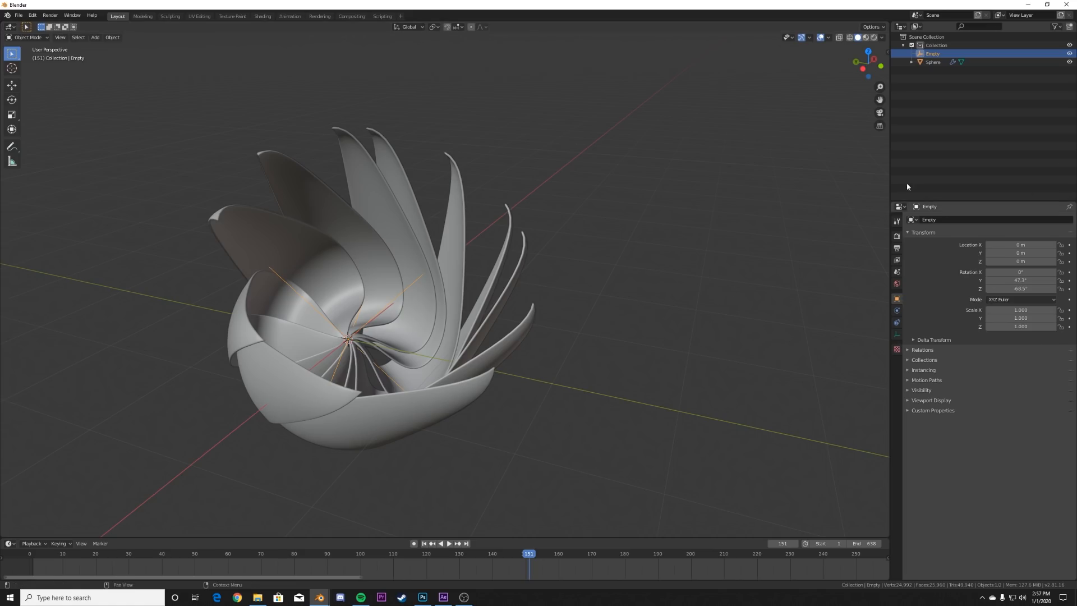
- Retune the empty's rotation to X 42°, Y 24.2°, Z 115° for a fuller bloom and preview it
click(424, 543)
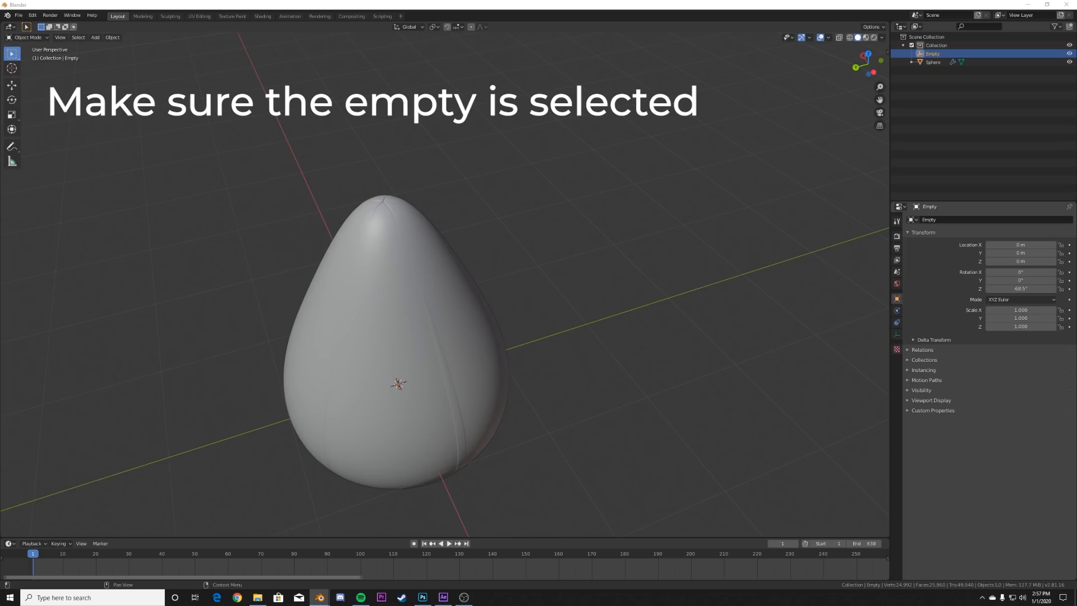
click(1020, 271)
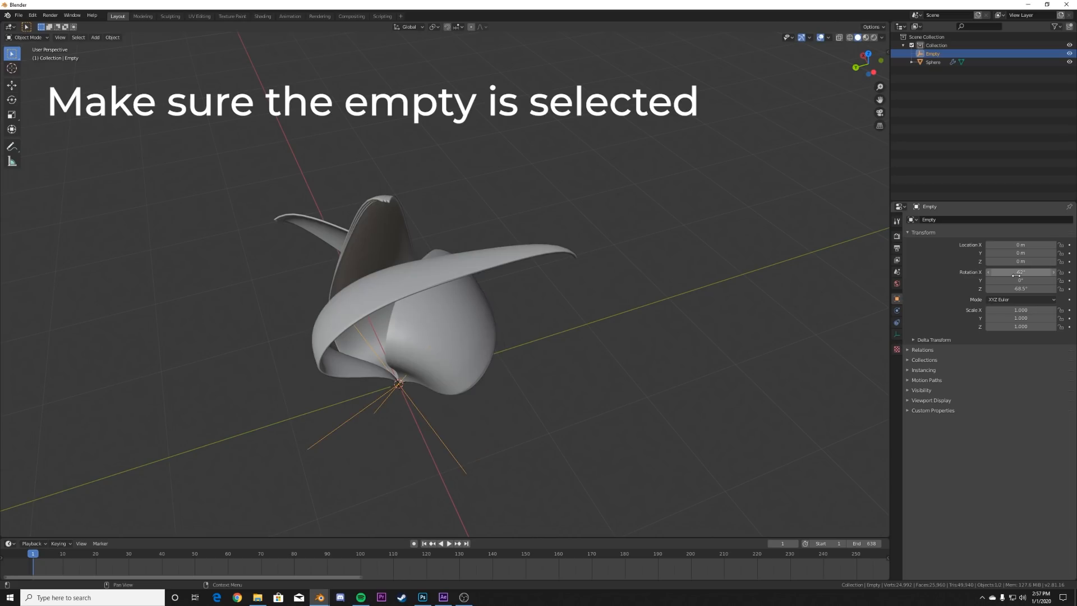
click(1020, 281)
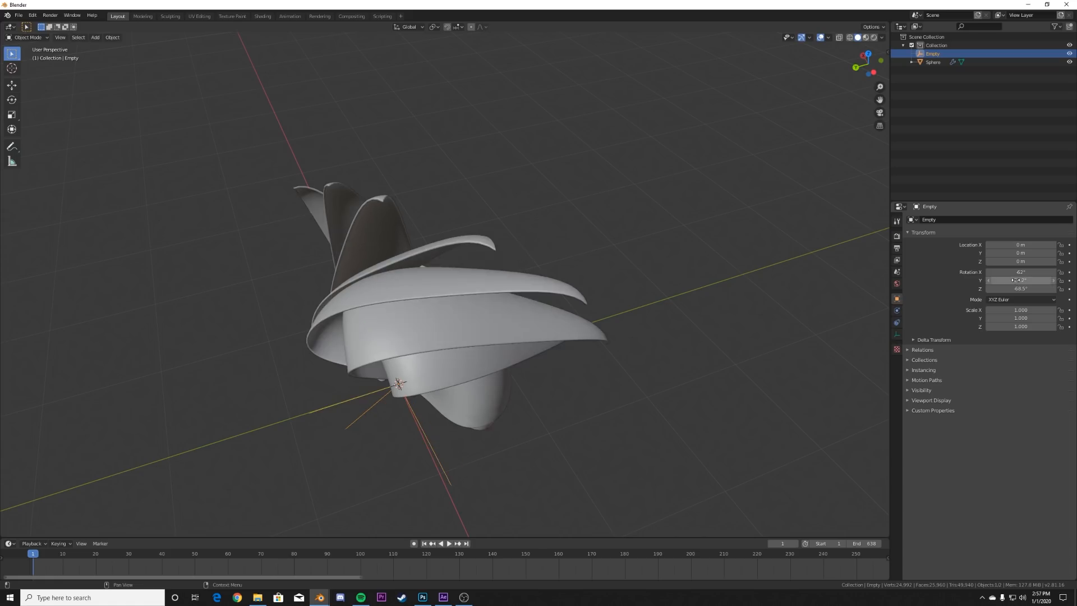
mouse_move(1021, 289)
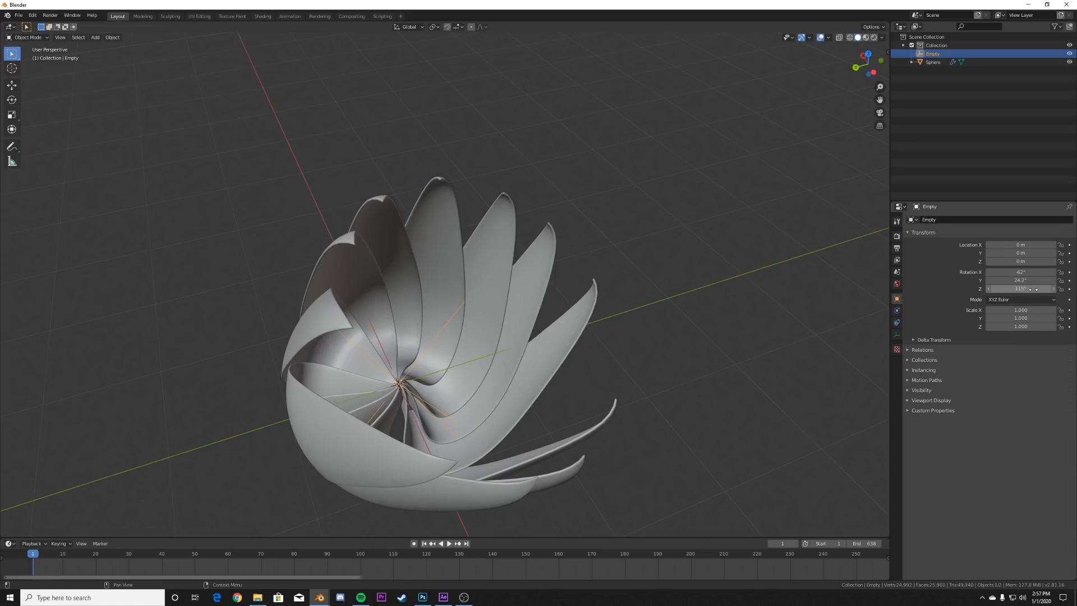
click(448, 543)
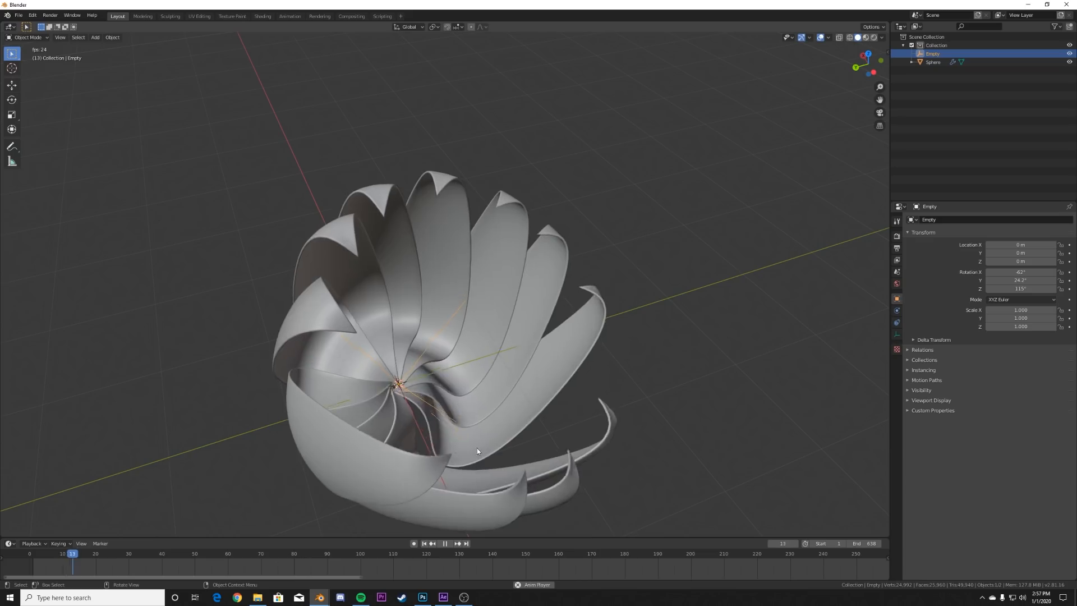
click(444, 543)
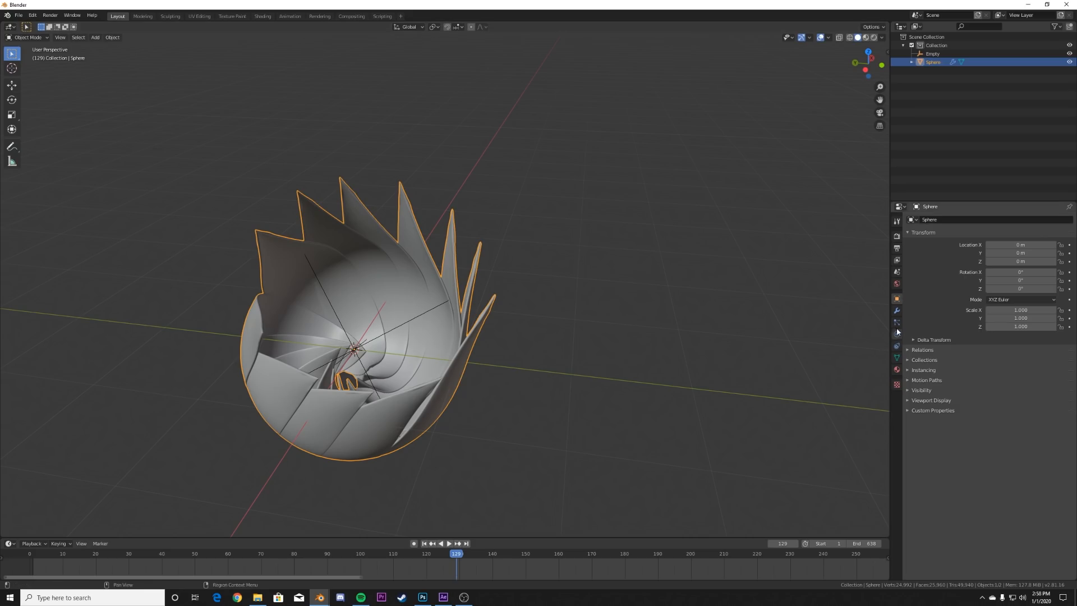
- Raise the array count to 52 and slightly scale the Empty into a dense spiral, scrubbing to the end frame
click(896, 298)
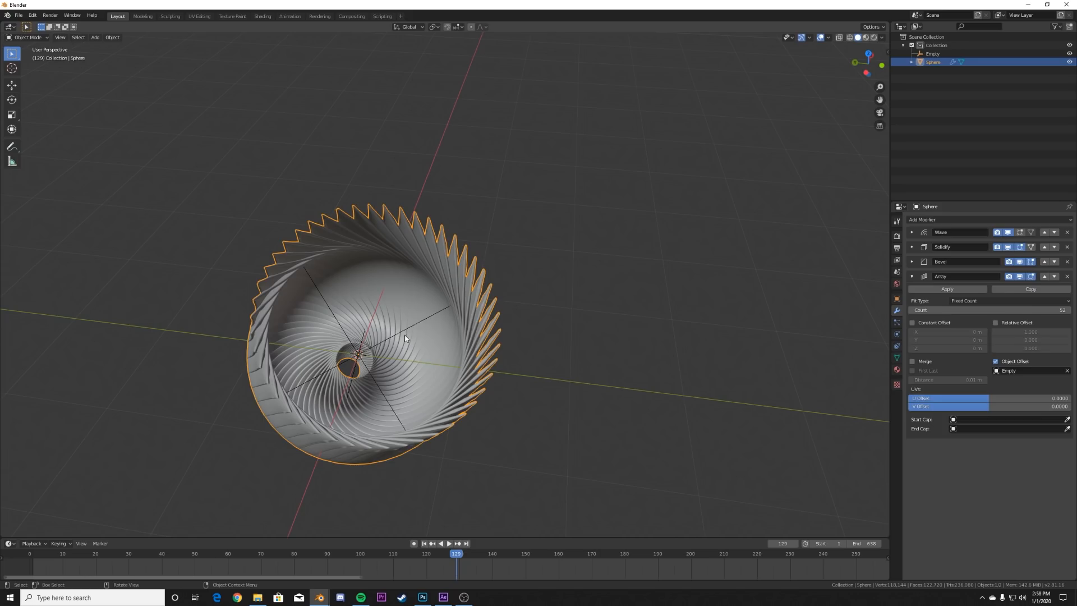
click(932, 54)
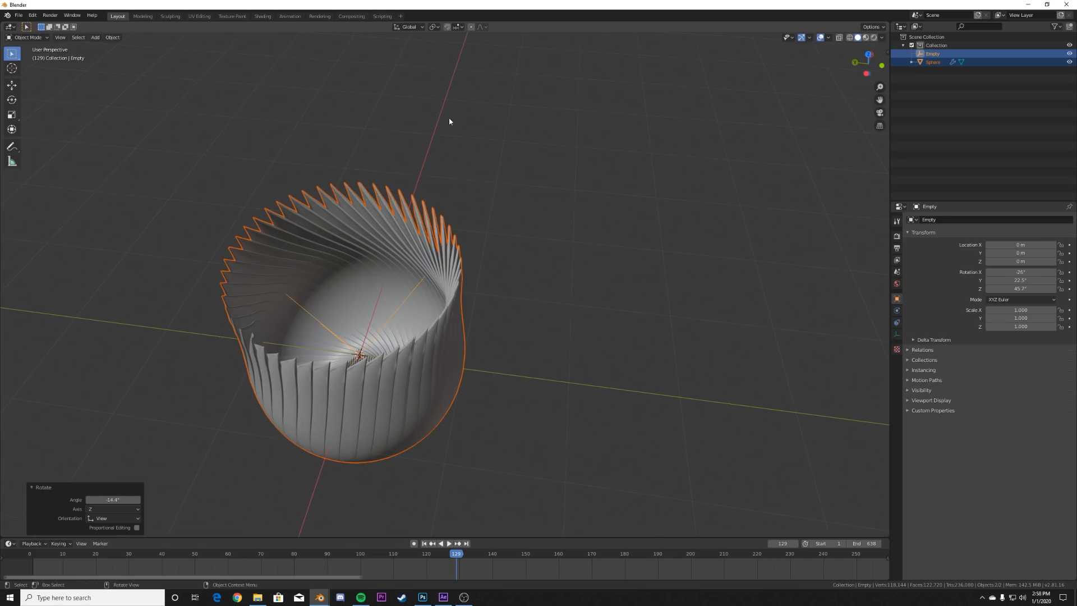
key(s)
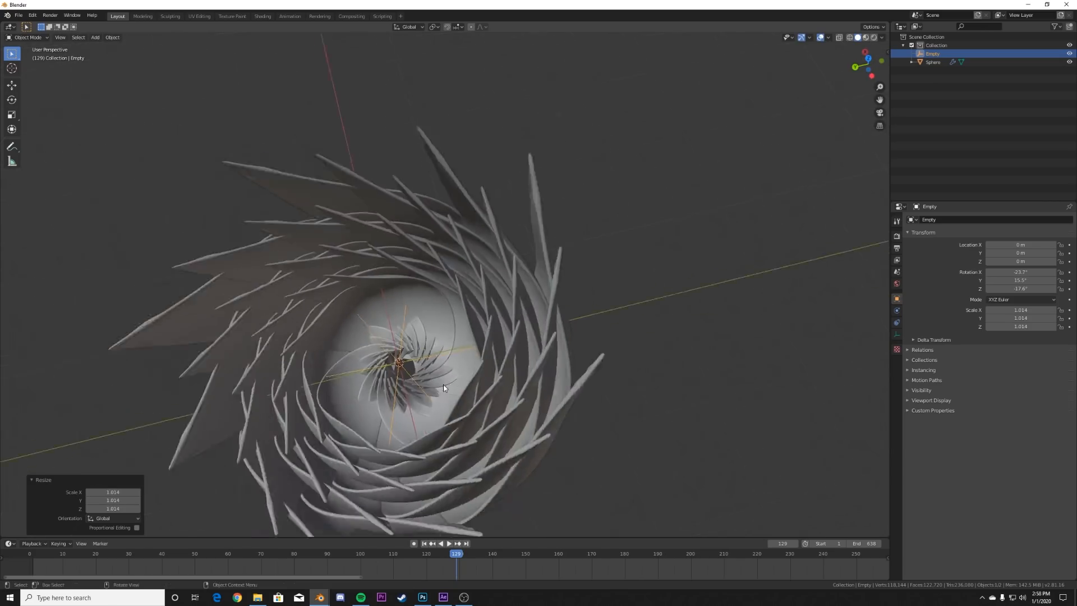
click(448, 542)
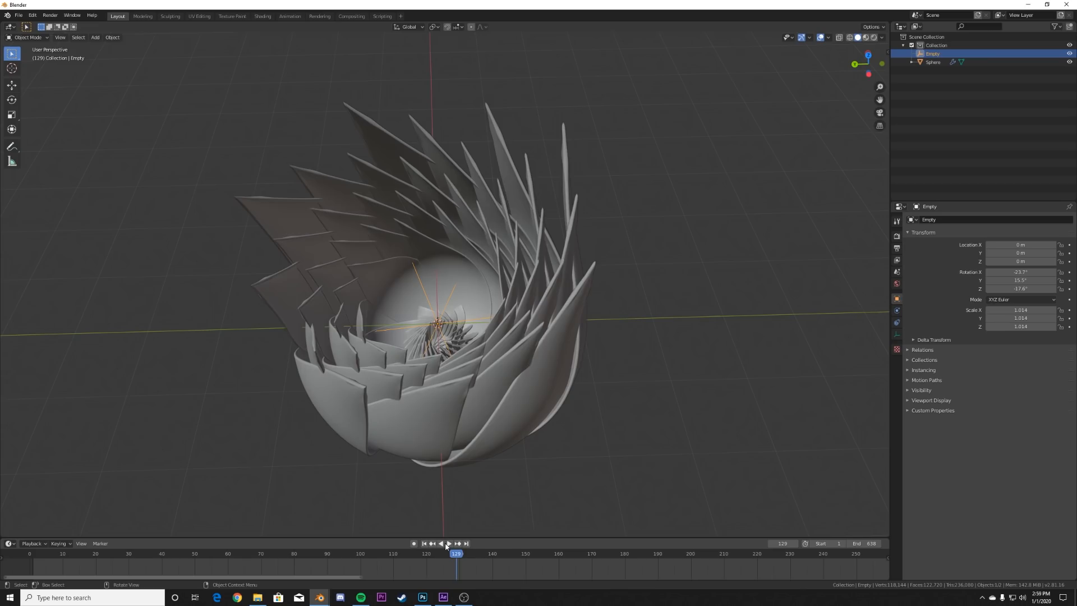
click(445, 543)
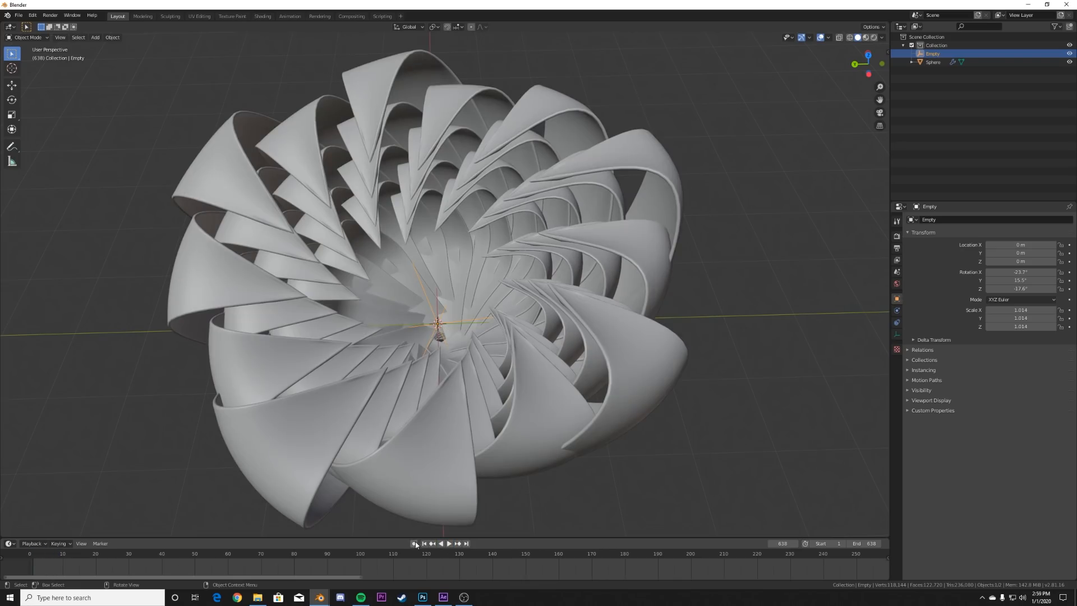
- Return to frame 1, add a camera and position it to frame the flower
click(424, 543)
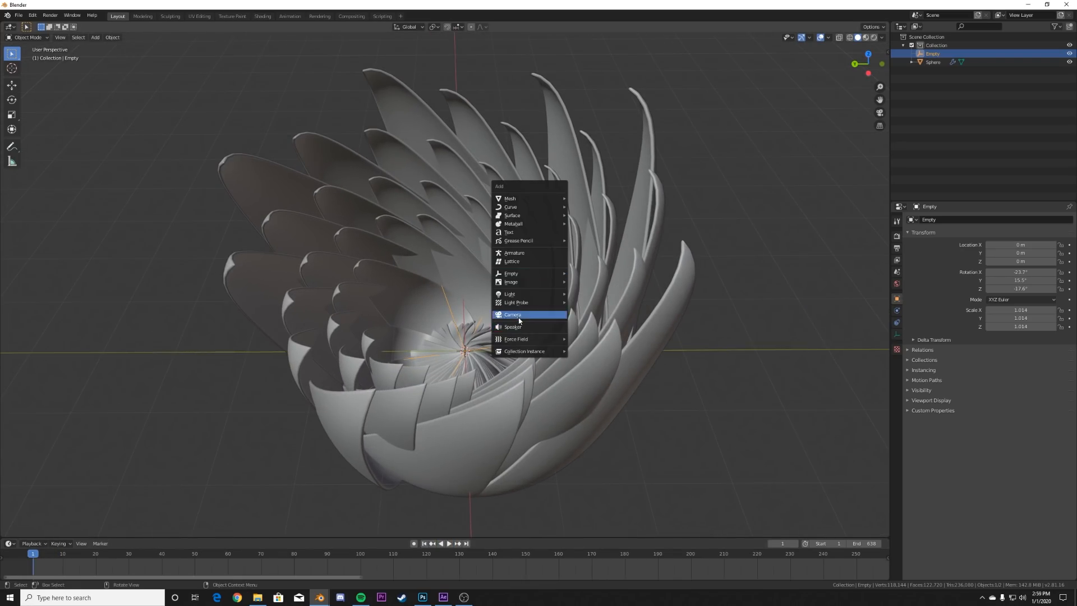
click(513, 314)
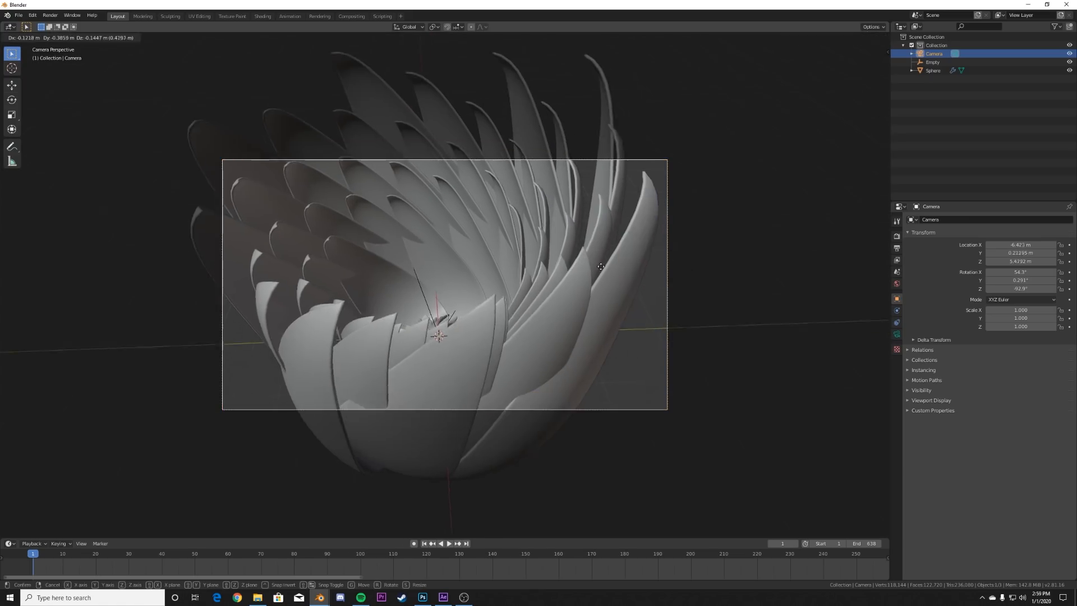
click(575, 283)
text(hd)
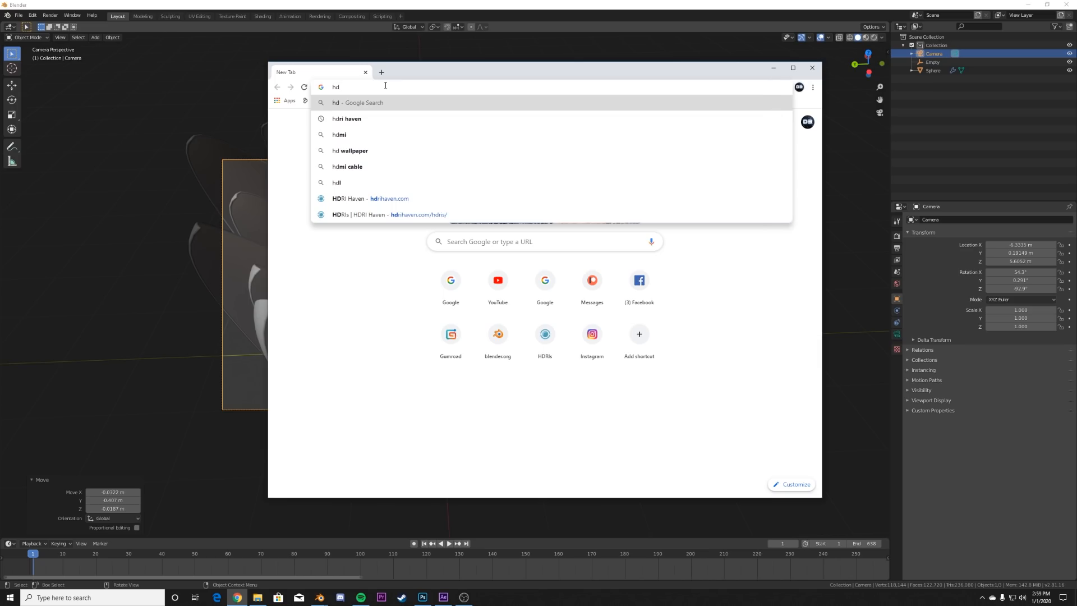
- Browse HDRI Haven's free HDRIs and scroll through the Outdoor category for a quarry panorama
click(369, 199)
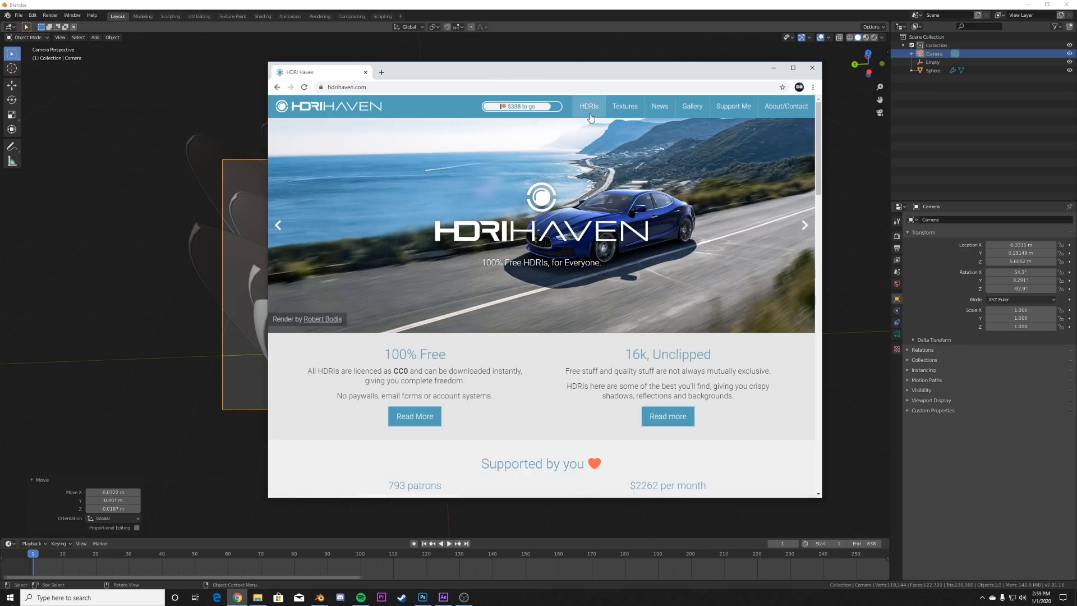
click(588, 105)
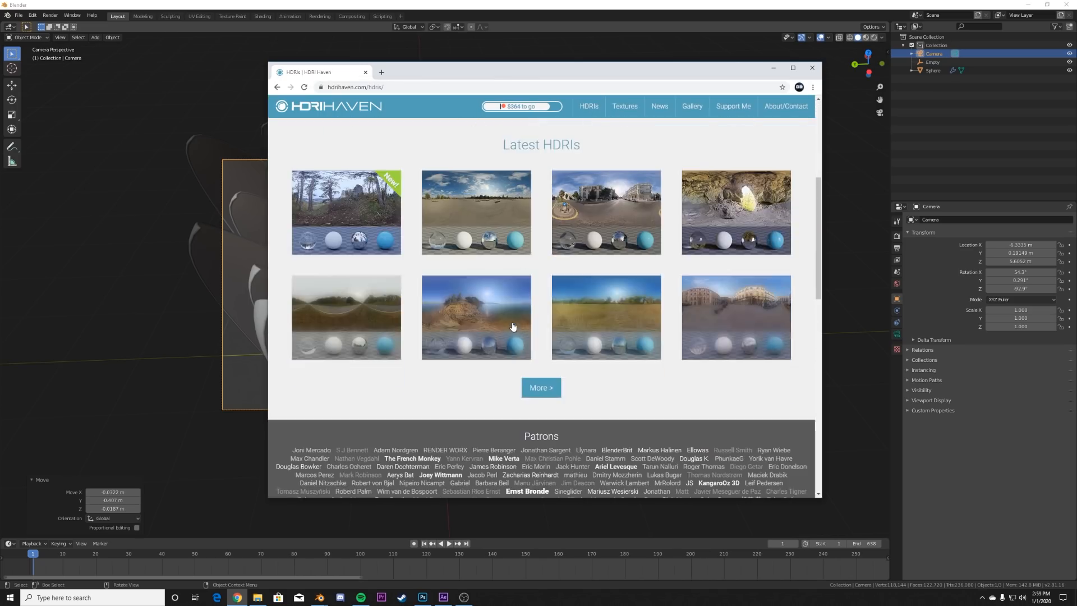
scroll(up, 3)
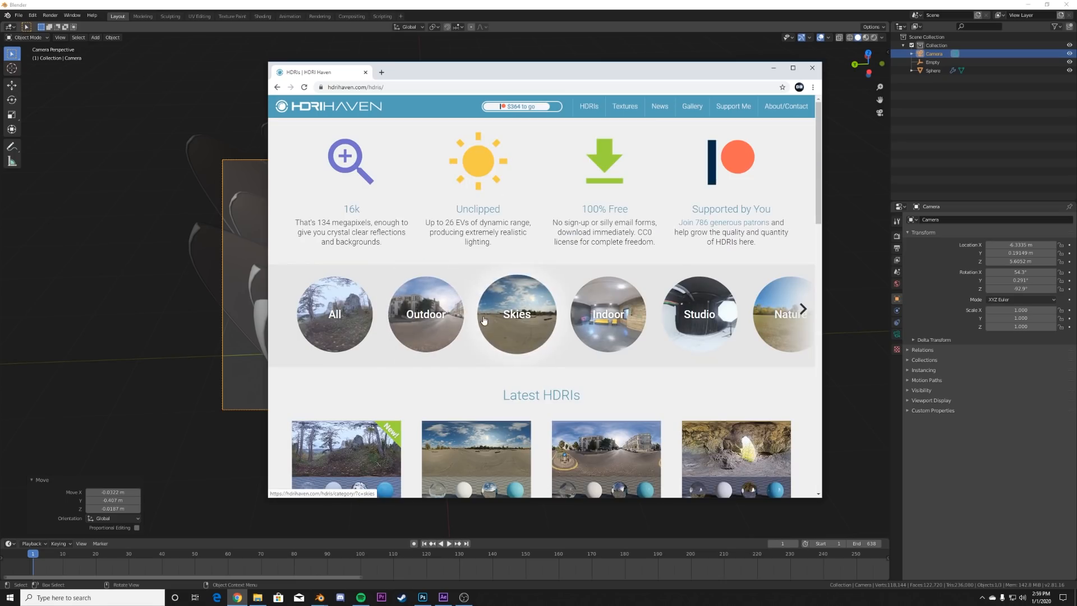
click(425, 314)
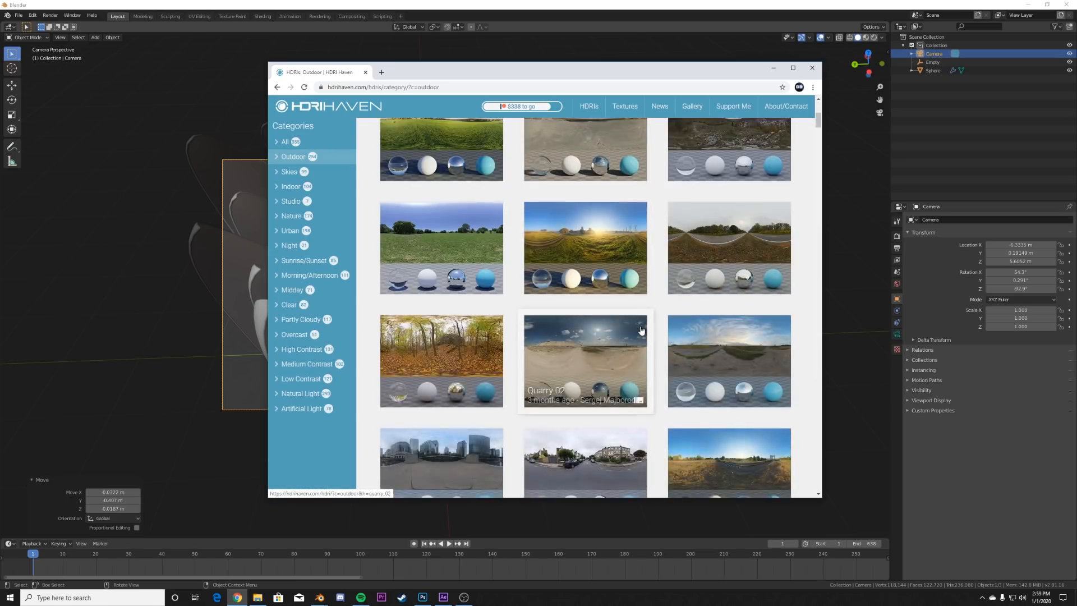
scroll(down, 3)
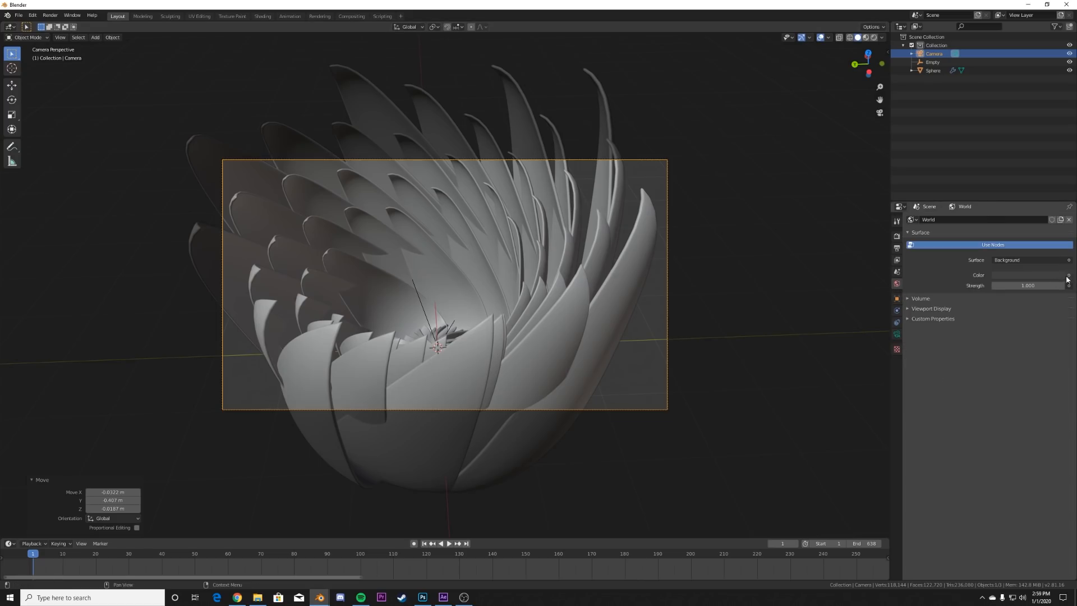
mouse_move(1066, 278)
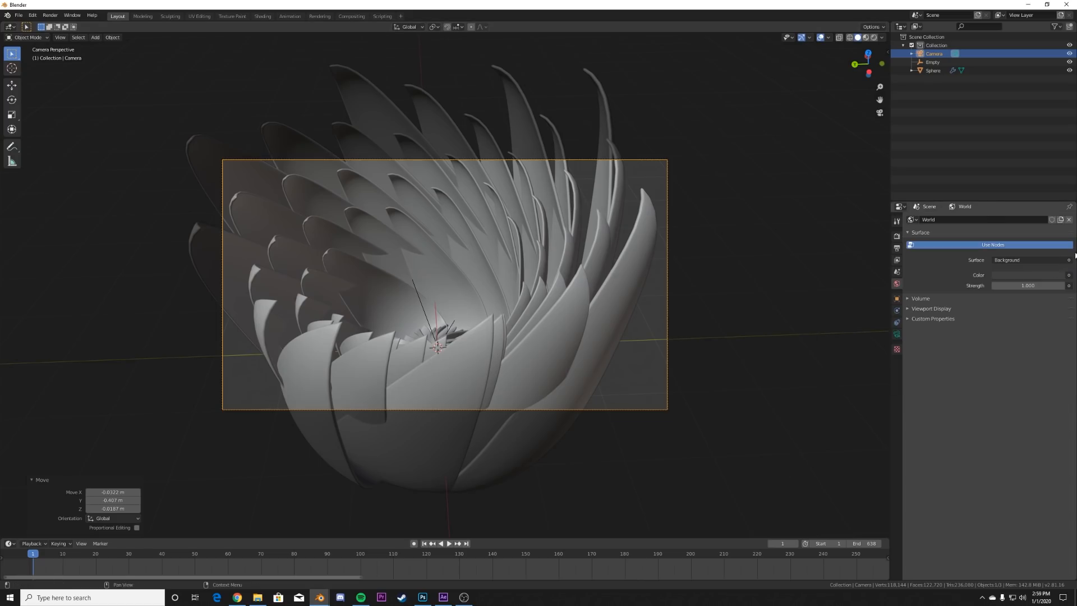
- Set World Color to an Environment Texture loaded with sunset_in_the_chalk_quarry_4k.hdr
click(1068, 275)
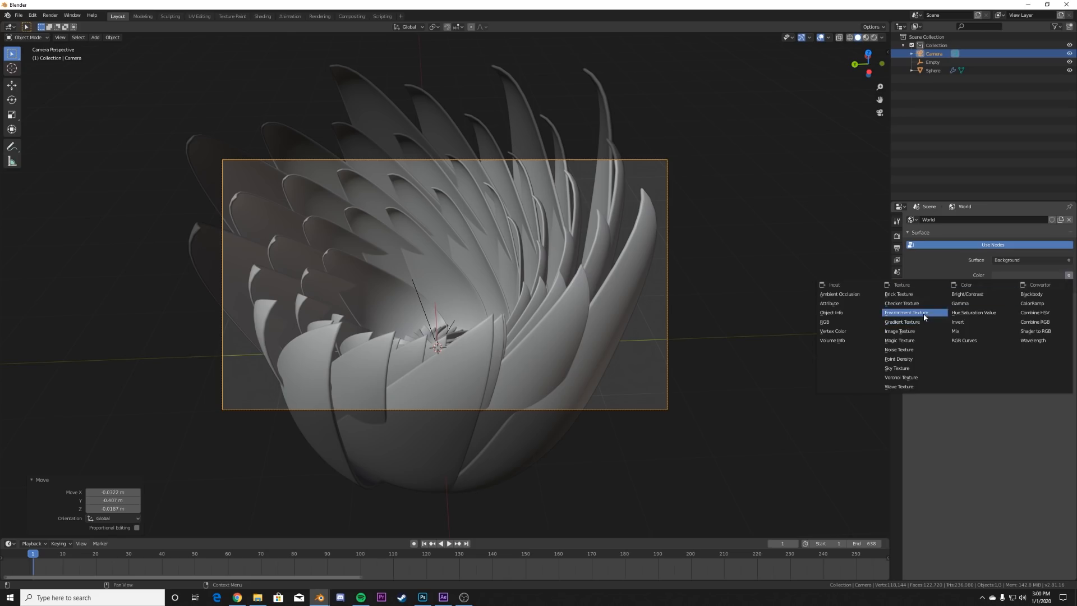
click(905, 313)
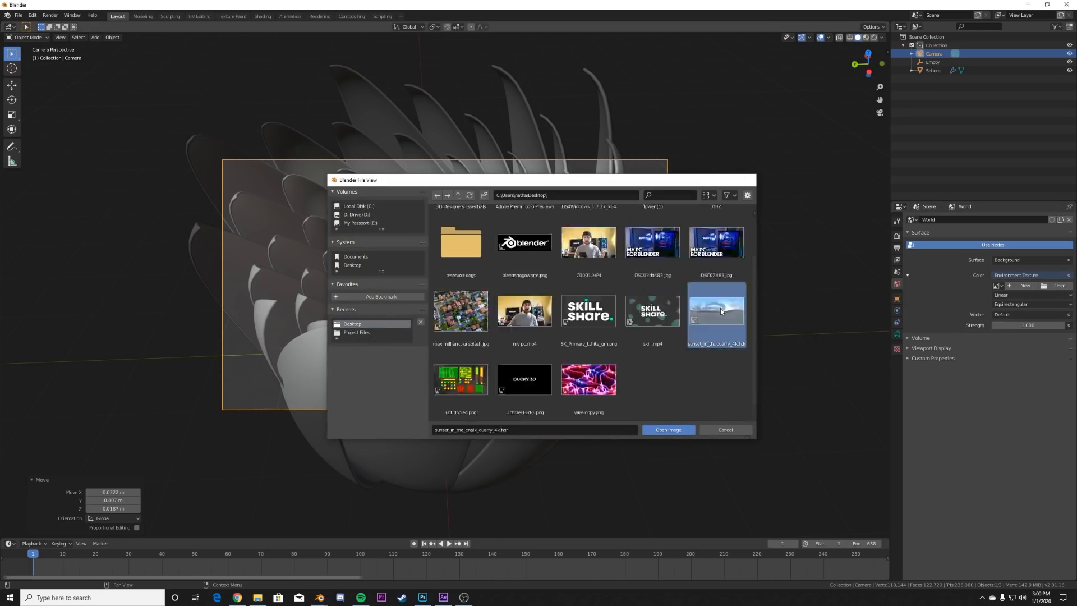
click(666, 429)
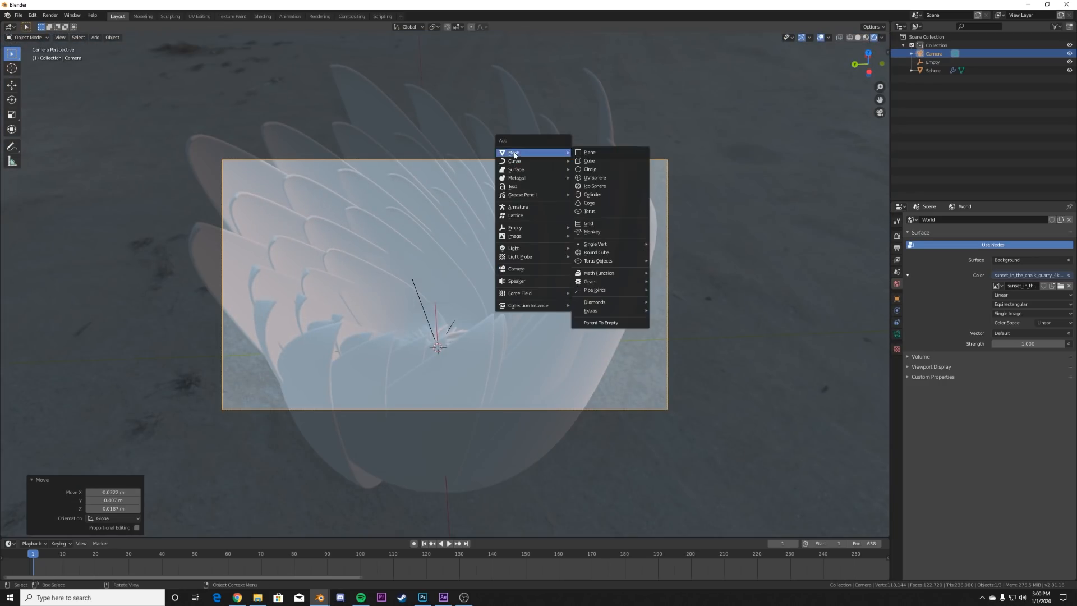
- Add a plane mesh and scale it up into a large ground plane beneath the flower
click(589, 152)
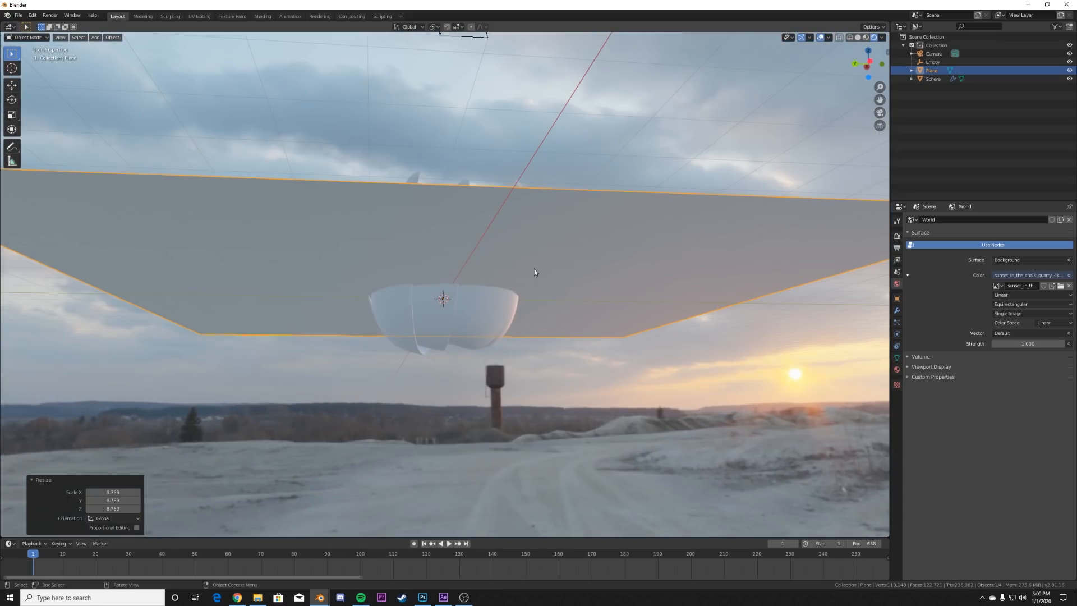
click(11, 84)
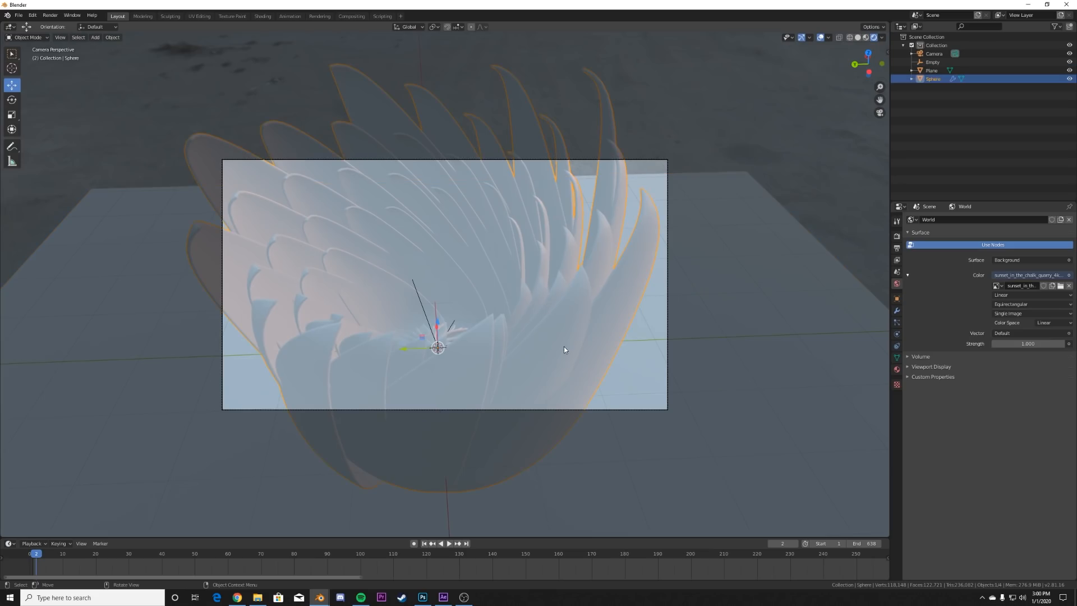
mouse_move(242, 11)
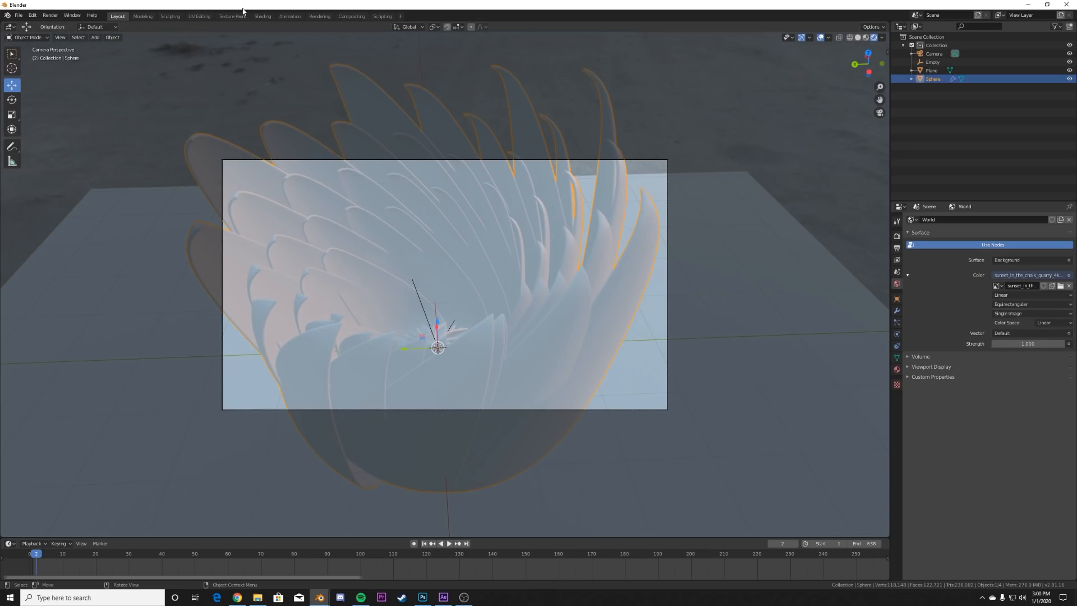
- Create a new flower material in Shading with a pink base colour and Metallic 1.0
click(262, 16)
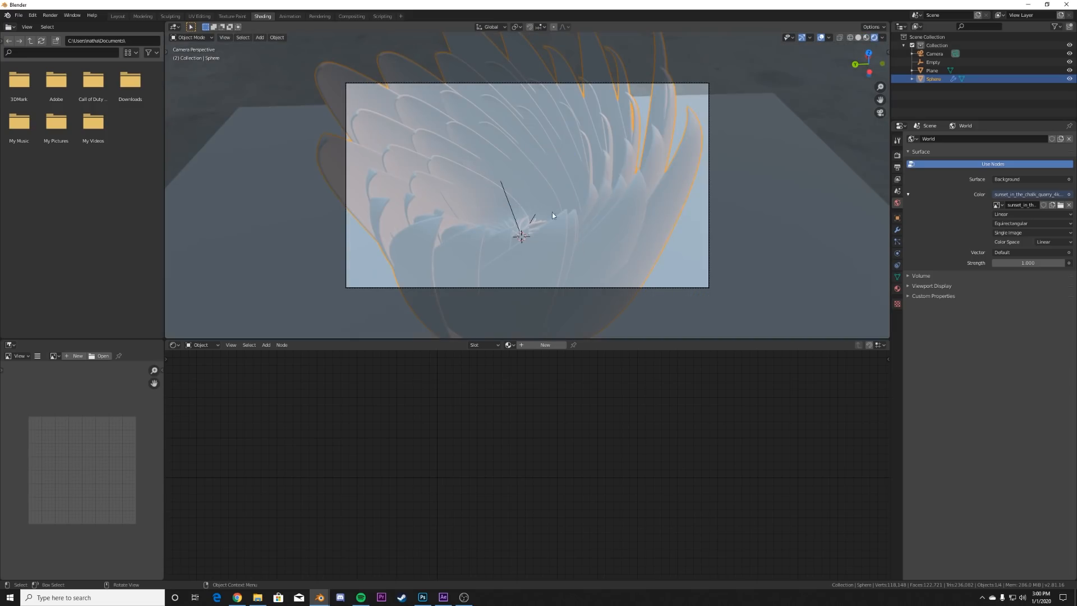
click(545, 344)
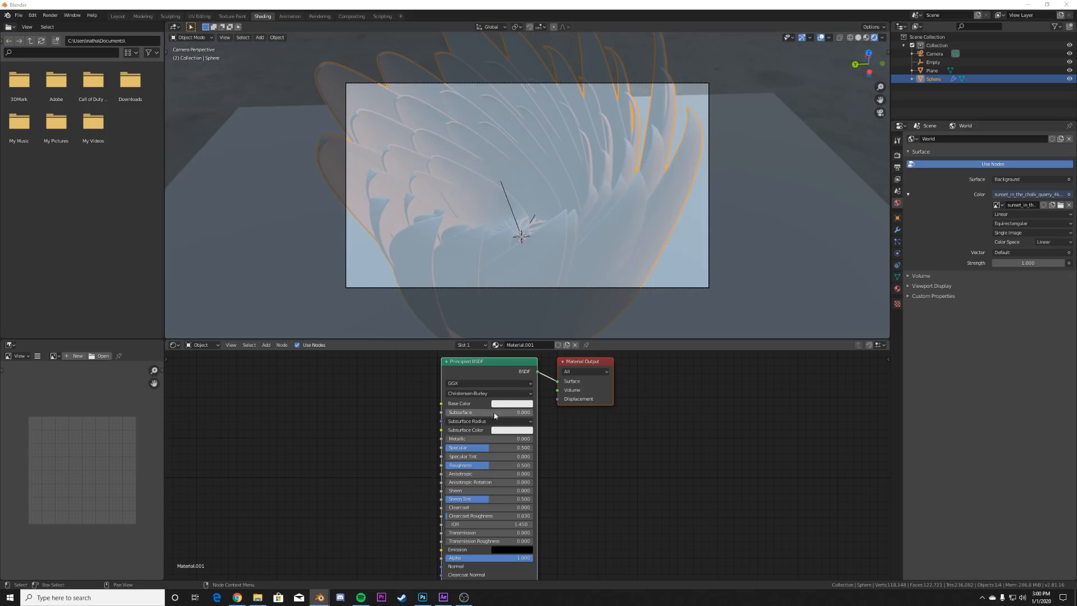
click(487, 438)
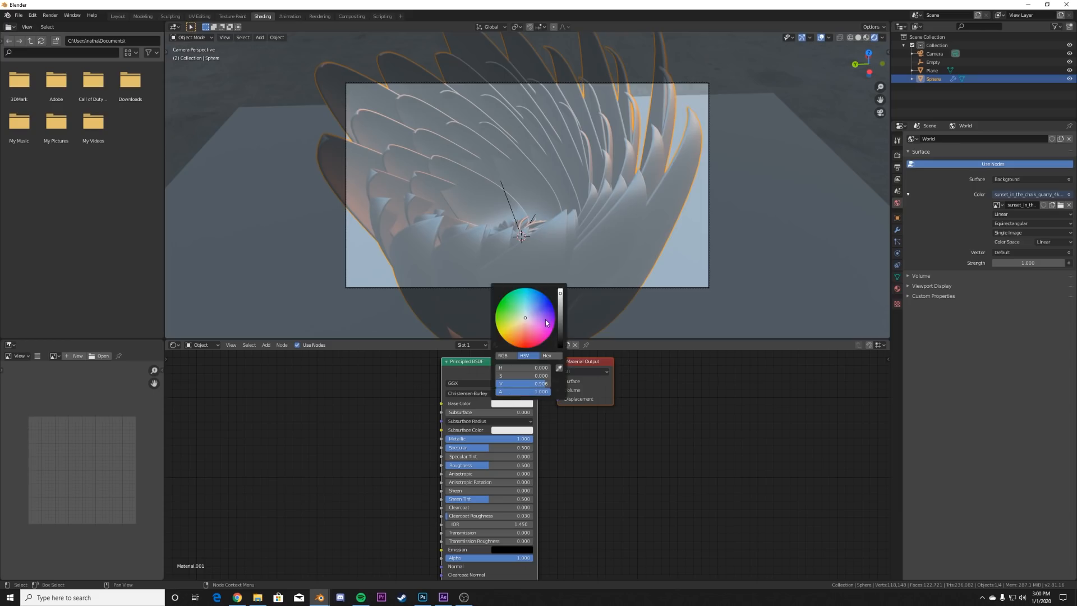
click(530, 325)
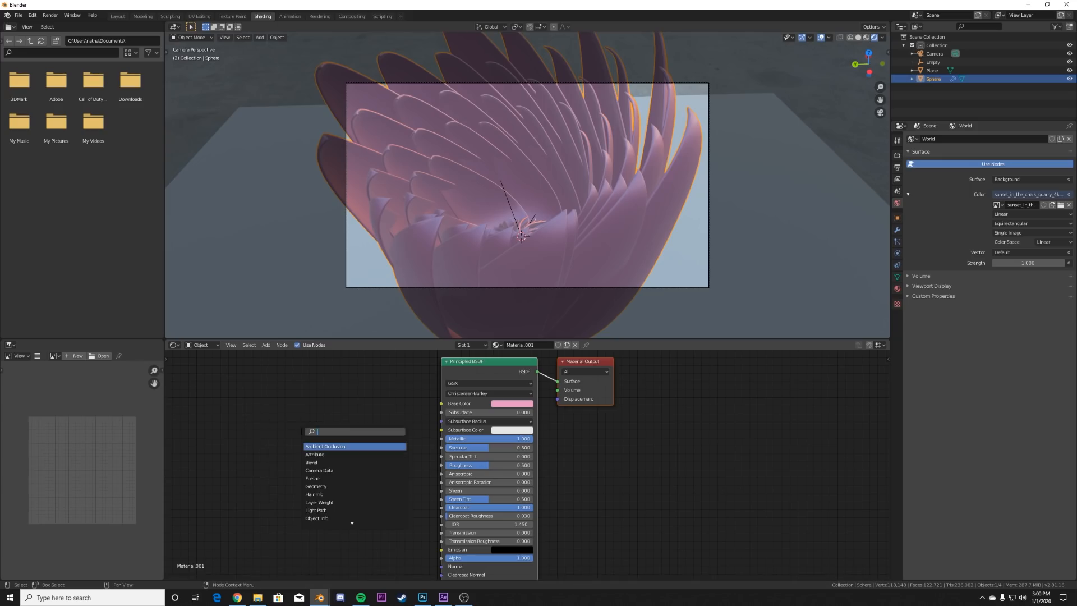
- Feed a scale-300 Voronoi texture with mapping coordinates through a ColorRamp into the Principled BSDF
text(col)
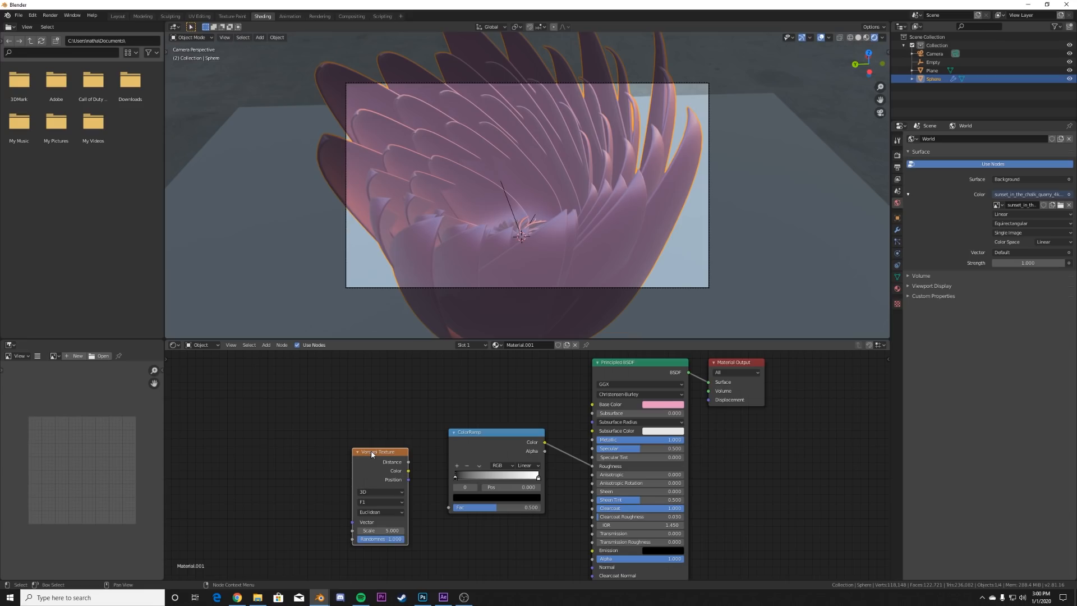
key(ctrl+t)
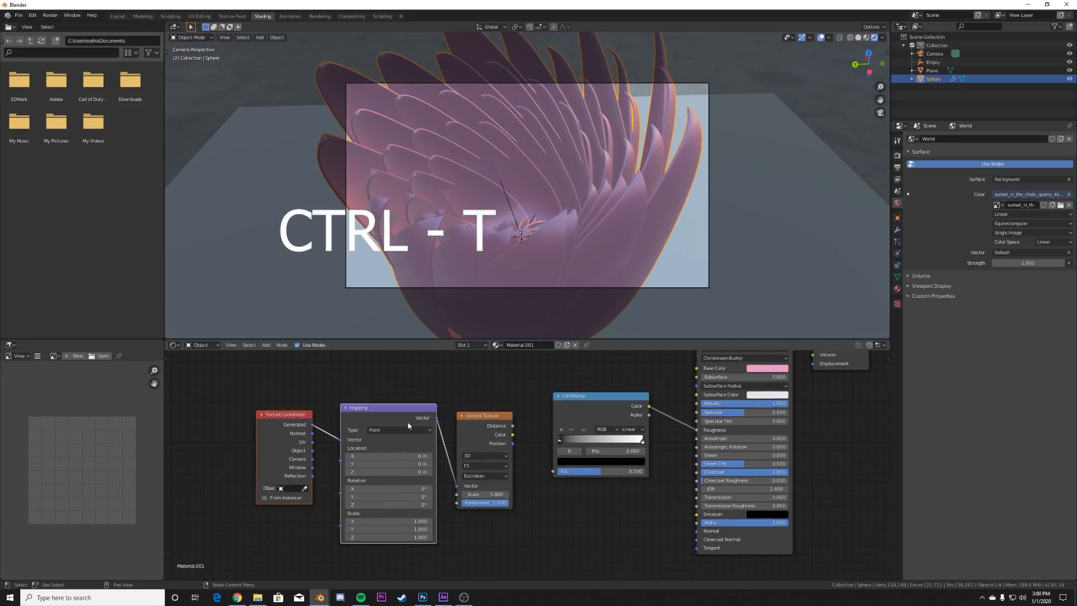
key(ctrl+t)
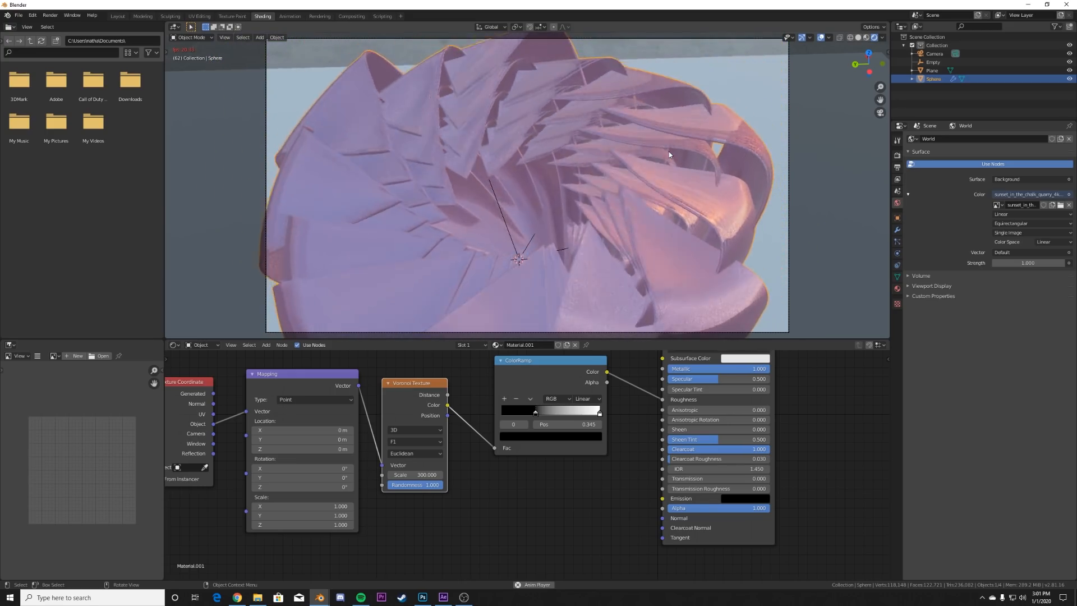
- Play back the flower animation in the Layout workspace, stop it, and return to Shading
click(116, 16)
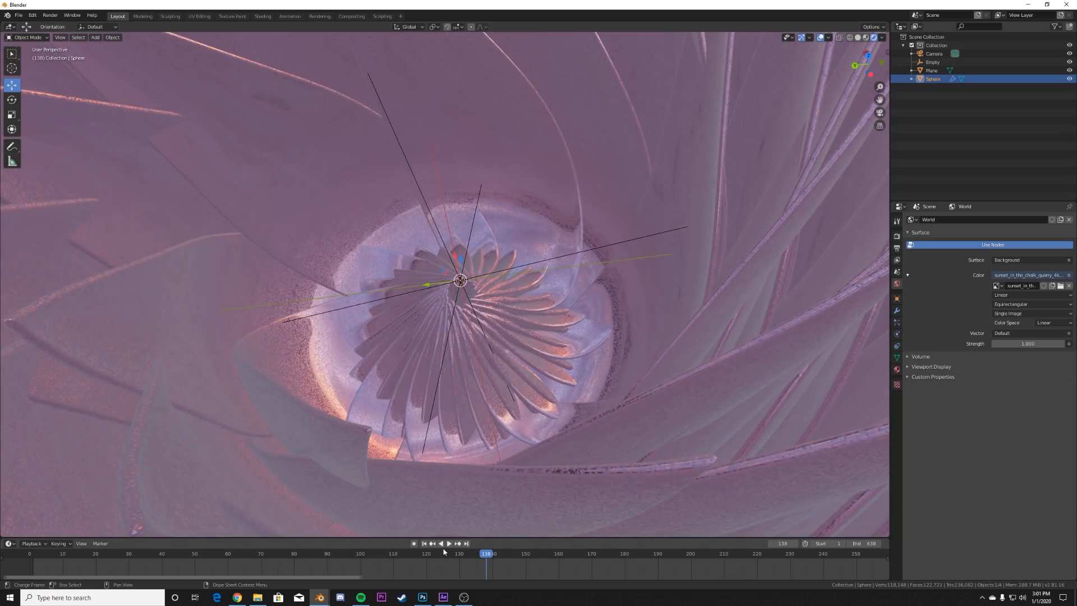
click(439, 543)
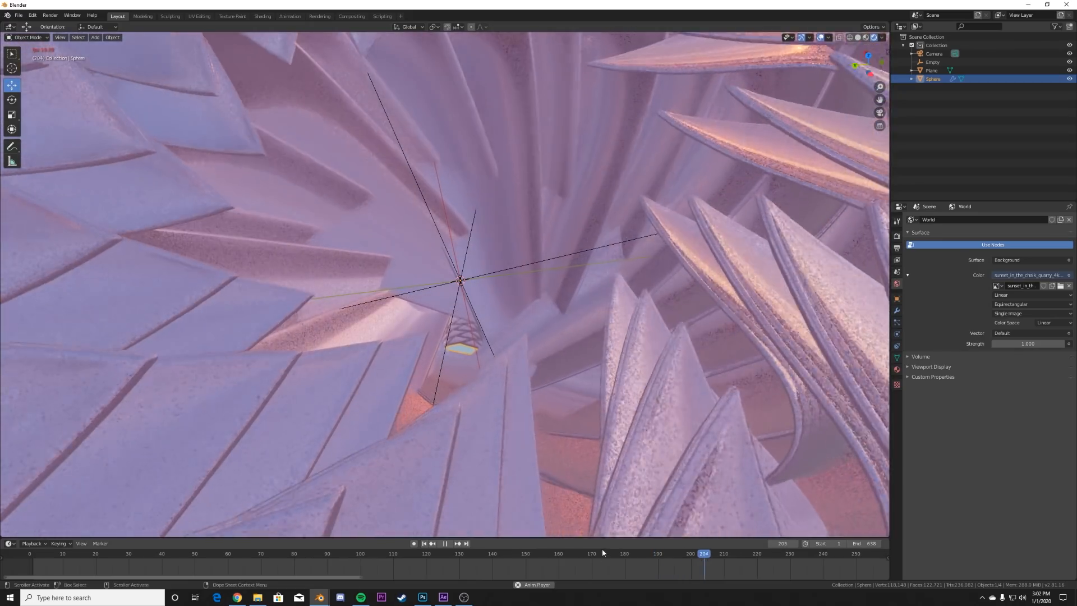
click(444, 543)
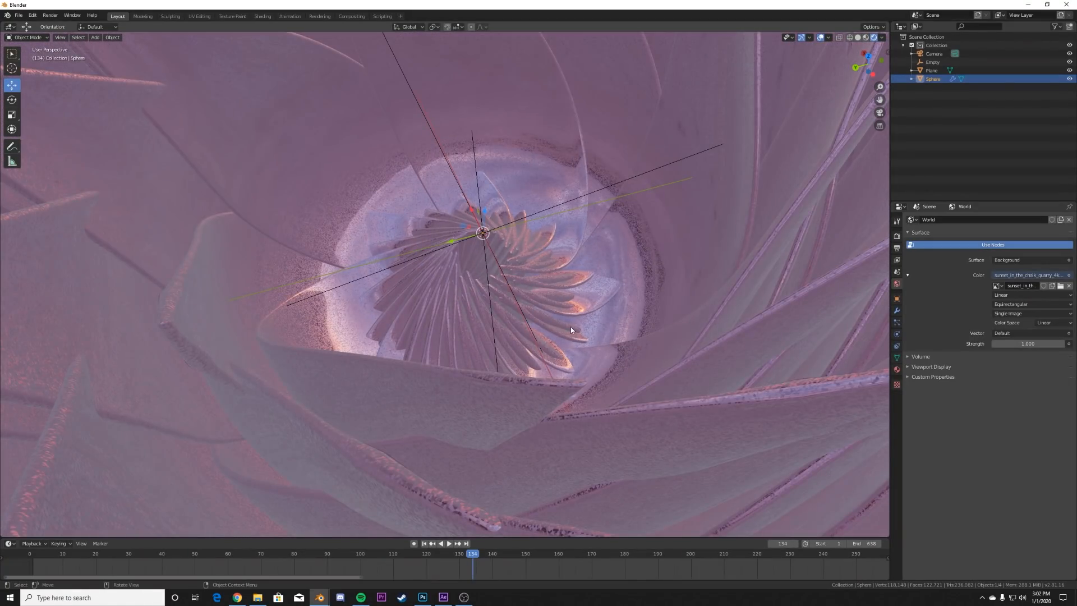
click(261, 16)
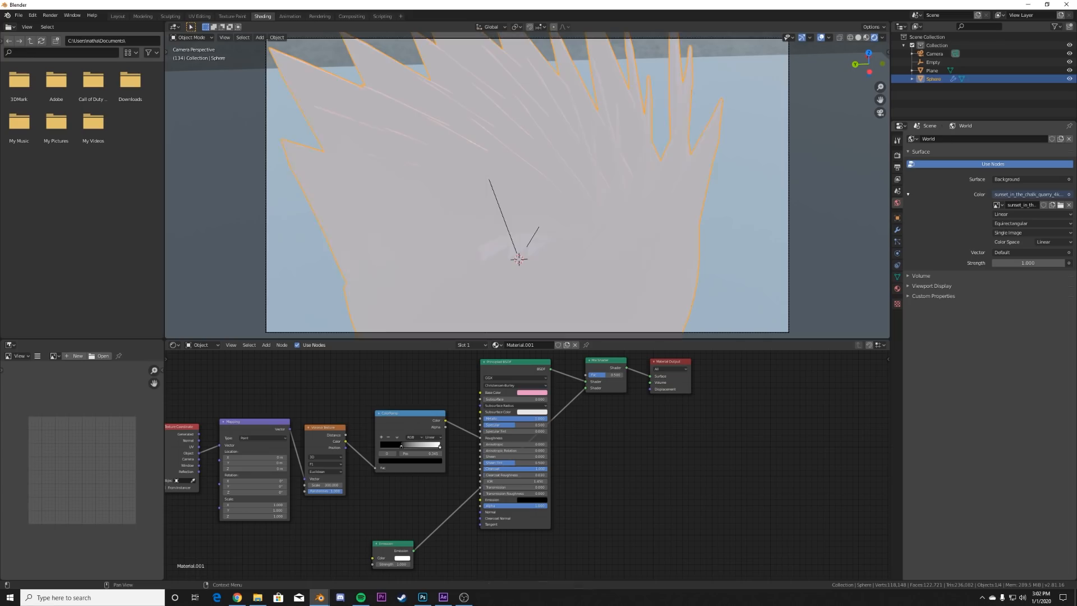
- Mask a red Emission shader with a Spherical Gradient Texture via a Mix Shader for the glowing center
click(393, 557)
text(gr)
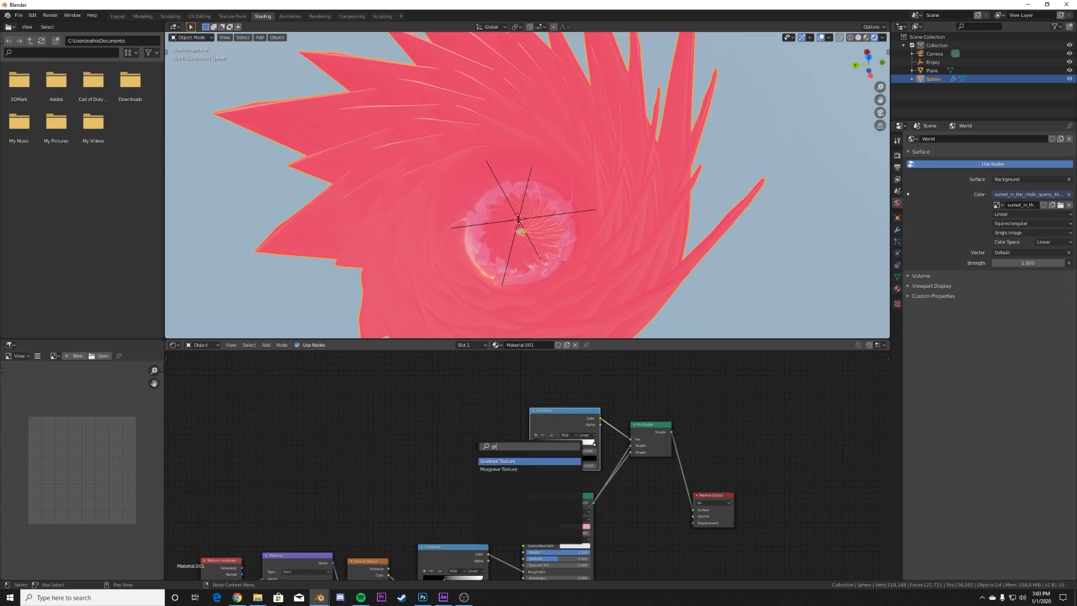
click(497, 461)
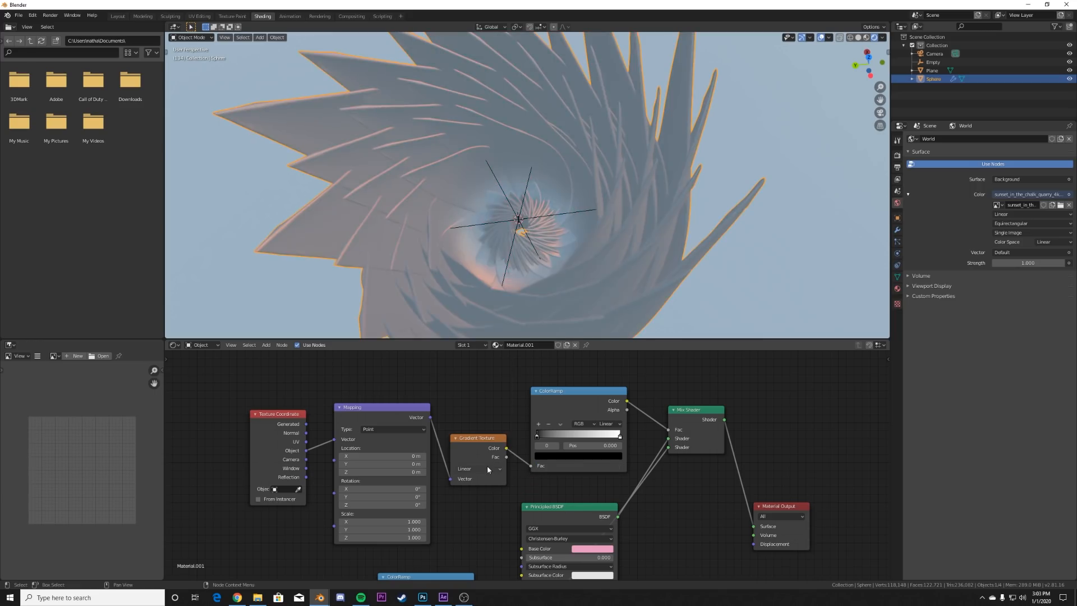
click(475, 469)
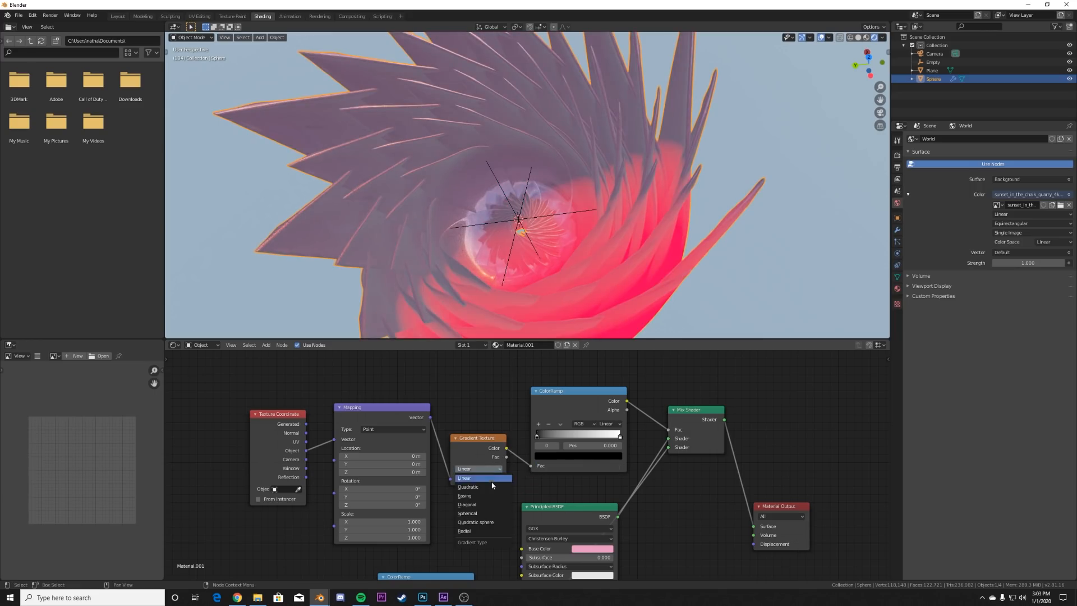
click(467, 512)
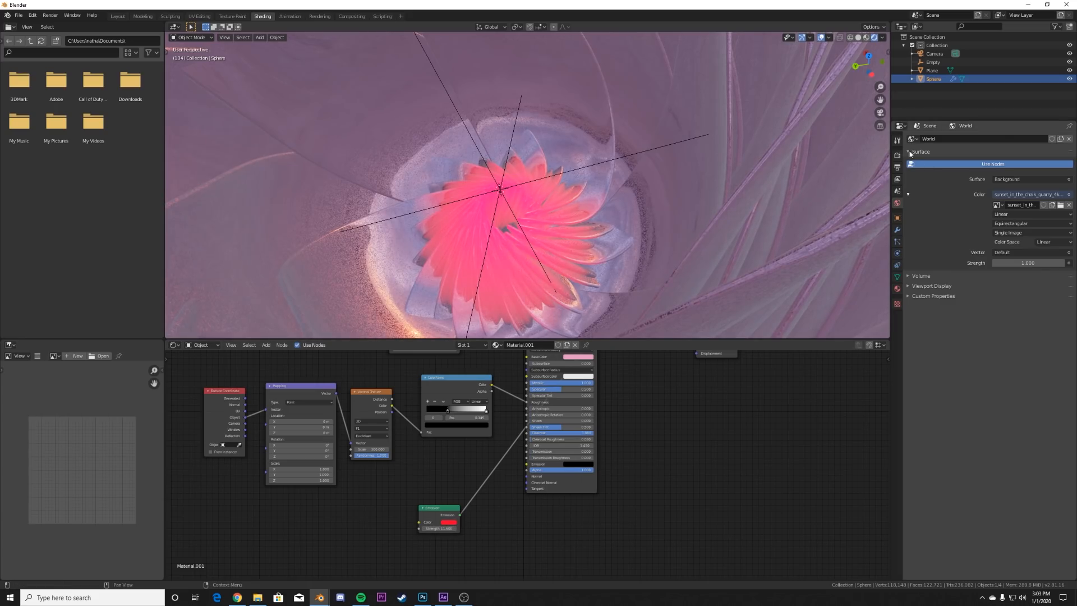
- Enable Ambient Occlusion, Bloom and Screen Space Reflections in the Eevee render settings
click(897, 140)
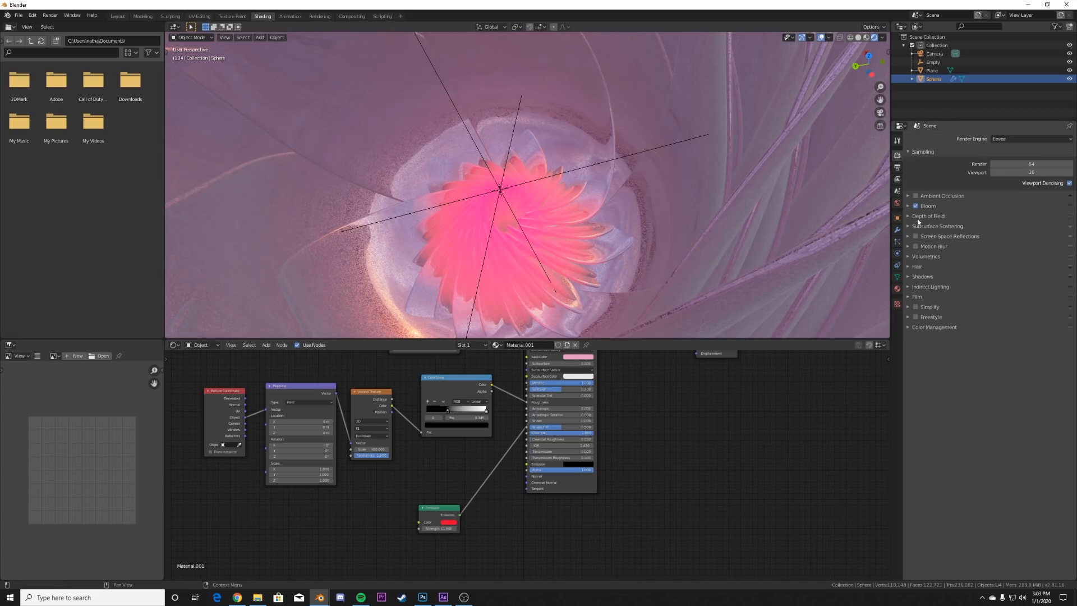
click(915, 195)
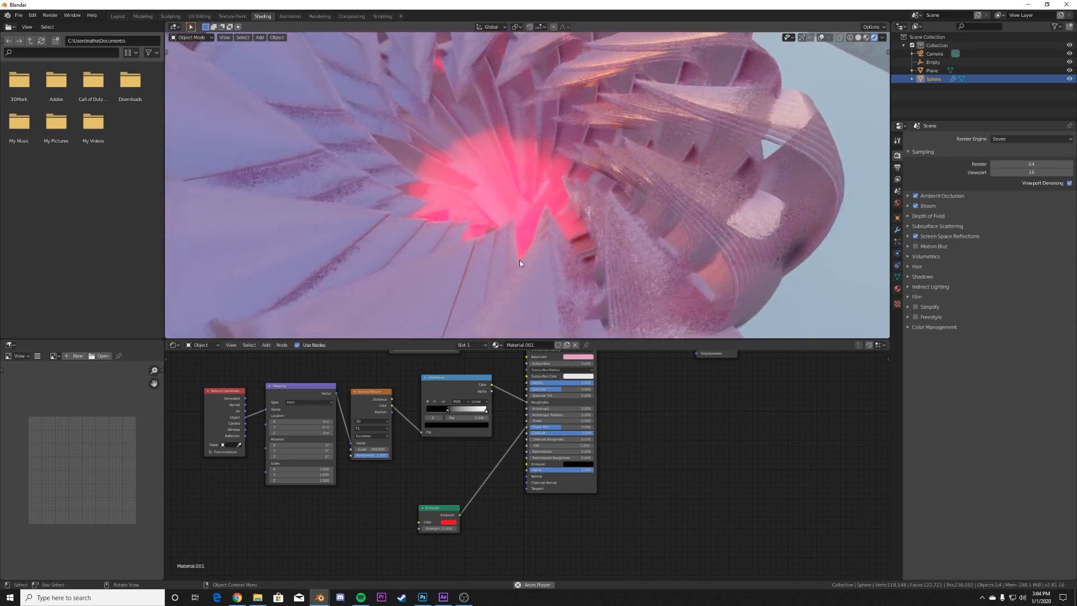
- Give the ground plane a new pink, fully metallic material, then select the camera
click(117, 16)
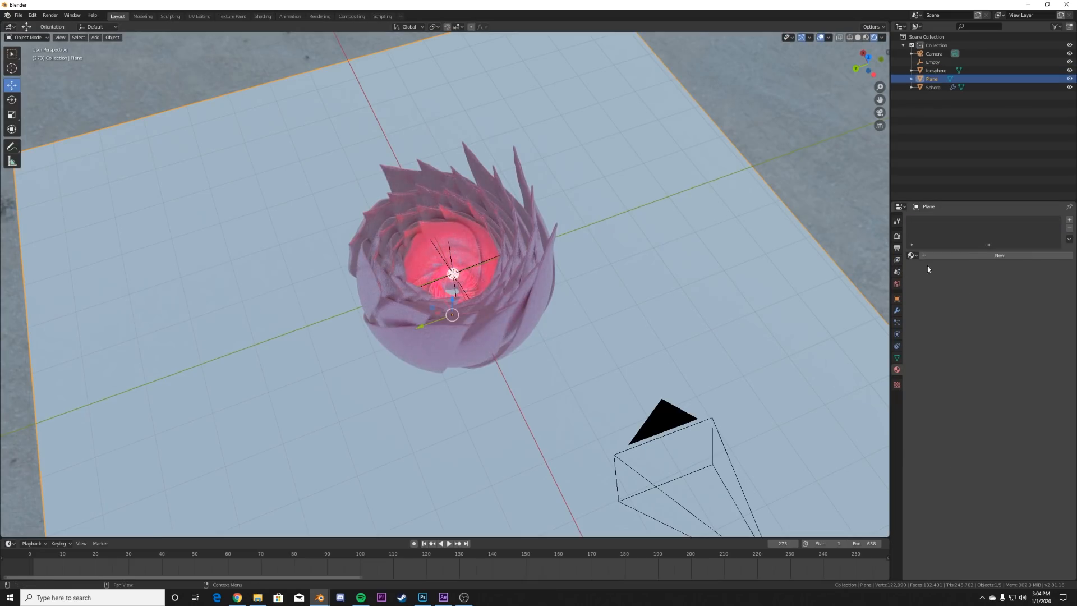
click(998, 254)
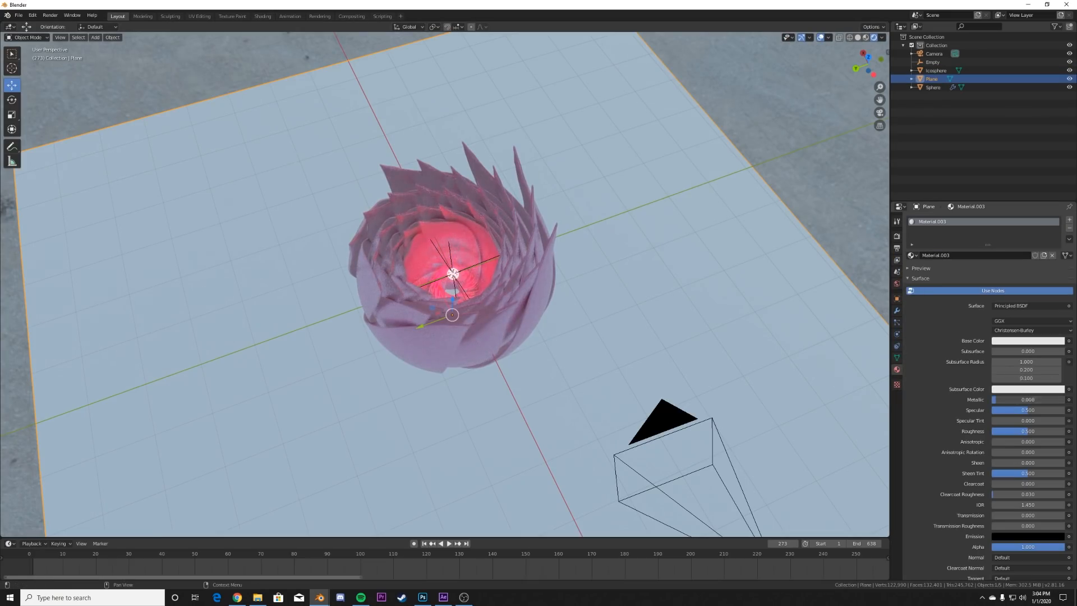
click(1026, 341)
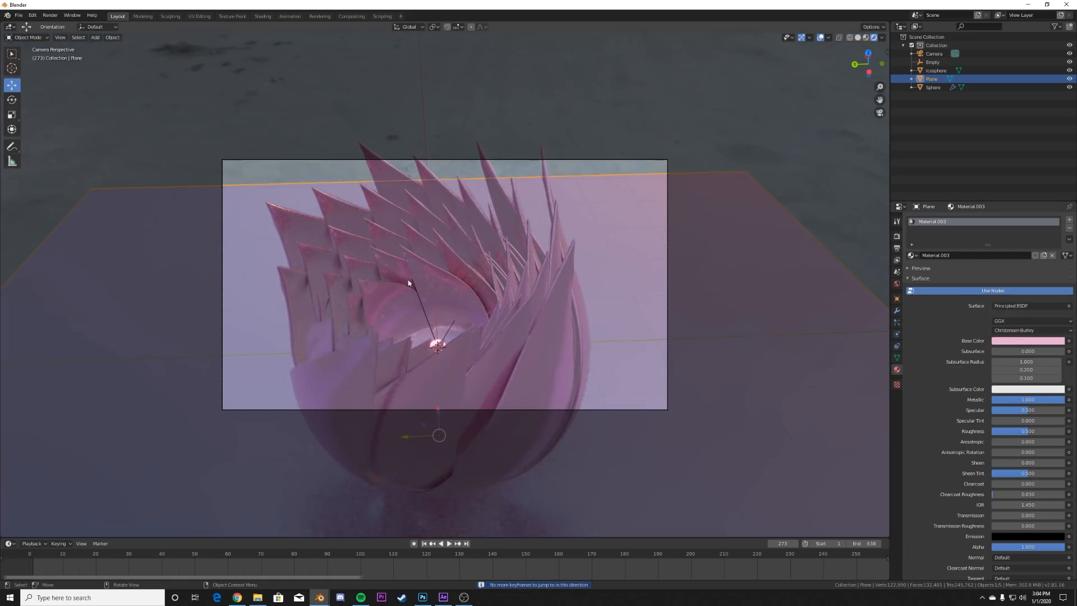
key(s)
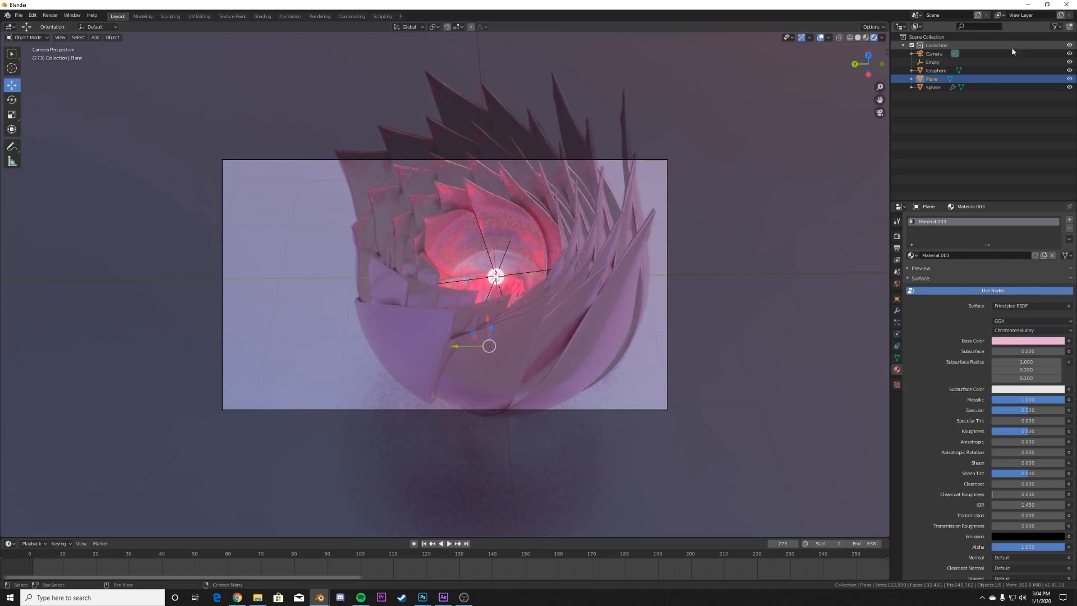
click(933, 54)
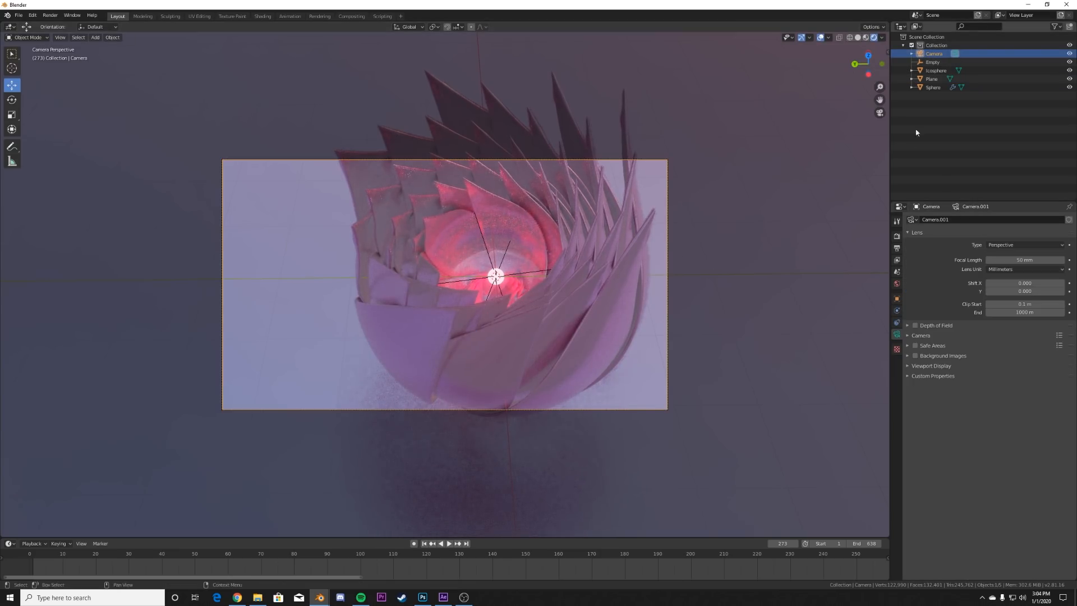
- Make the camera Orthographic at scale 4.1, reposition it on the flower's center, and replay the animation
click(1022, 244)
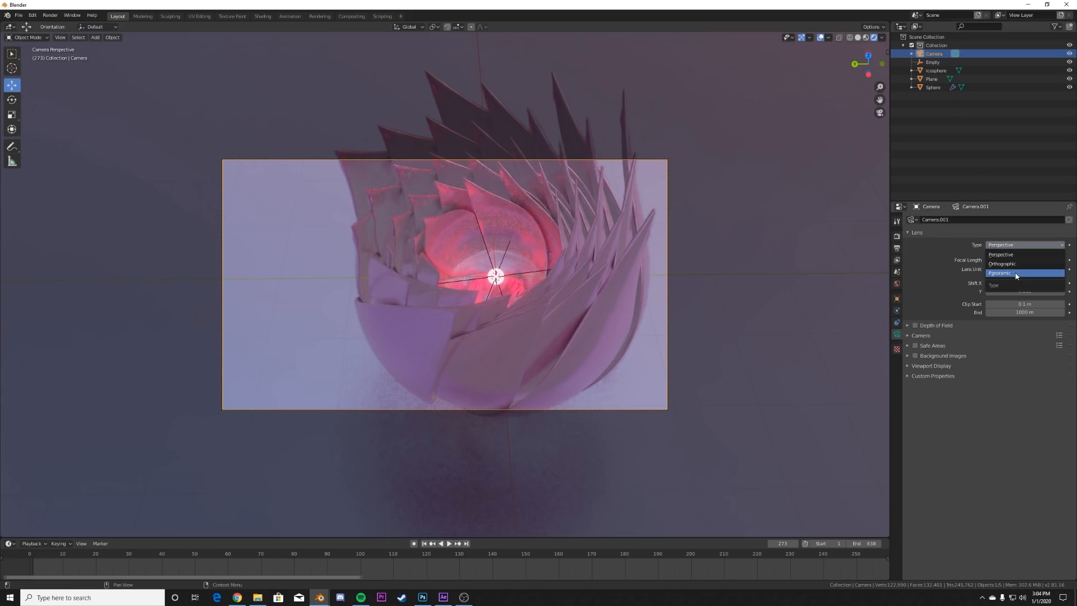
click(1002, 264)
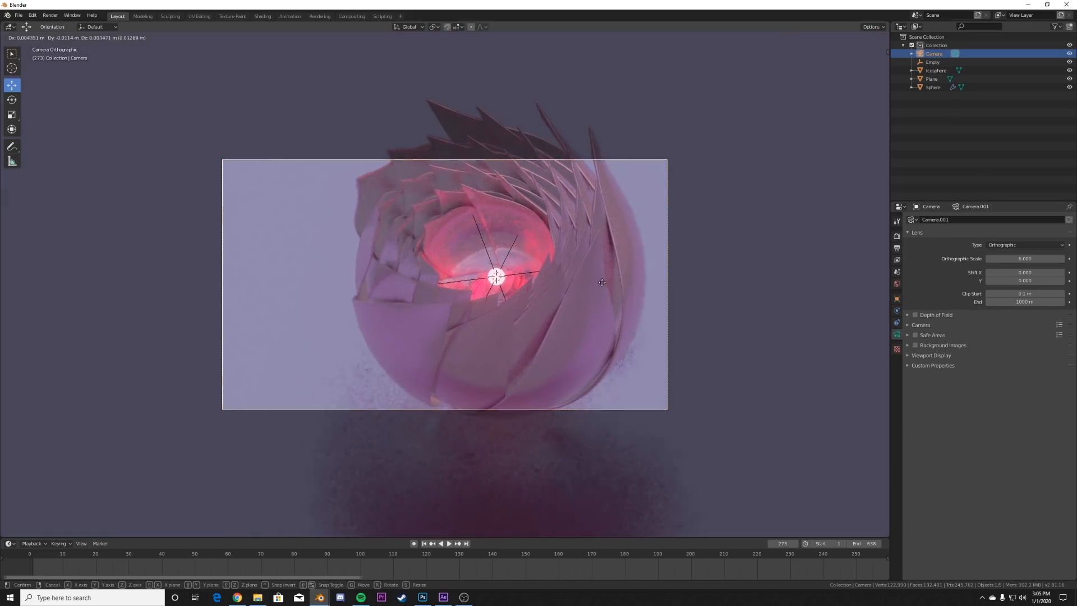
click(497, 276)
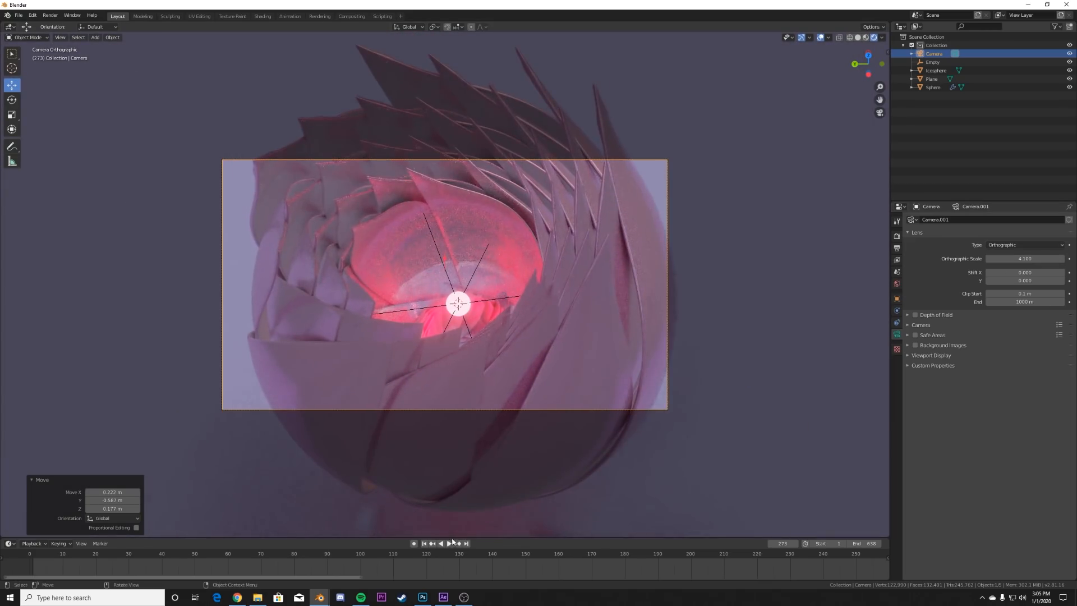
click(424, 542)
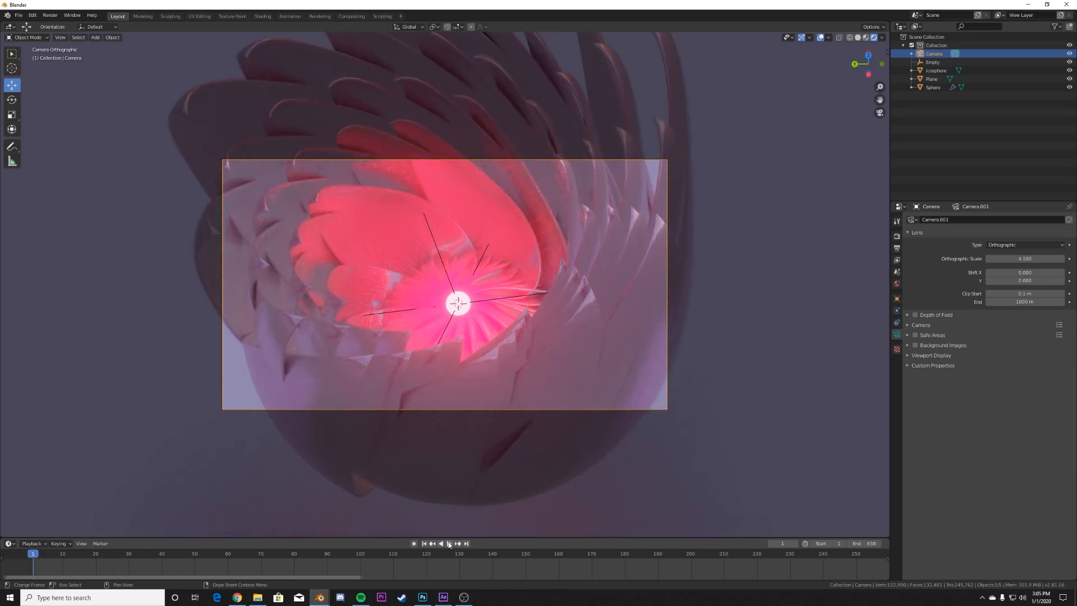
click(445, 543)
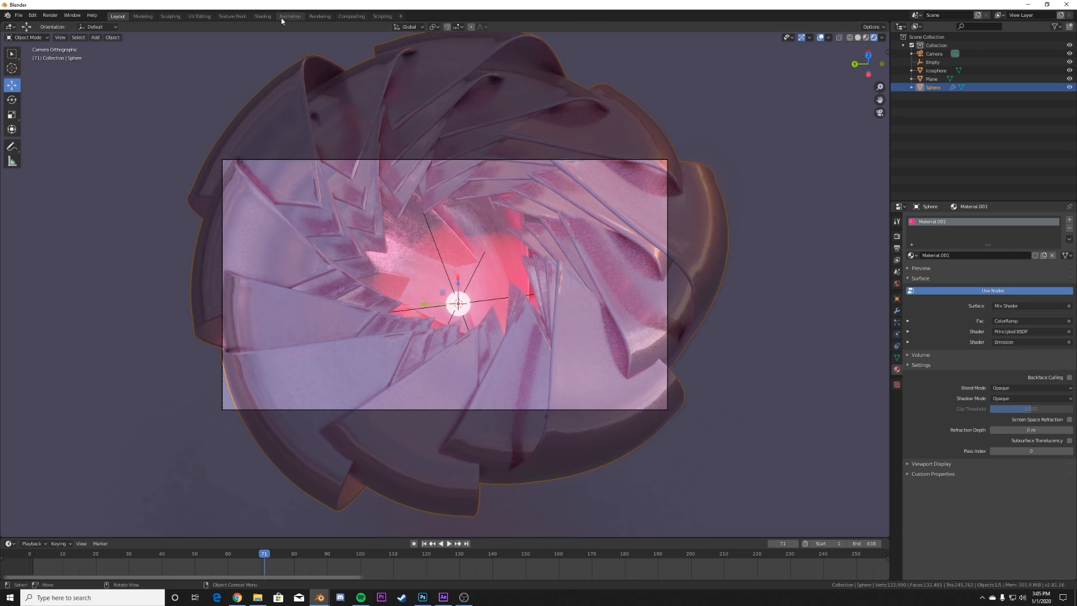
- Shift the Principled BSDF base colour to a deeper, more saturated pink
click(263, 16)
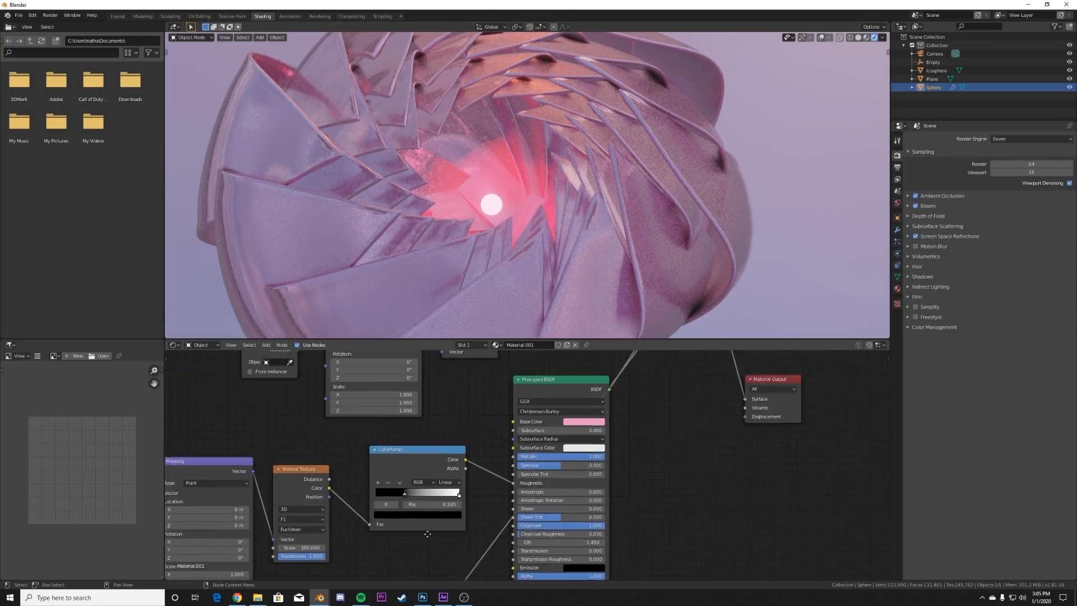
click(582, 420)
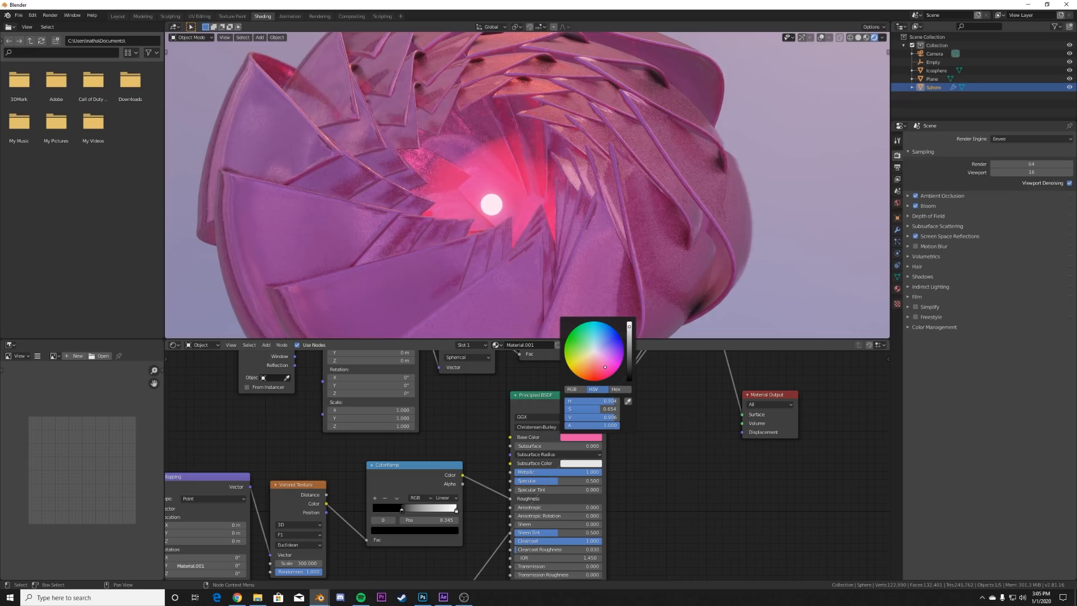
click(476, 221)
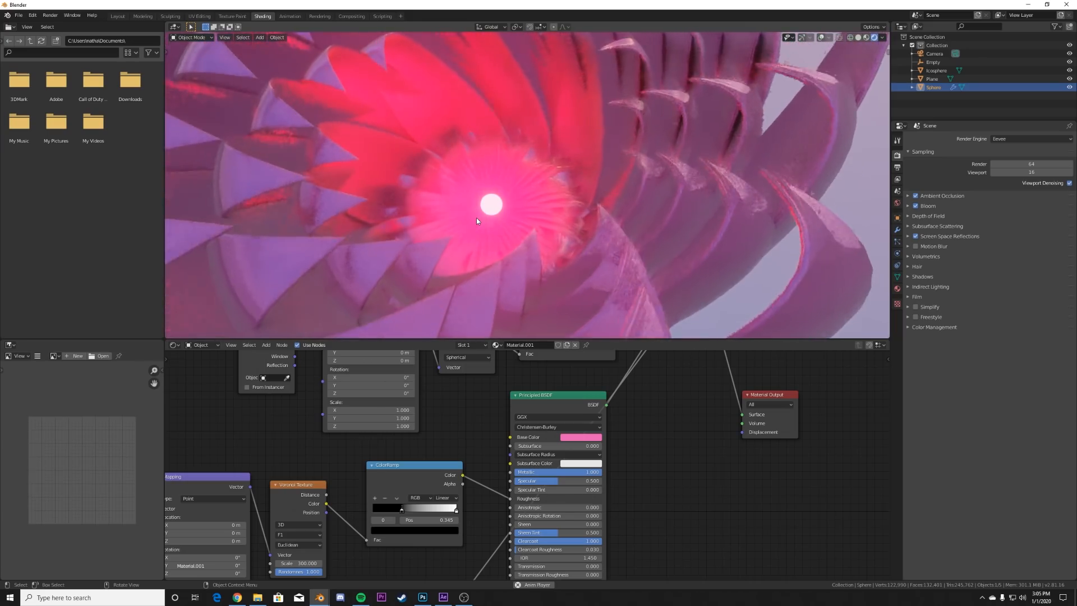
click(117, 16)
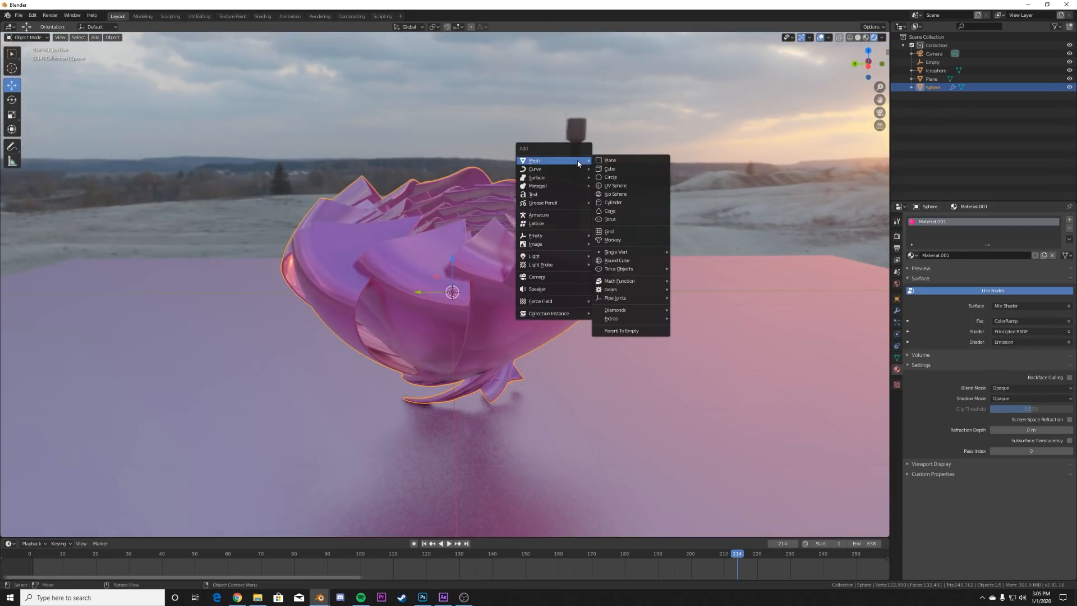
- Add a large cube enclosing the scene, scale it up and apply its scale
click(609, 168)
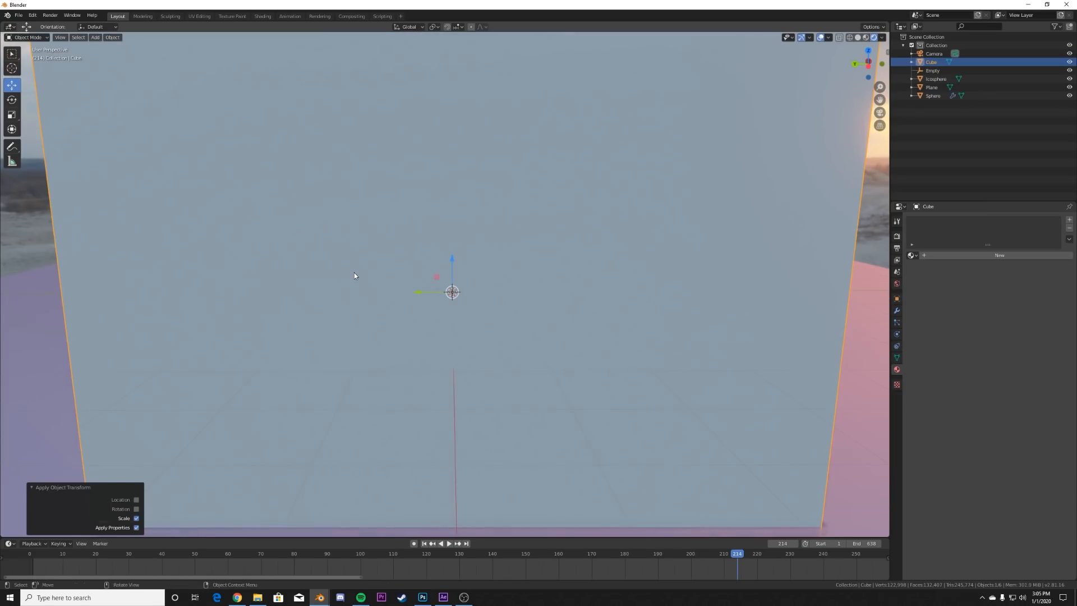
key(s)
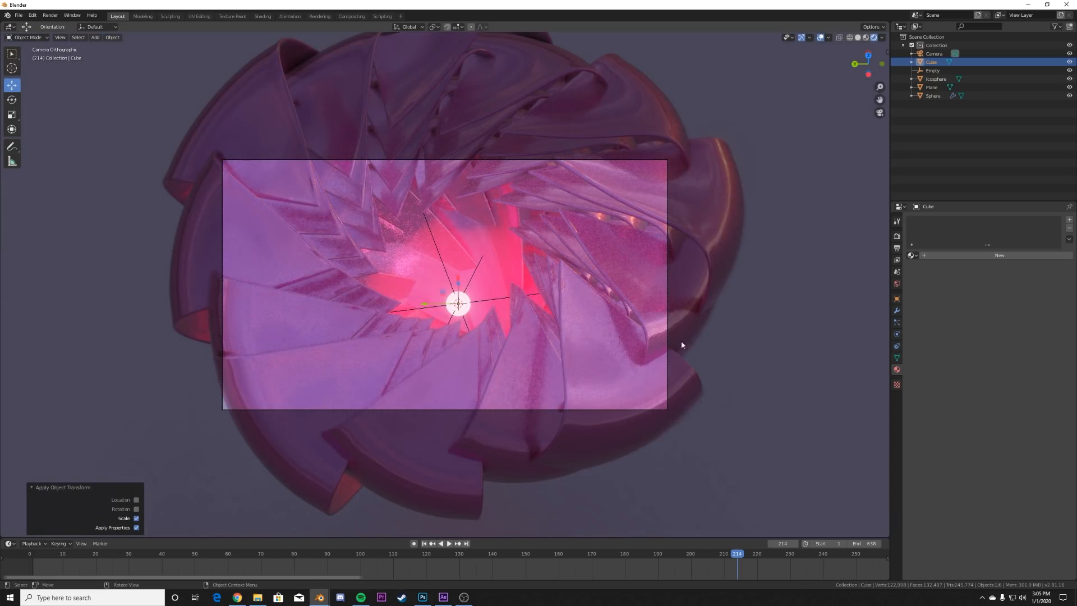
click(262, 16)
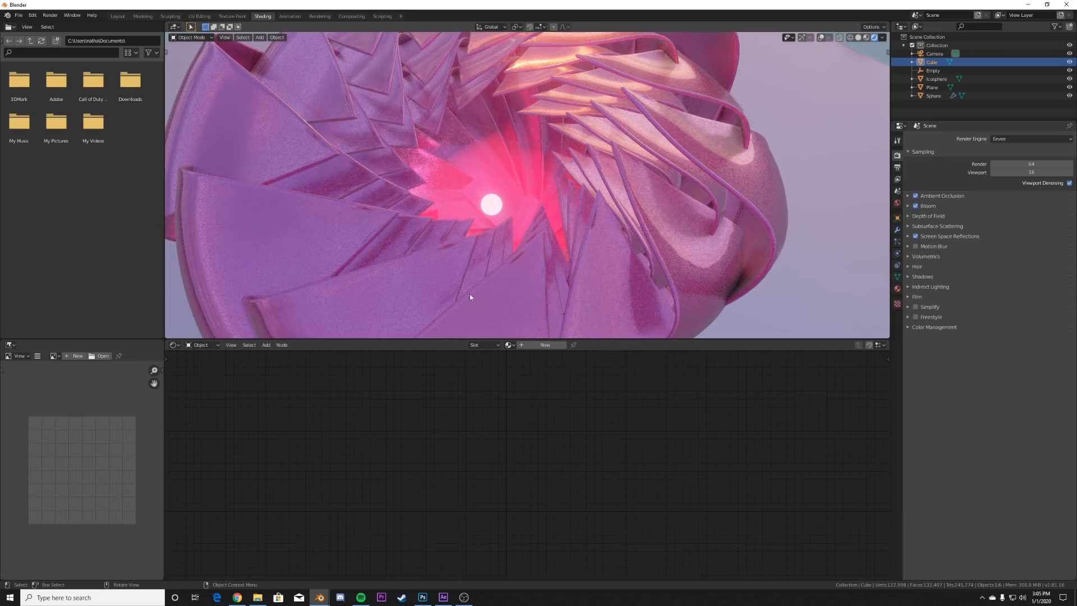
- Give the cube a new volume material with Principled Volume, ColorRamp and Noise Texture nodes
click(545, 344)
text(vol)
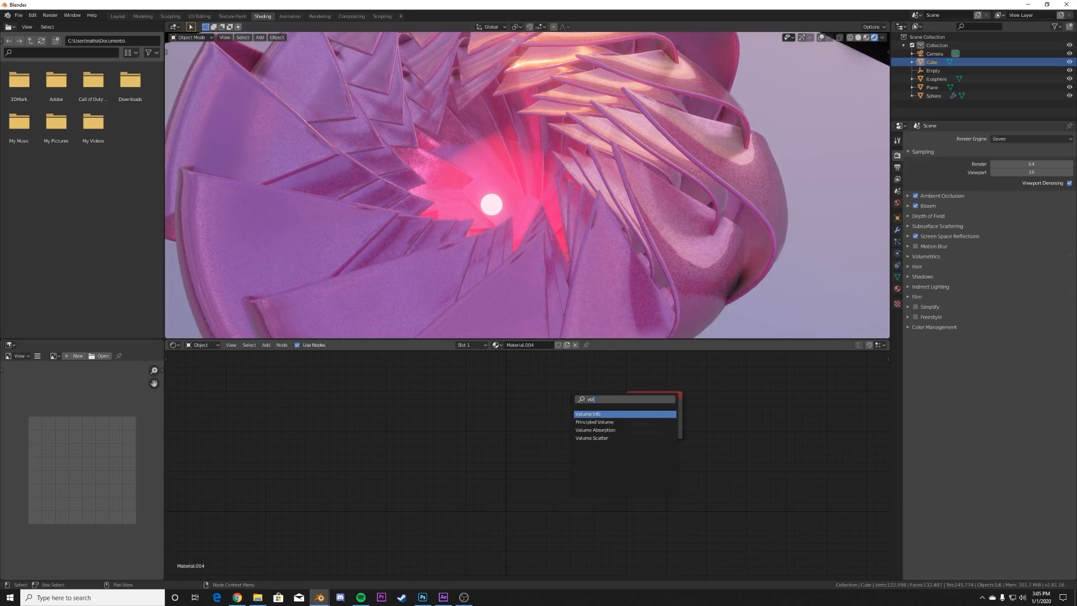
click(594, 421)
text(co)
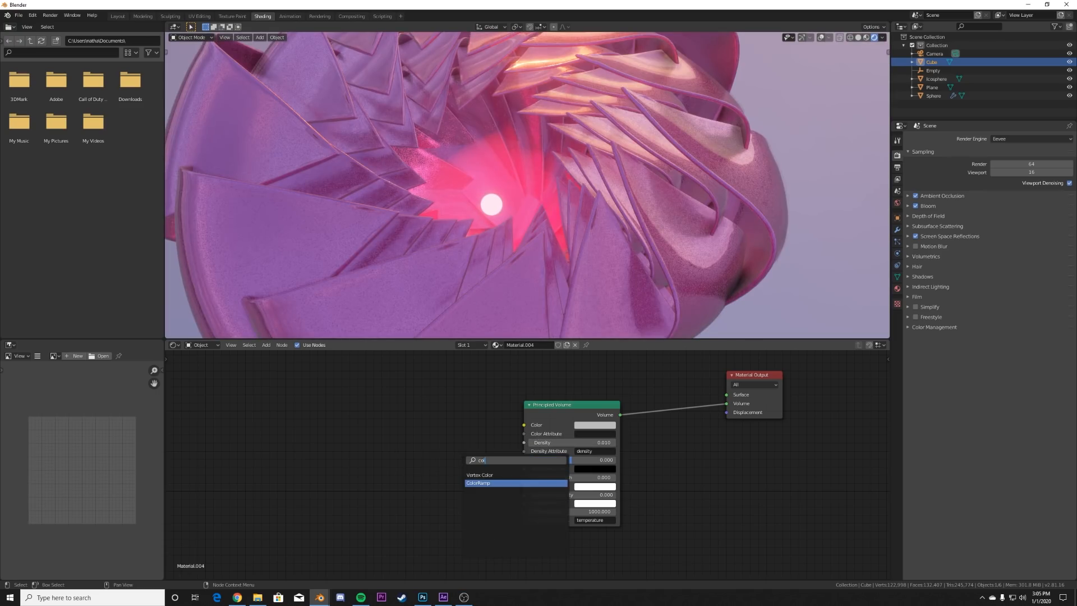
click(475, 483)
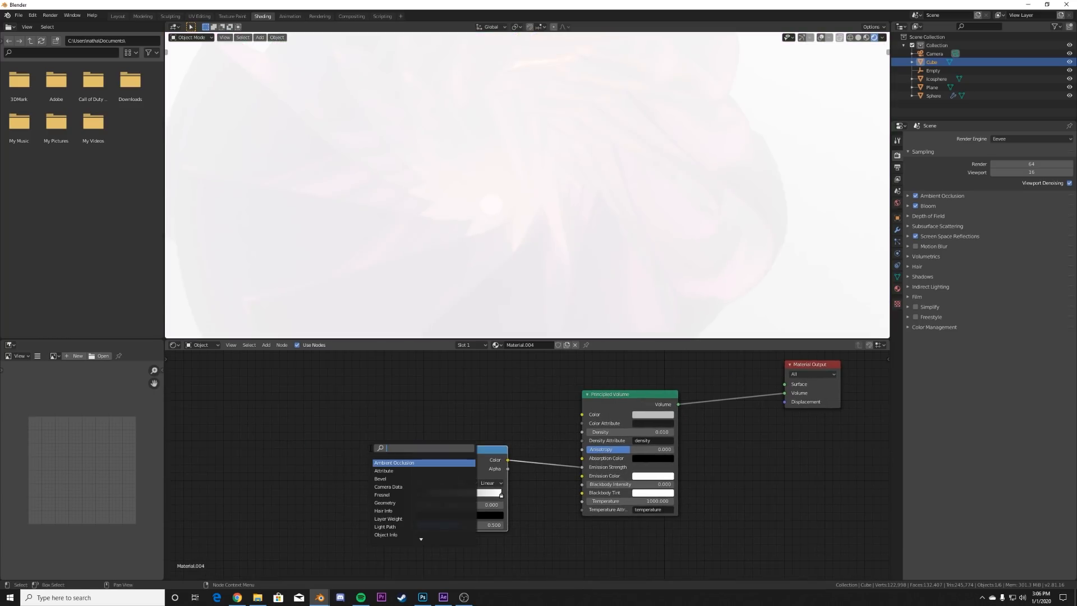
text(noi)
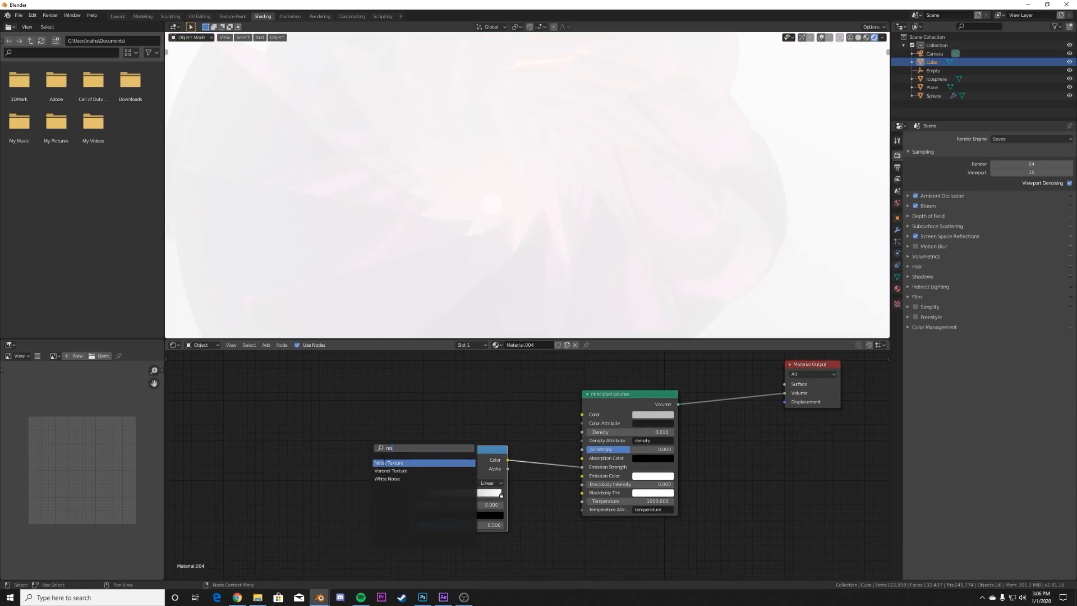
click(388, 462)
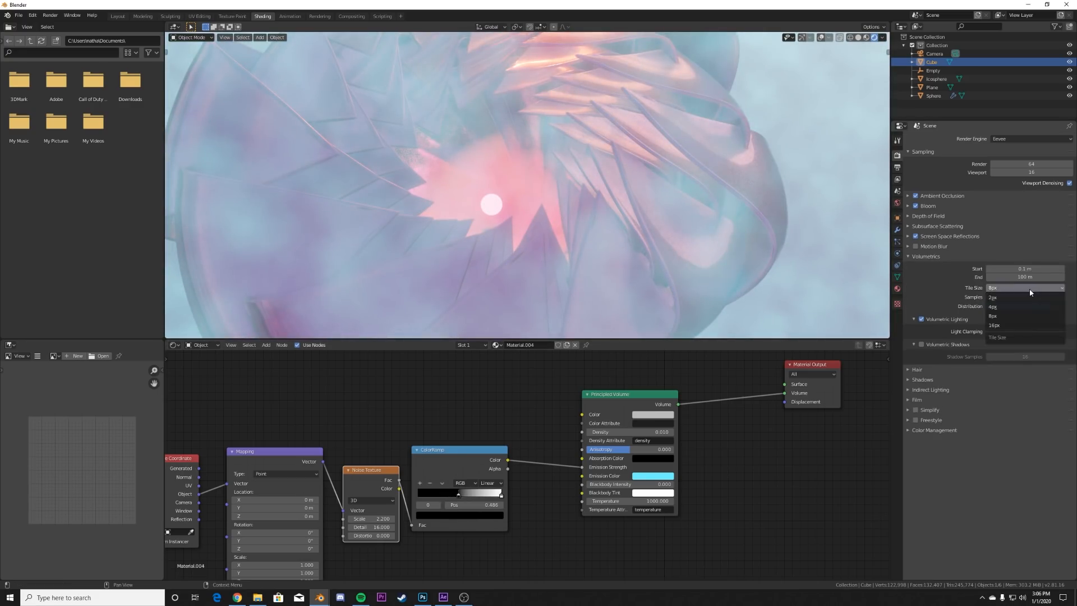
- Set volumetric tile size to 4px, tighten the fog ColorRamp and return to the Layout camera view
click(992, 305)
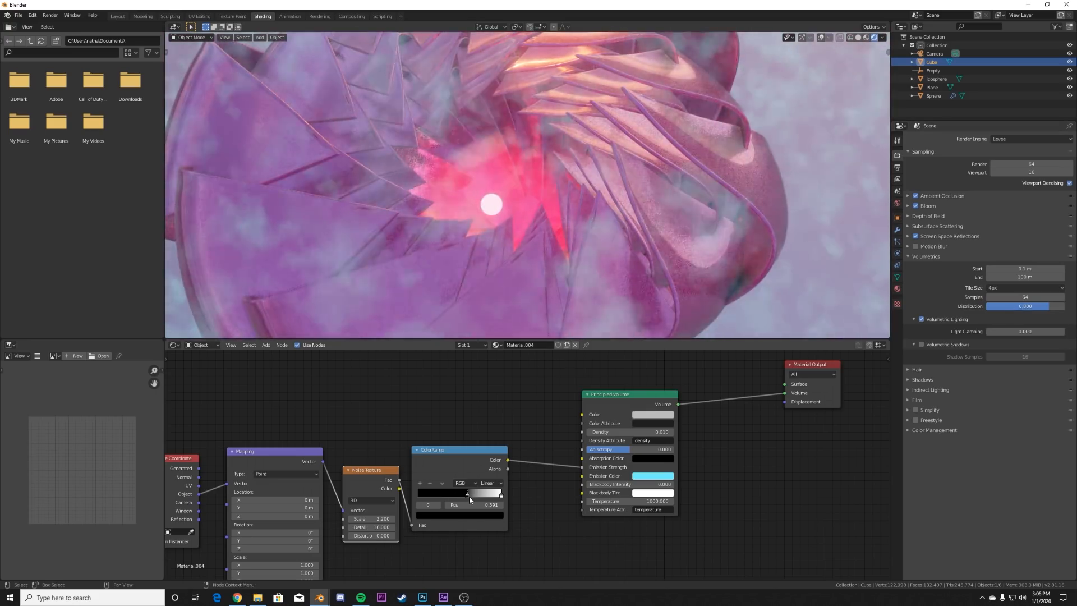
click(91, 14)
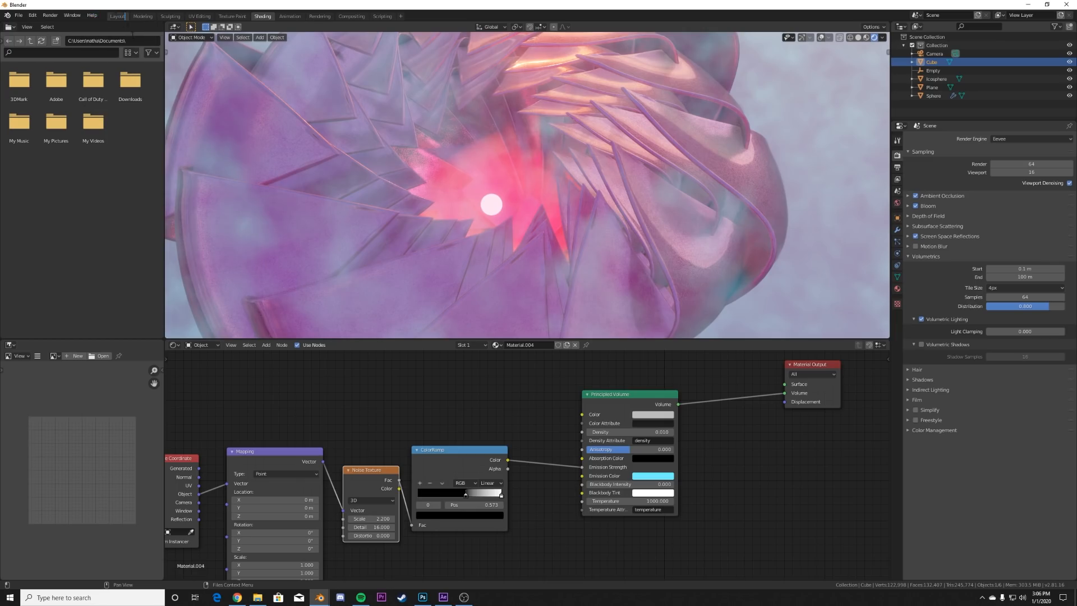
click(115, 16)
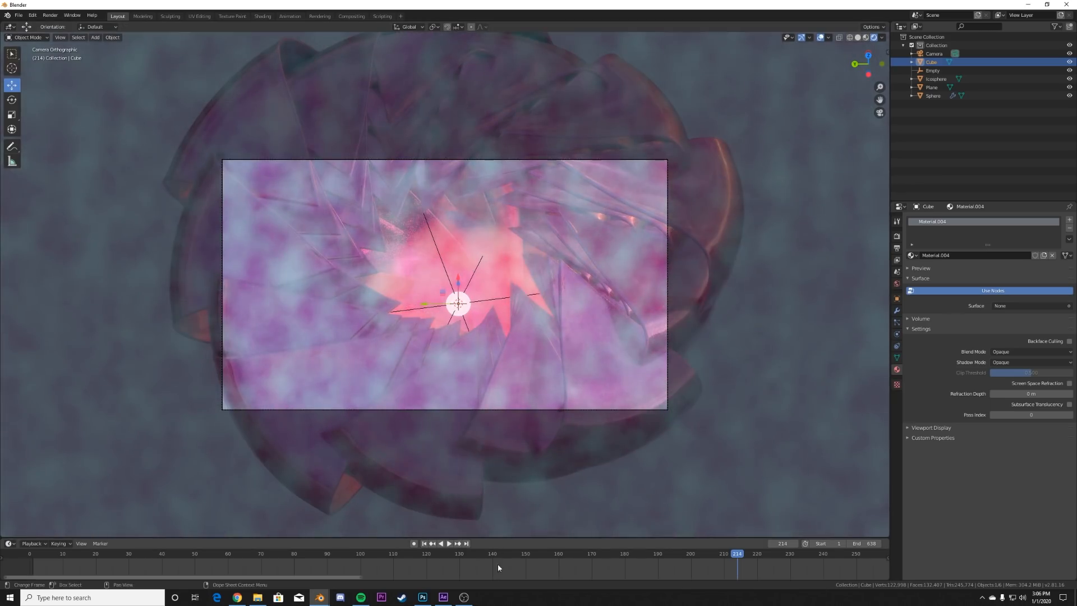
click(448, 543)
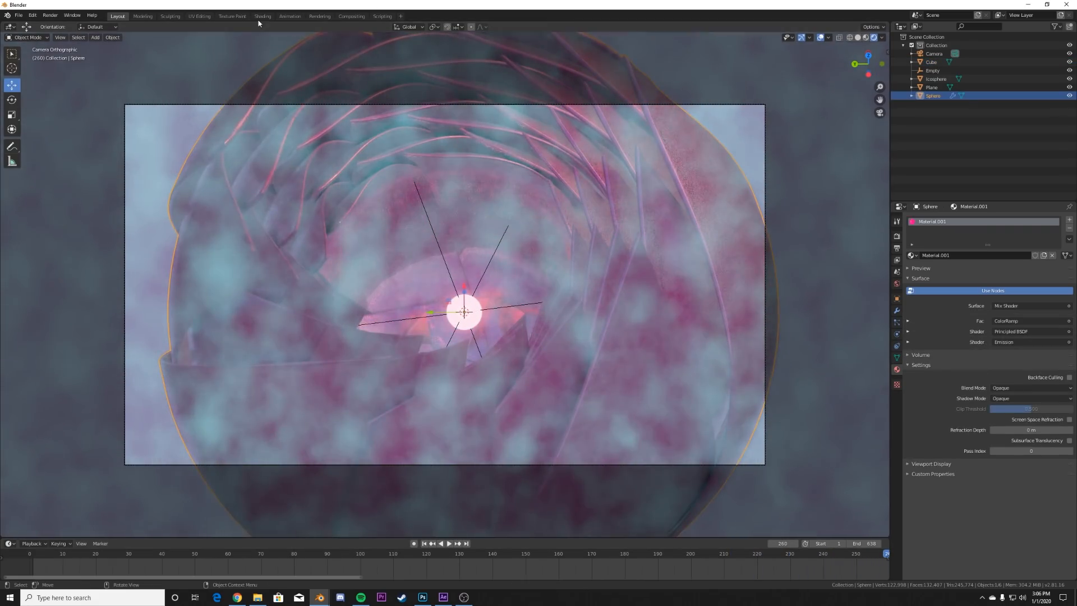
- Recolour the cube's fog ColorRamp stop from blue to warm pink, then view it through the camera
click(262, 16)
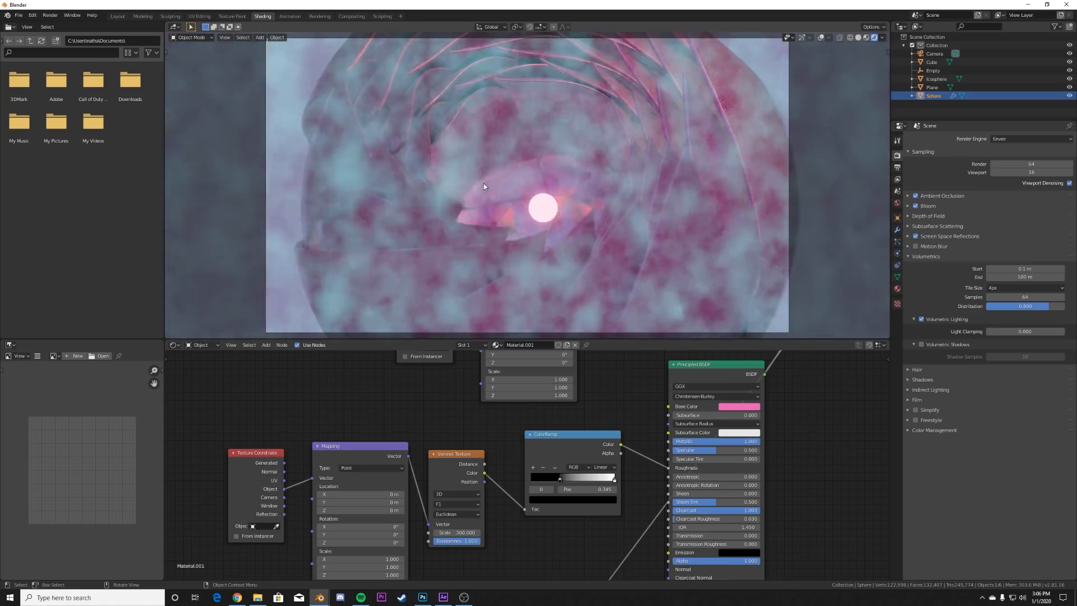
click(931, 62)
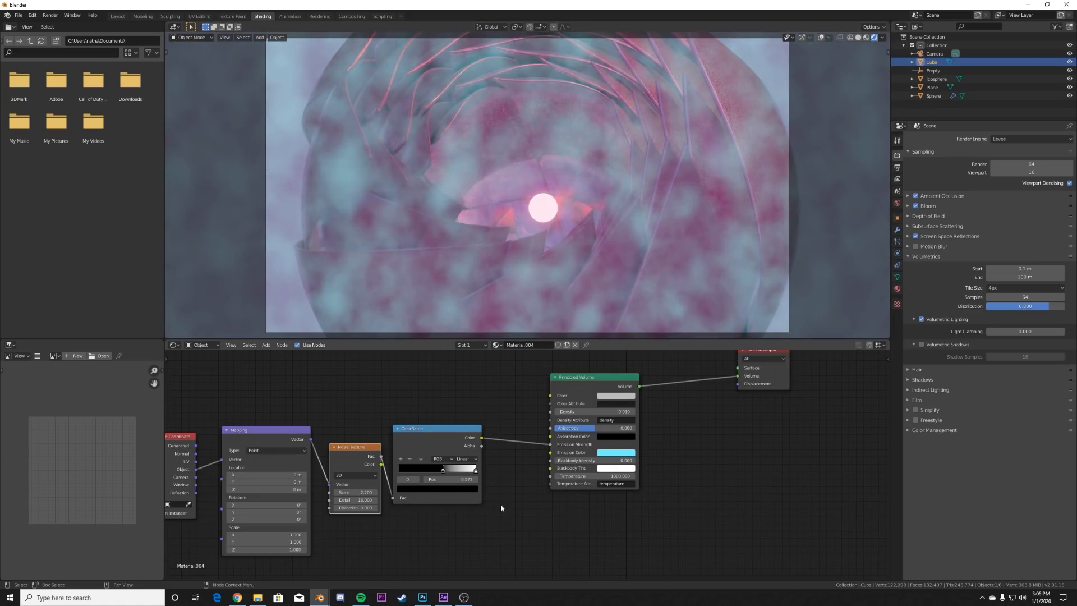
click(437, 469)
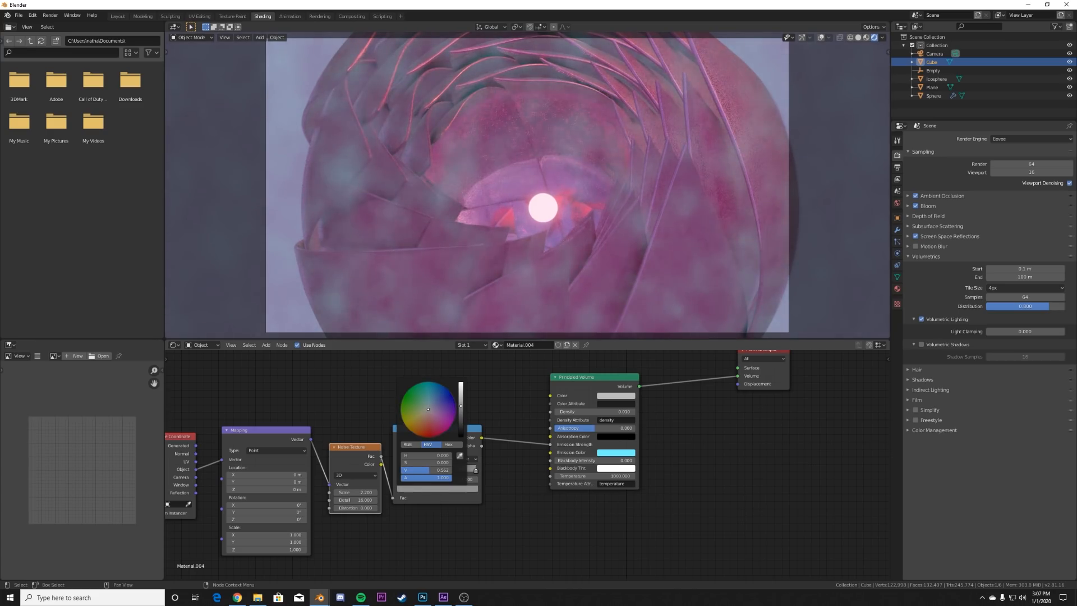
click(117, 16)
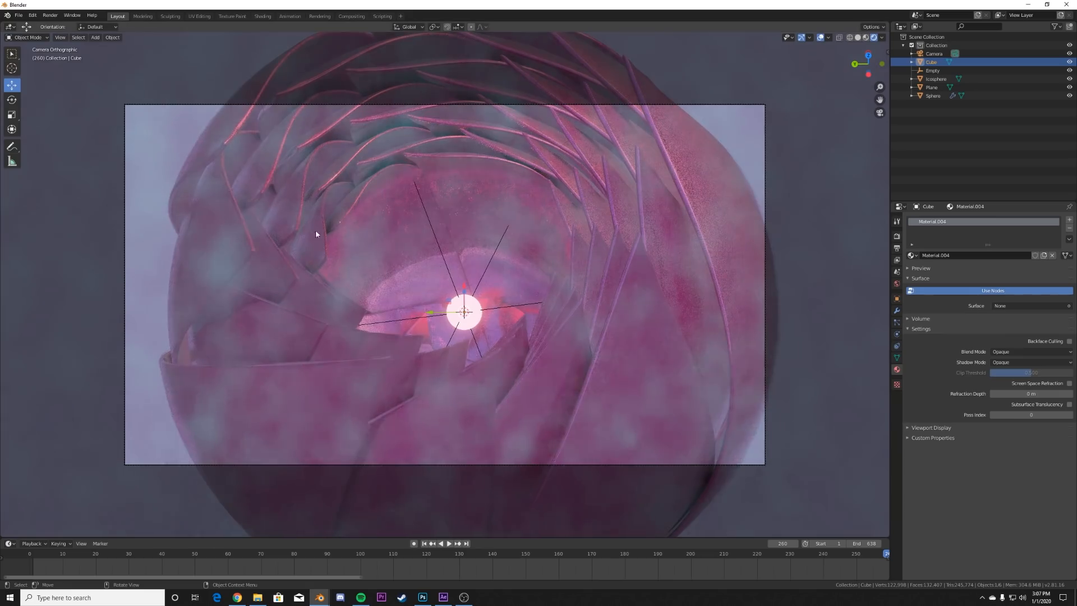
- Play the animation forward to frame 325 and bring up the Render Properties
click(448, 543)
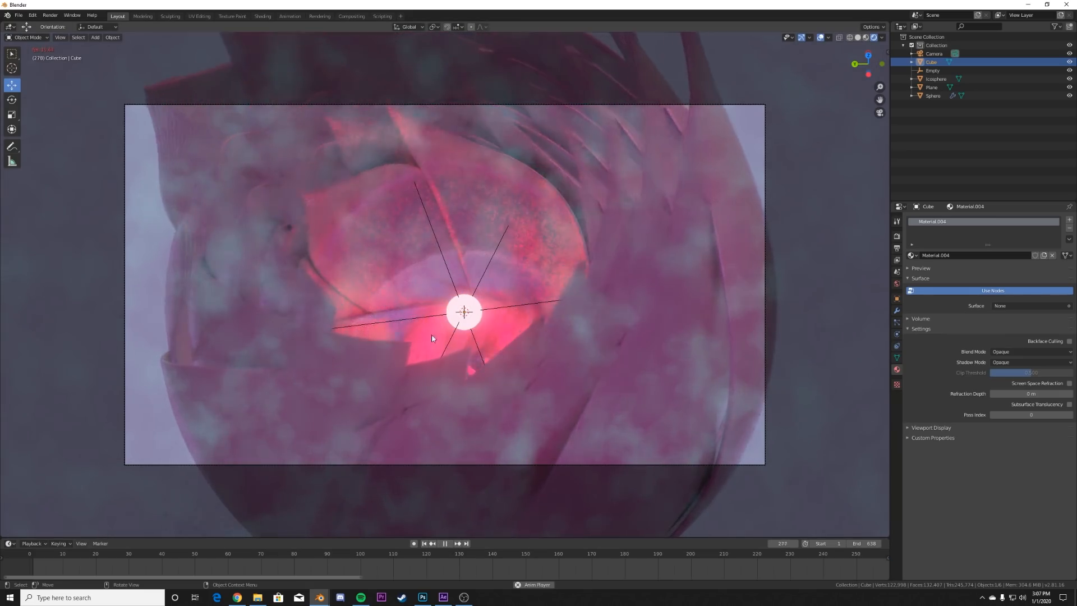
click(446, 543)
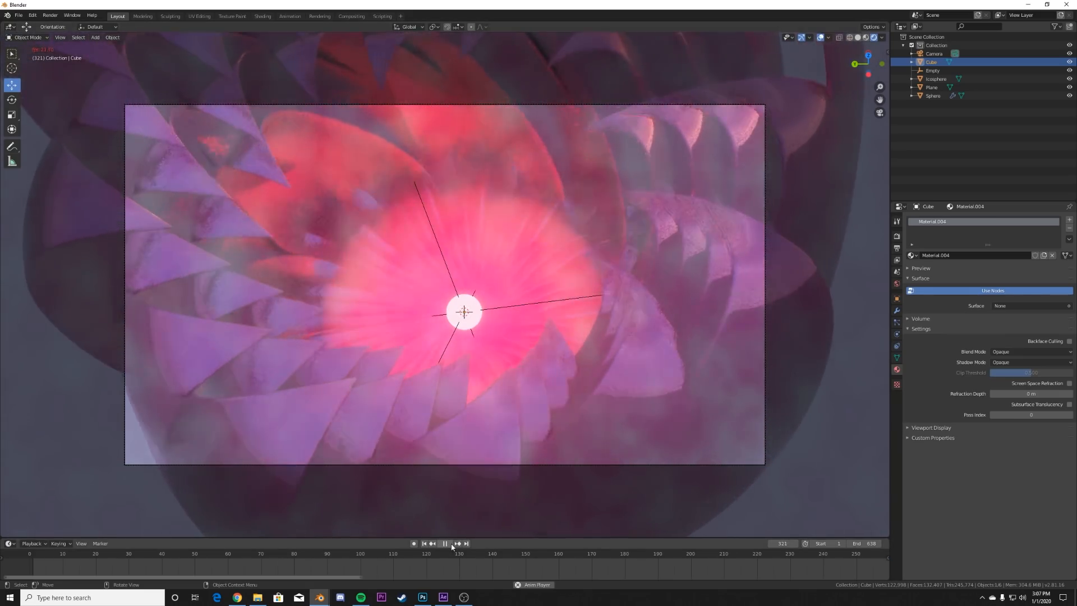
click(444, 542)
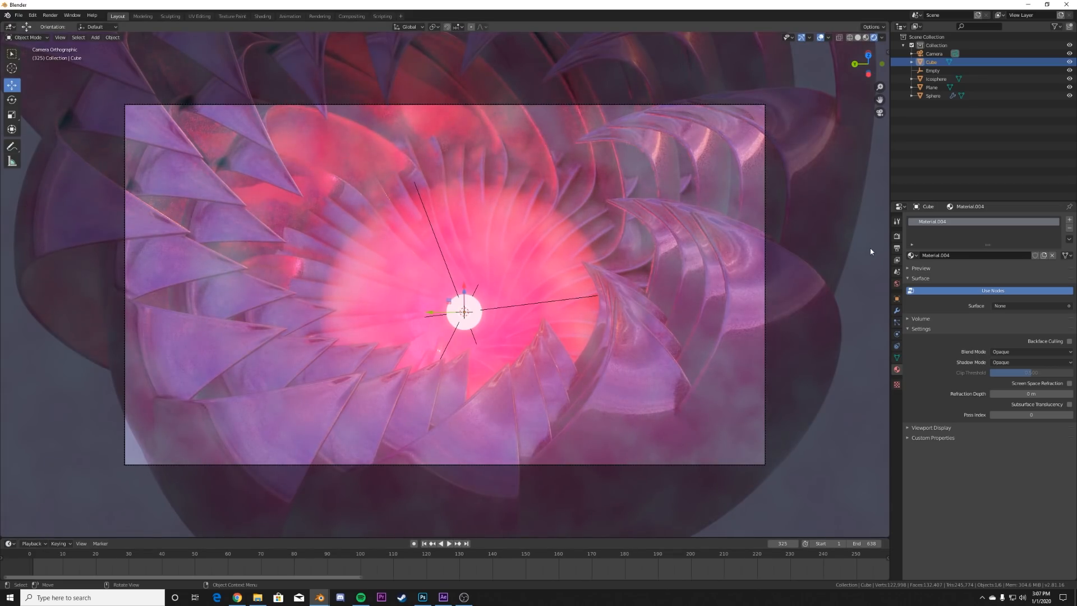
click(897, 221)
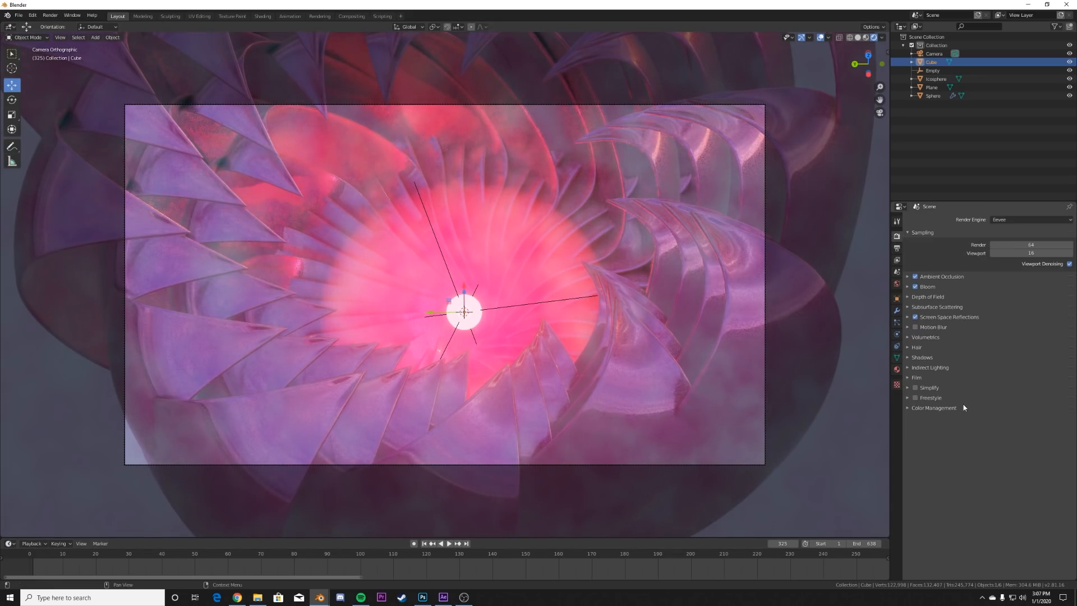
- Set the Color Management look to Very High Contrast and play back to check it
click(933, 407)
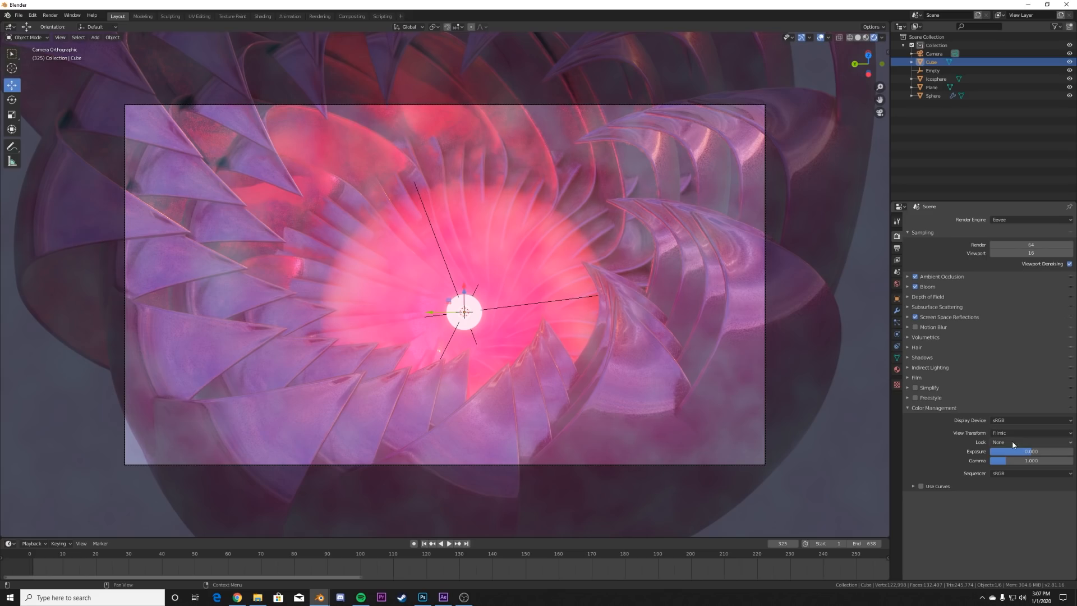
click(1026, 442)
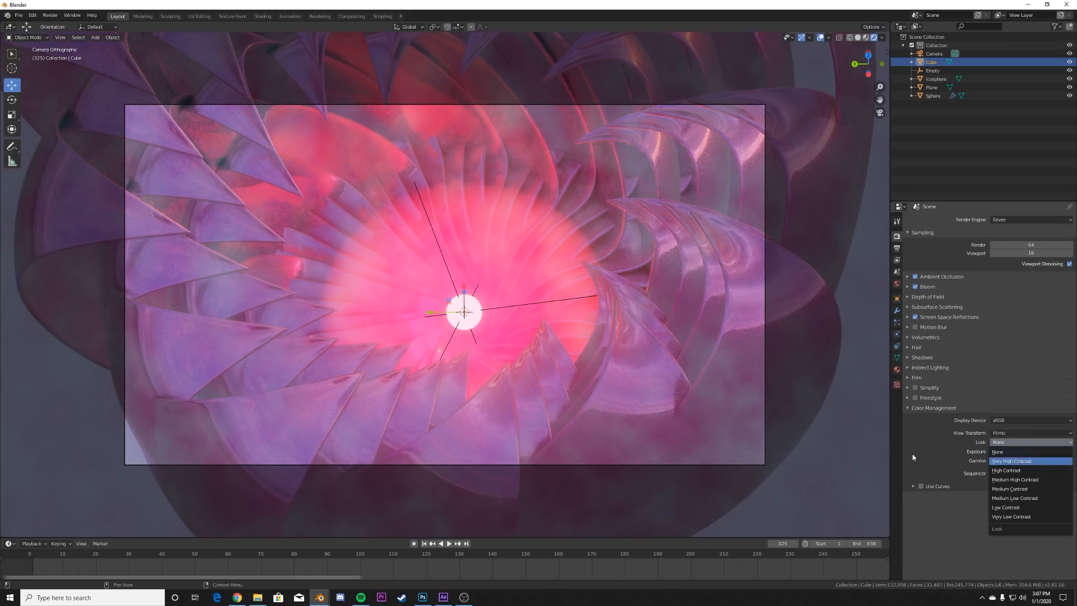
click(1011, 461)
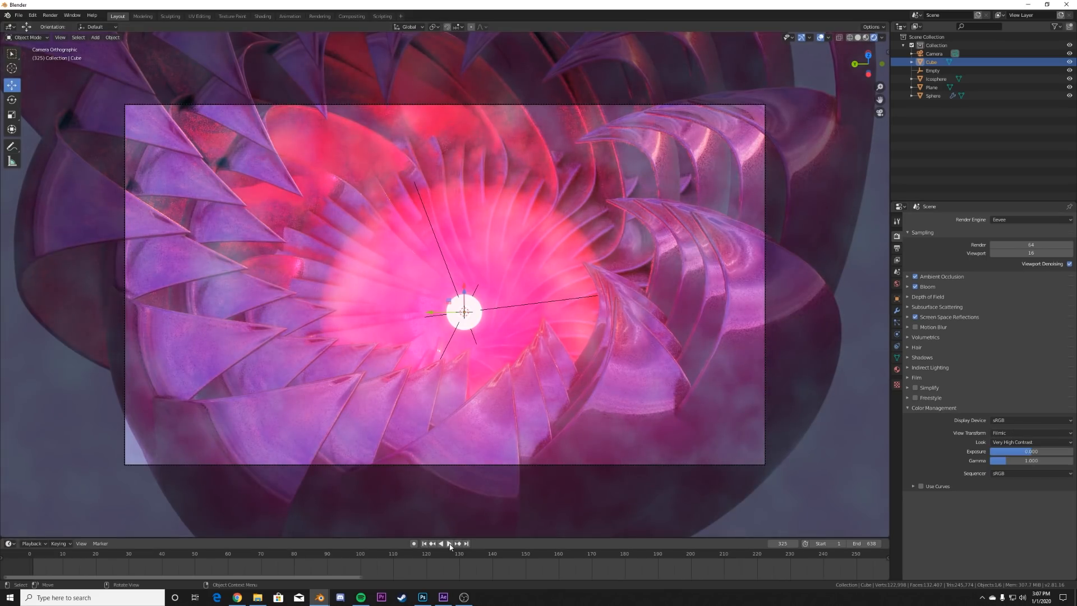
click(448, 543)
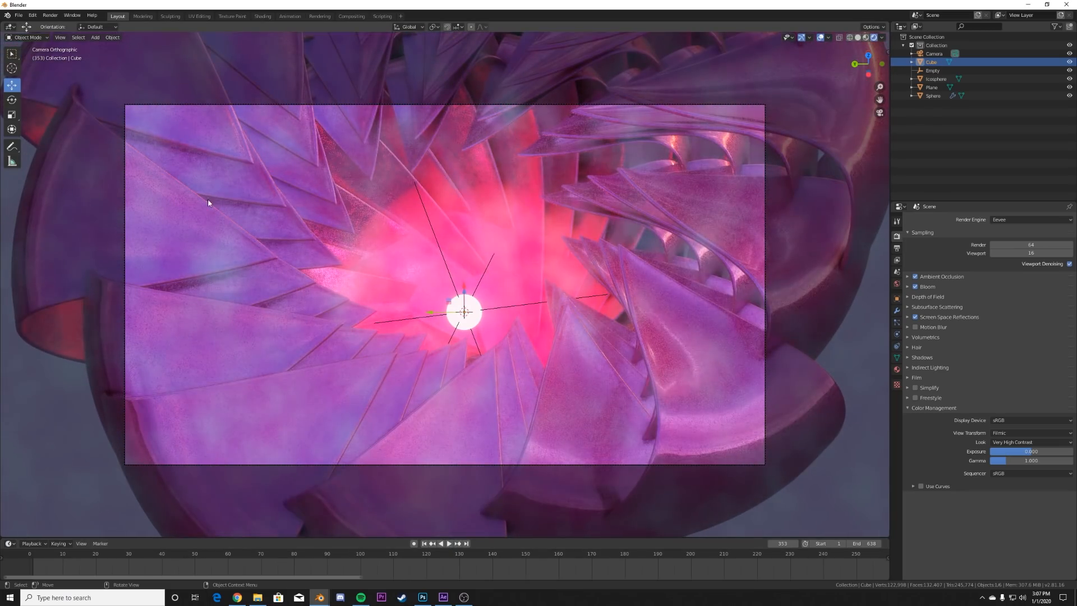
mouse_move(482, 272)
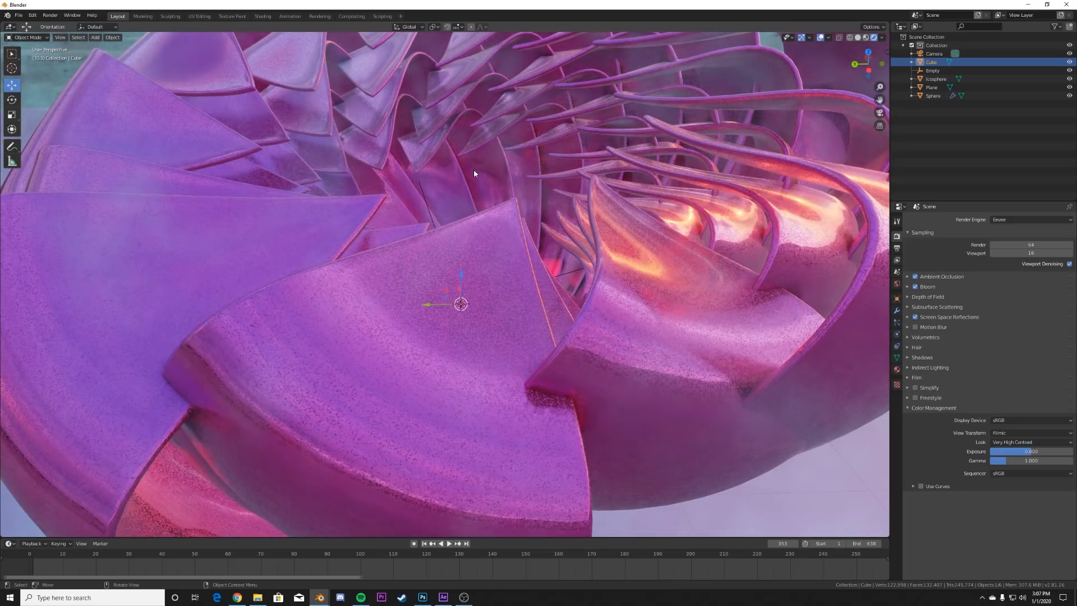
- Play the animation on to around frame 437 in the camera view
click(440, 543)
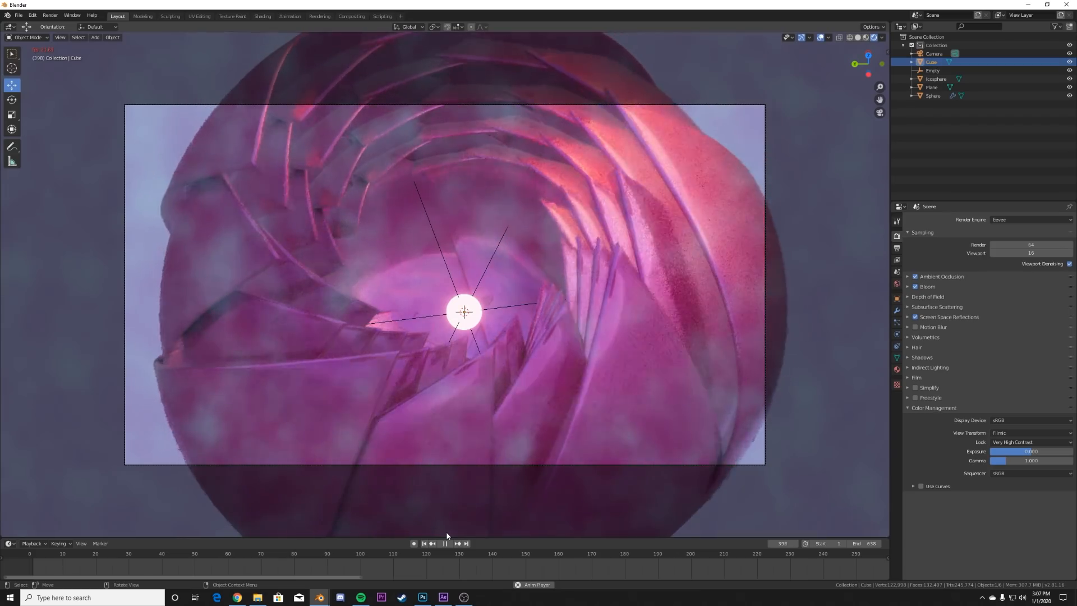
click(446, 543)
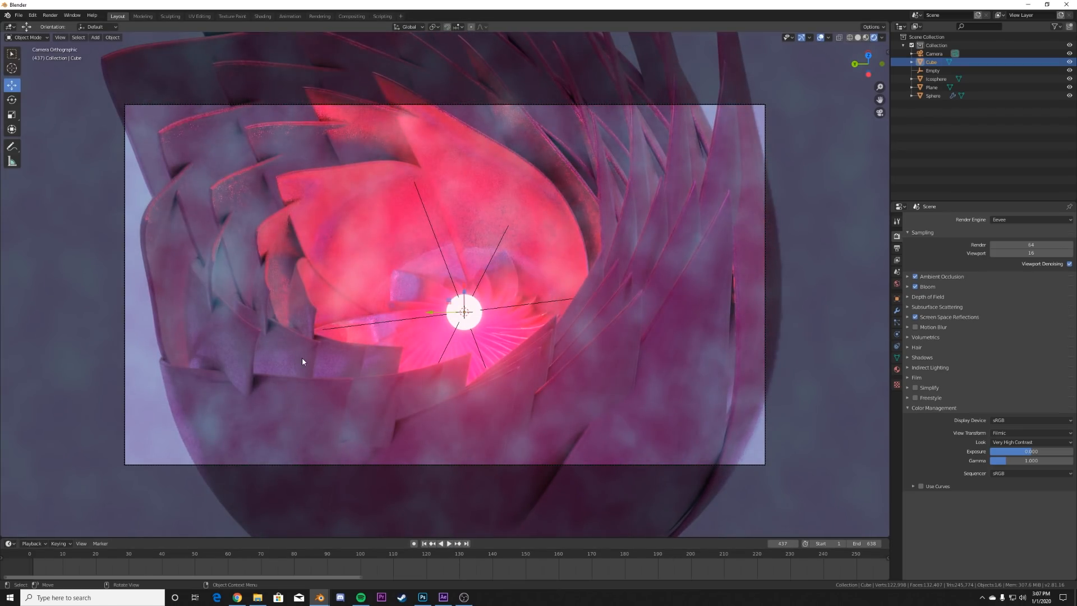
mouse_move(348, 280)
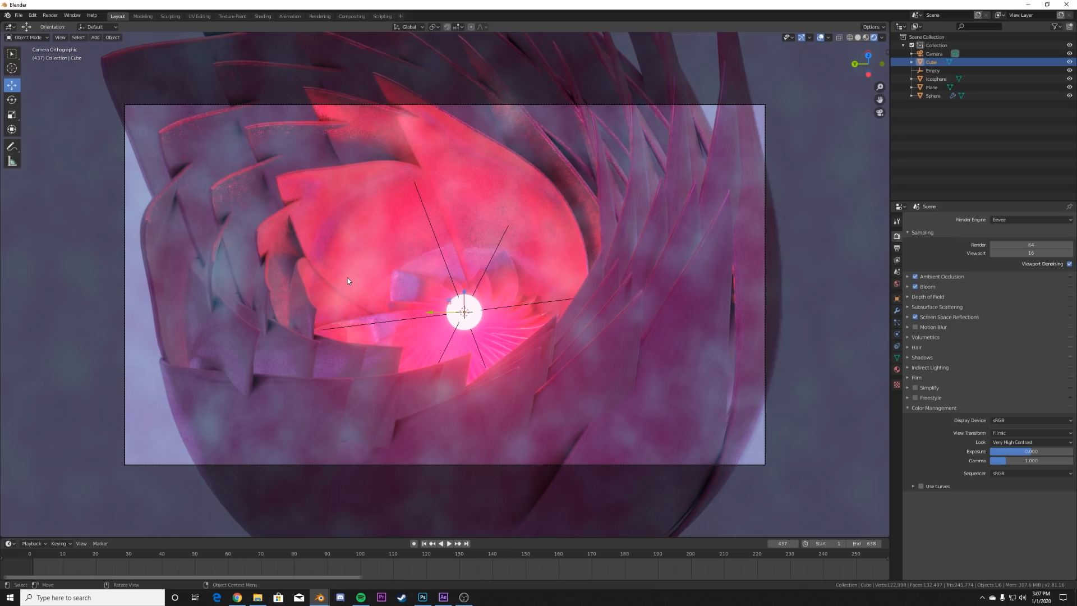